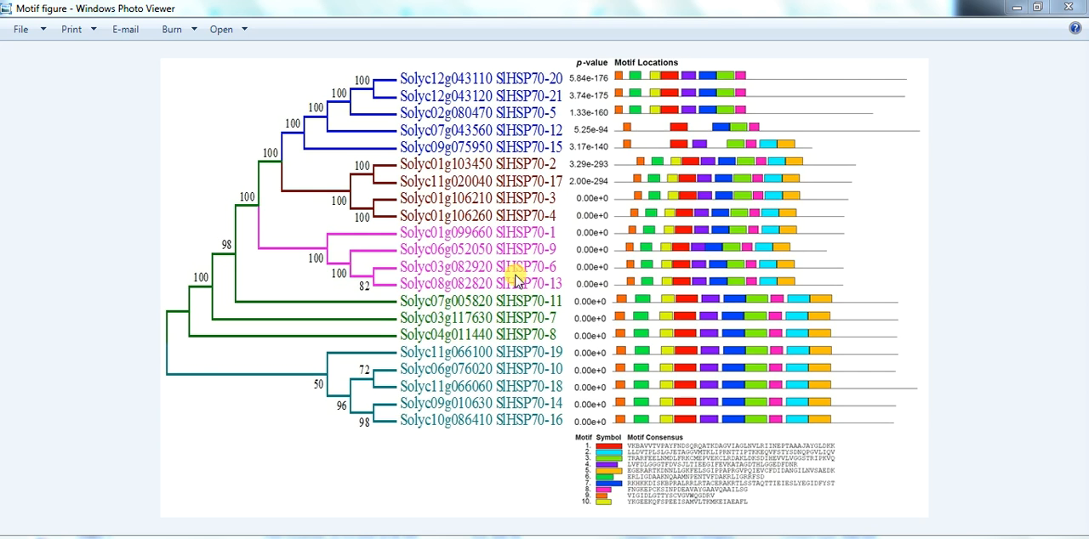
mouse_move(524, 124)
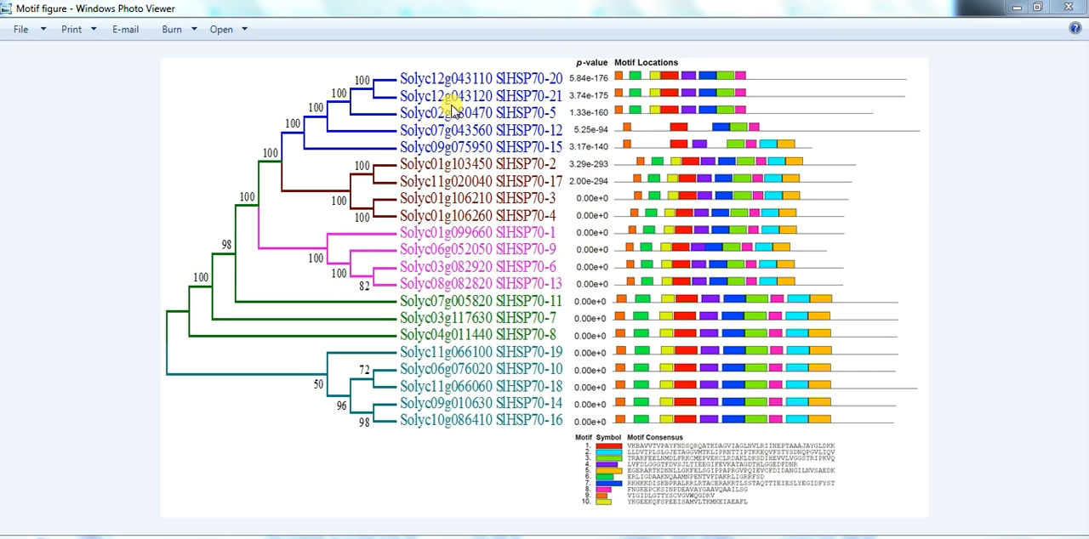
mouse_move(438, 170)
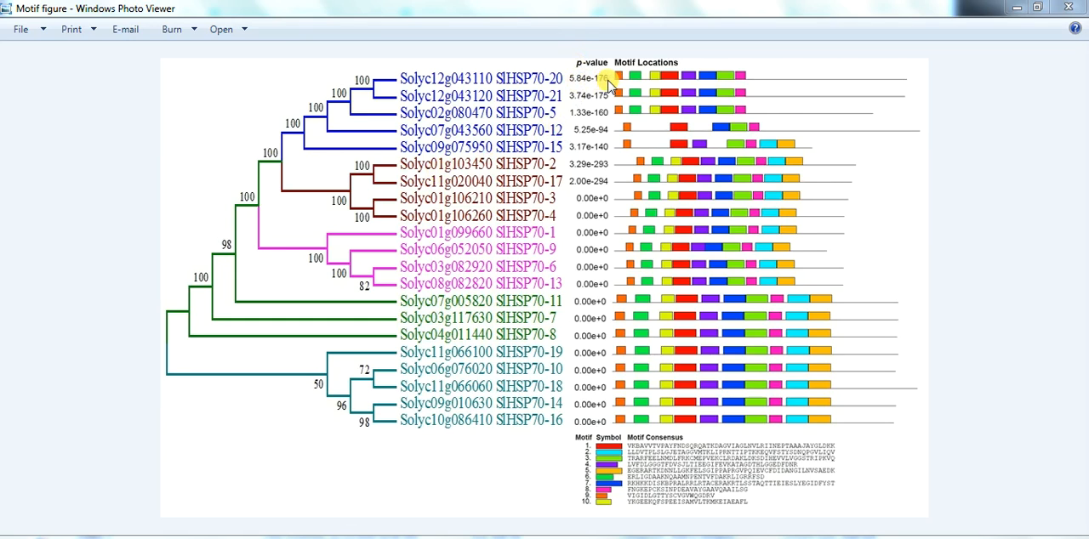
mouse_move(812, 178)
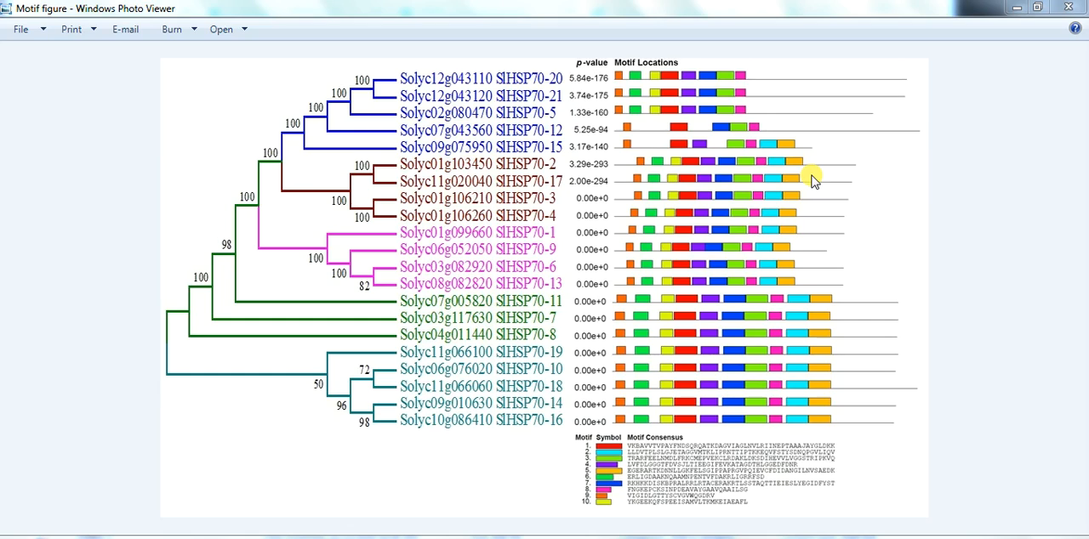
mouse_move(644, 136)
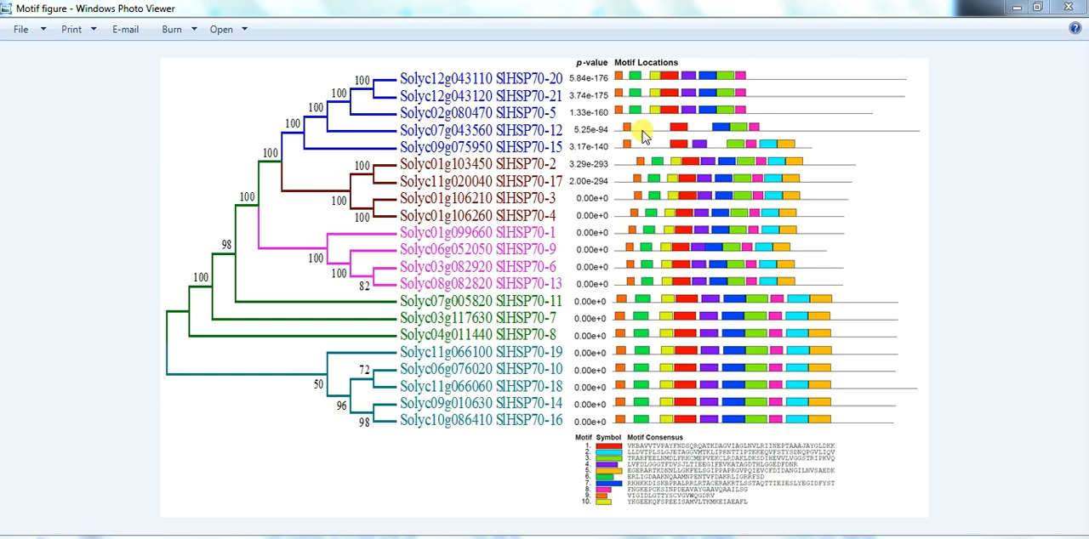
mouse_move(514, 82)
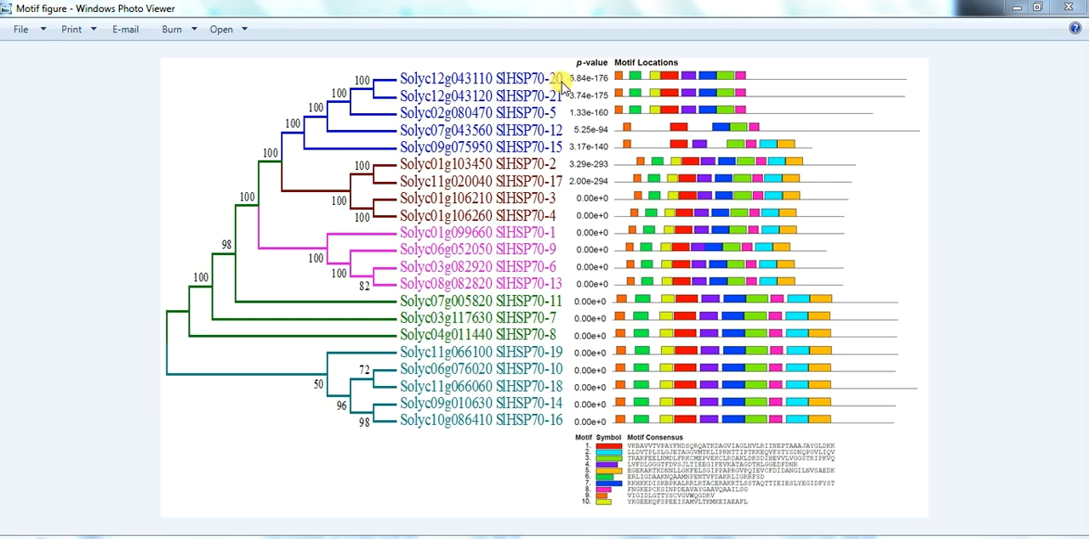
mouse_move(562, 98)
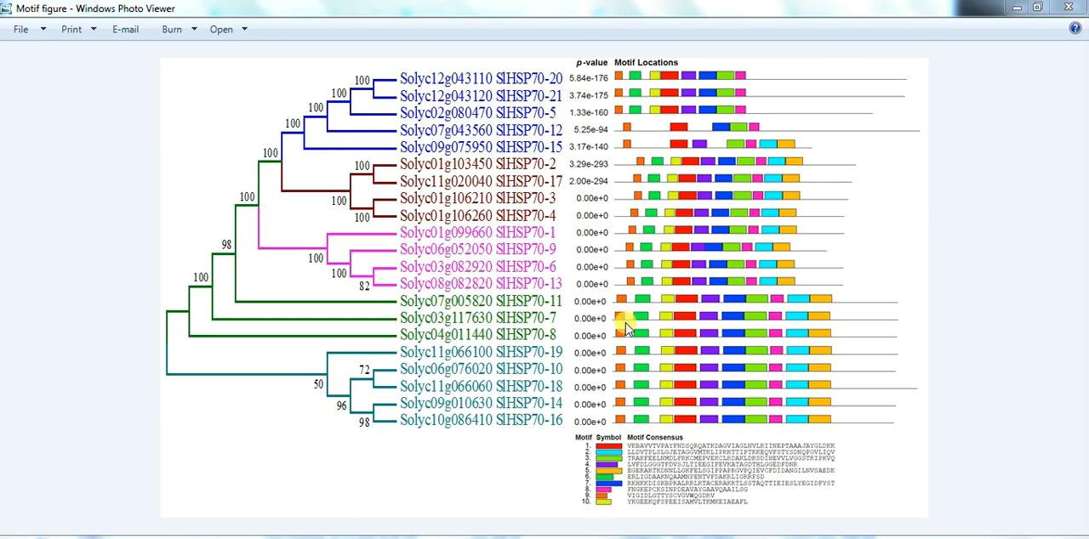
mouse_move(659, 211)
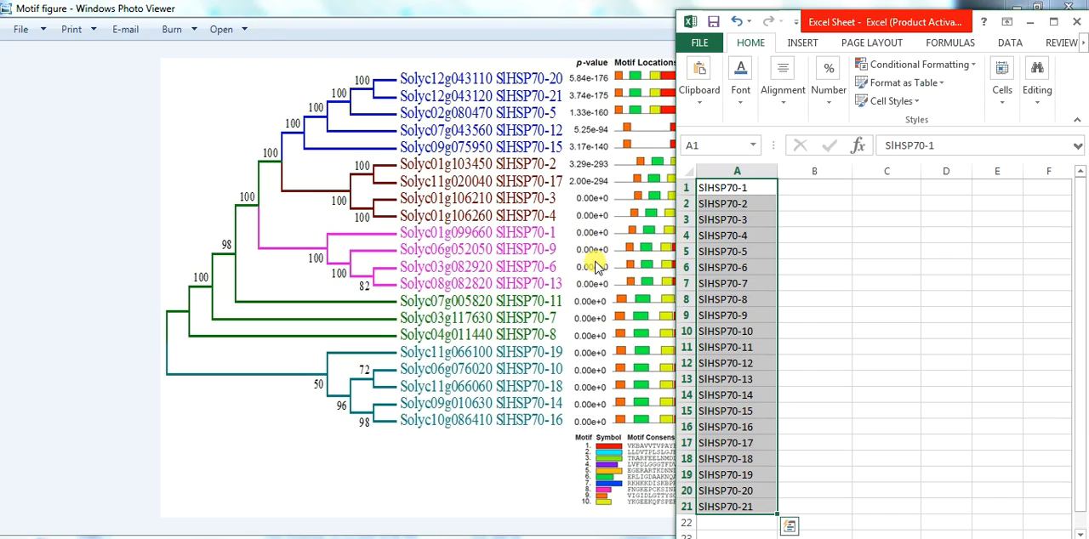
mouse_move(582, 106)
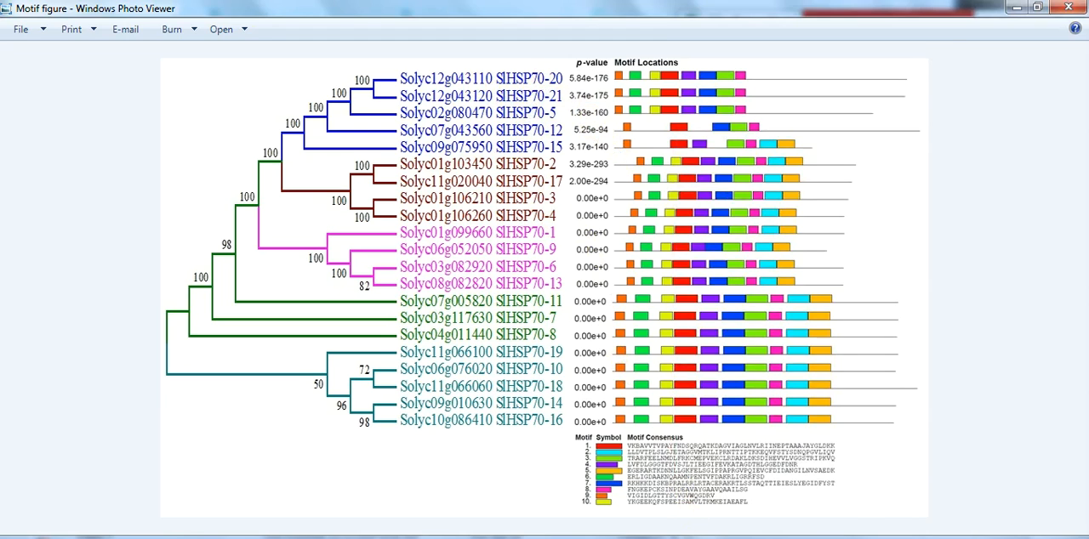
Step: Type Position-01 to Position-21 beside each SlHSP70 gene in column B, following tree order
click(814, 490)
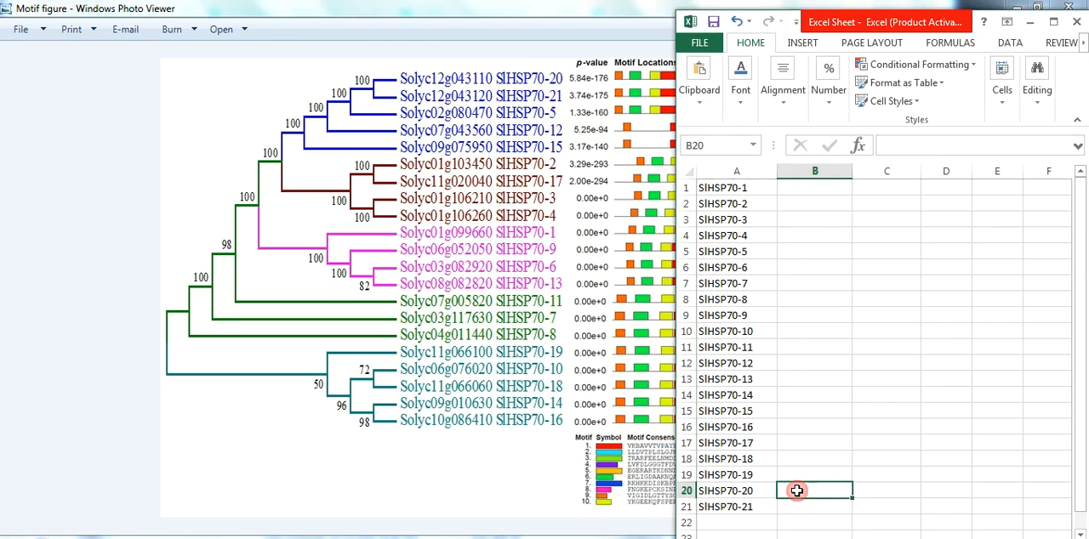
text(Position-01)
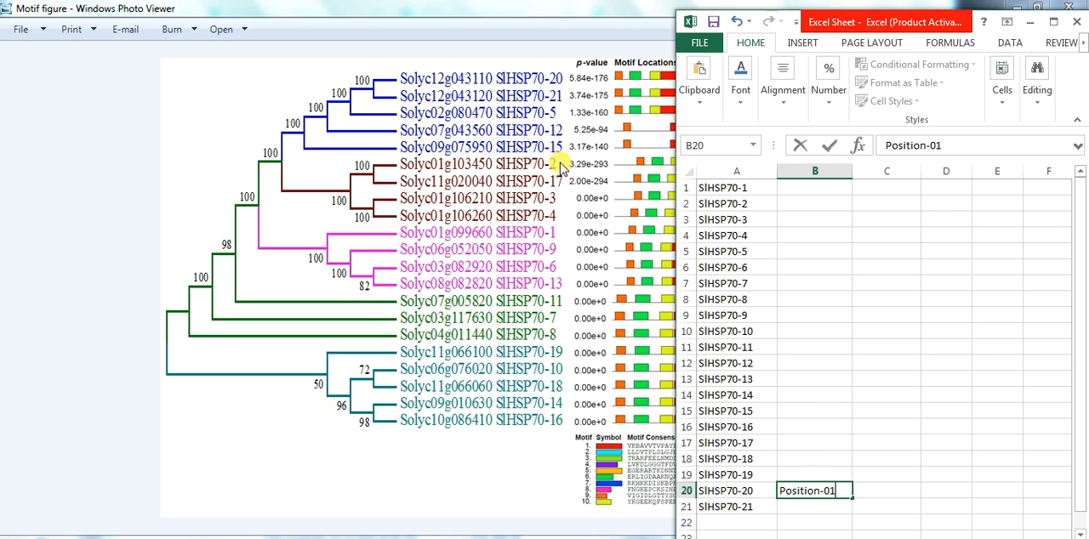
mouse_move(804, 500)
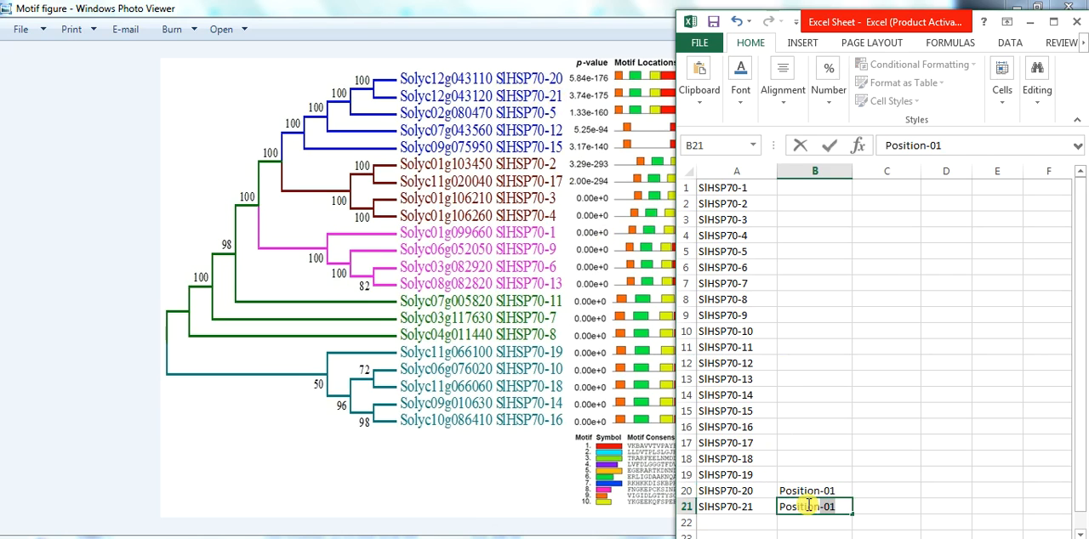
text(Position-02)
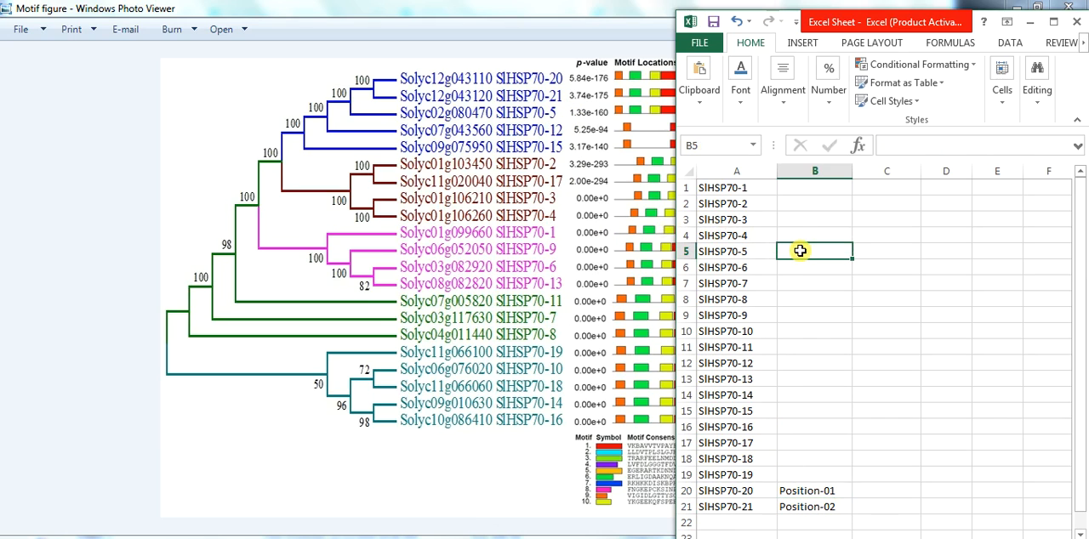
text(Position-03)
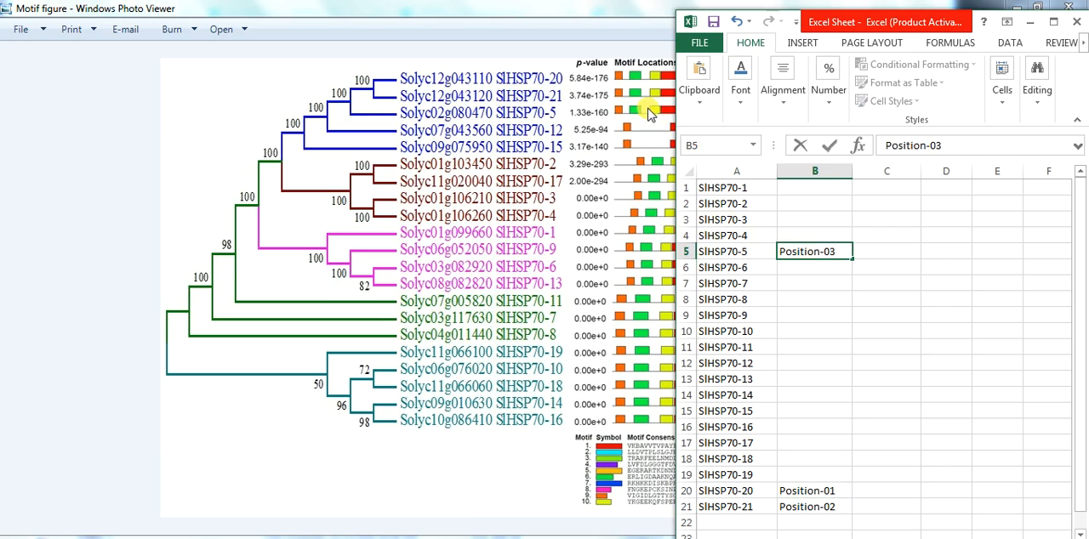
click(814, 363)
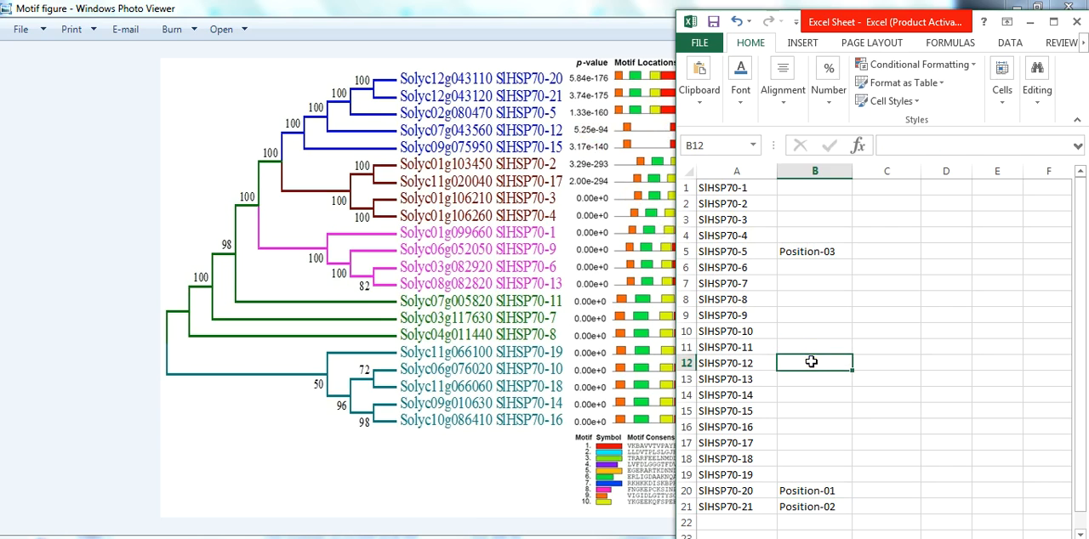
text(Position-08)
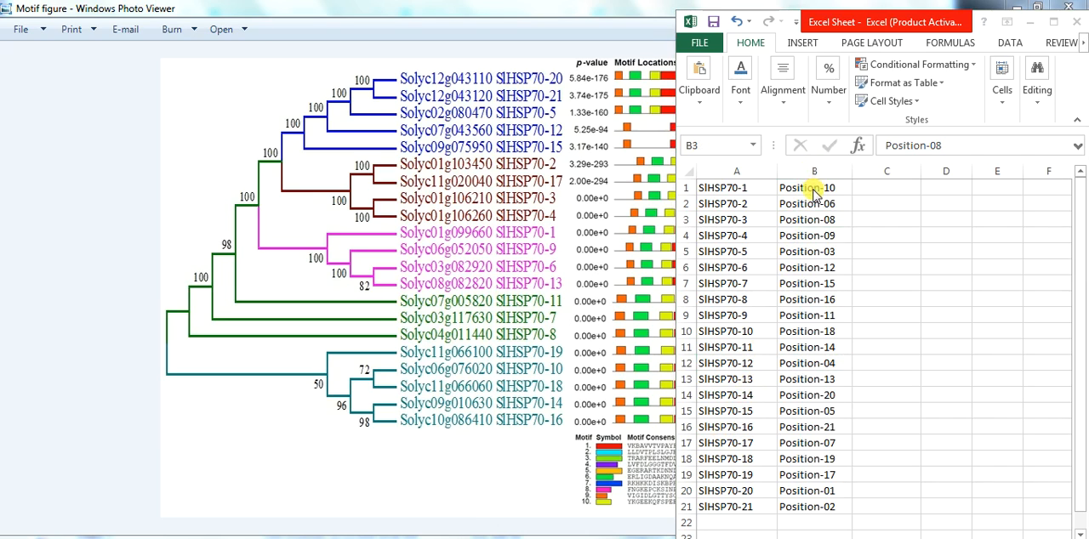
click(814, 219)
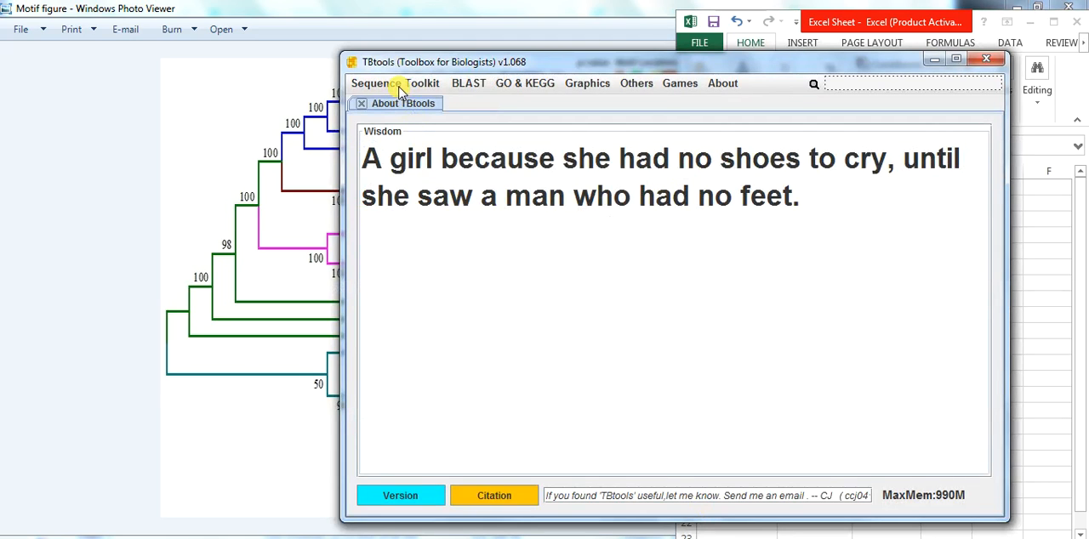
Step: Launch ID Rename from TBtools' Sequence Toolkit > Fasta Tools menu
click(394, 82)
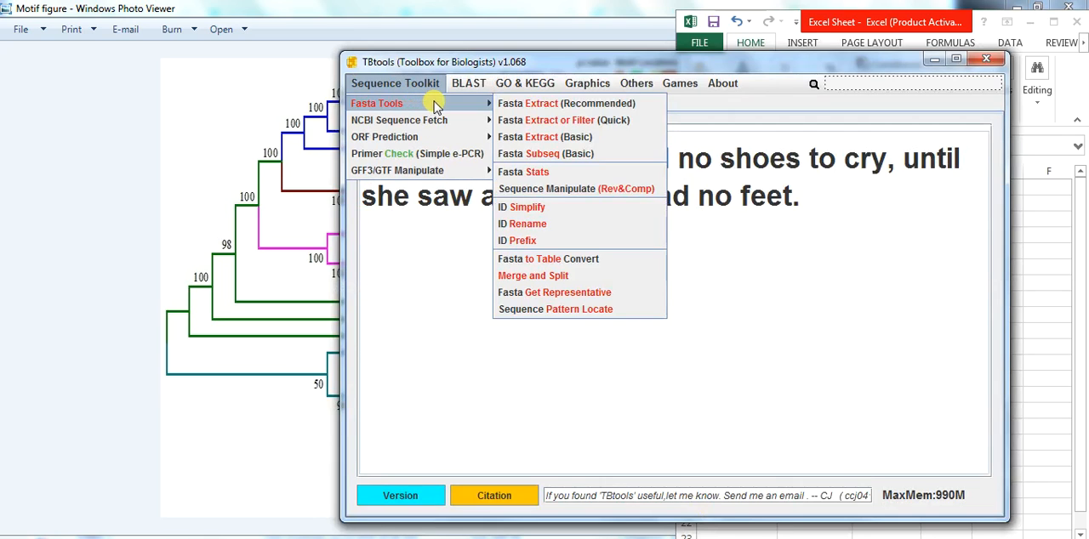
mouse_move(521, 207)
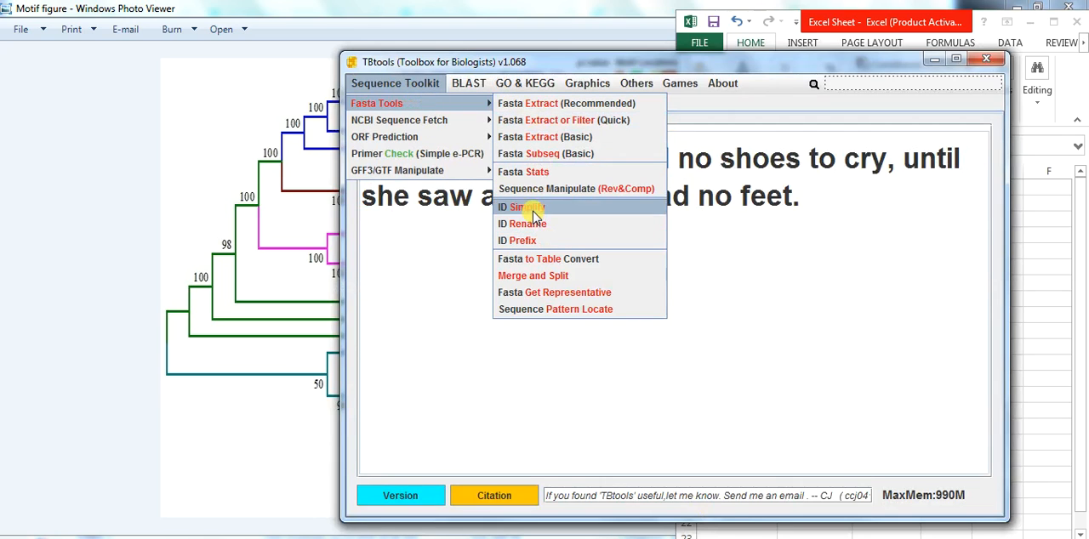
mouse_move(527, 224)
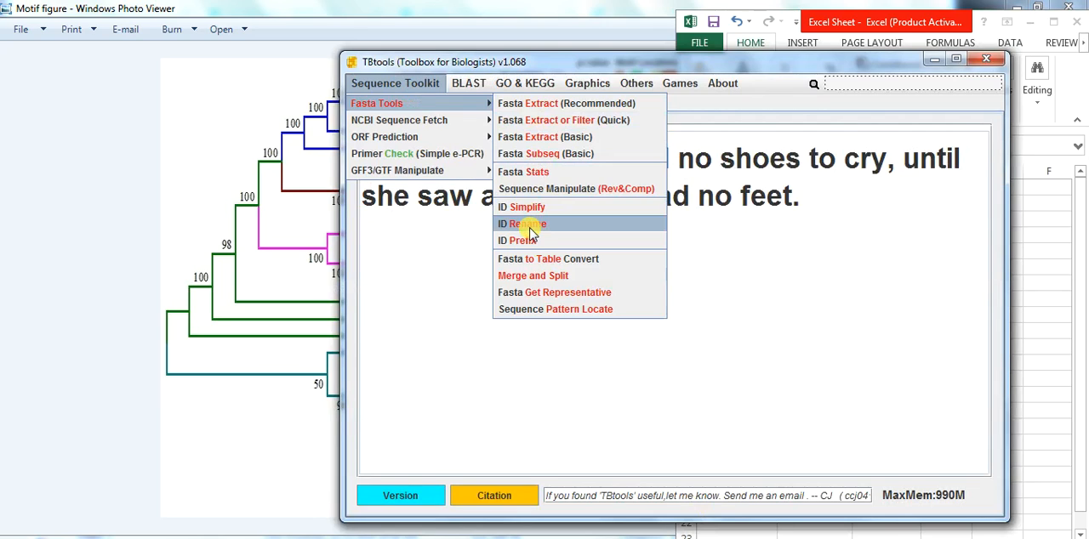
click(520, 223)
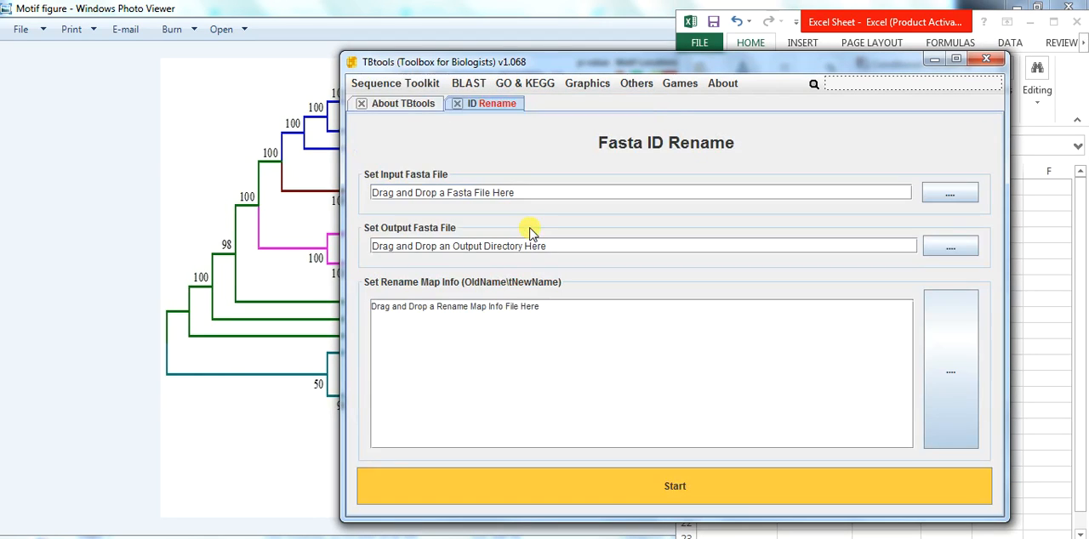
mouse_move(529, 233)
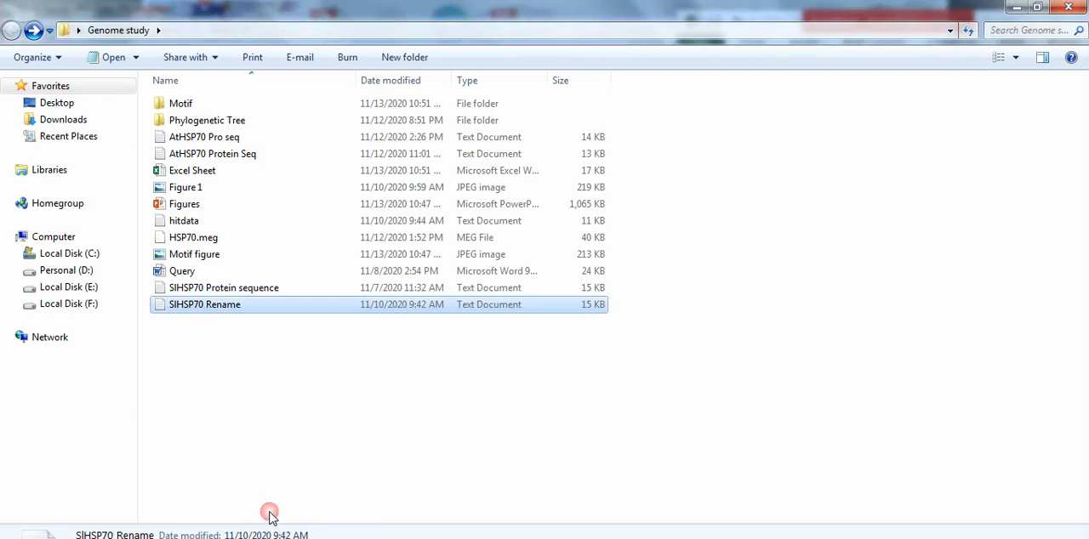
Step: Load the SlHSP70 Rename sequence file as the input FASTA
double_click(205, 304)
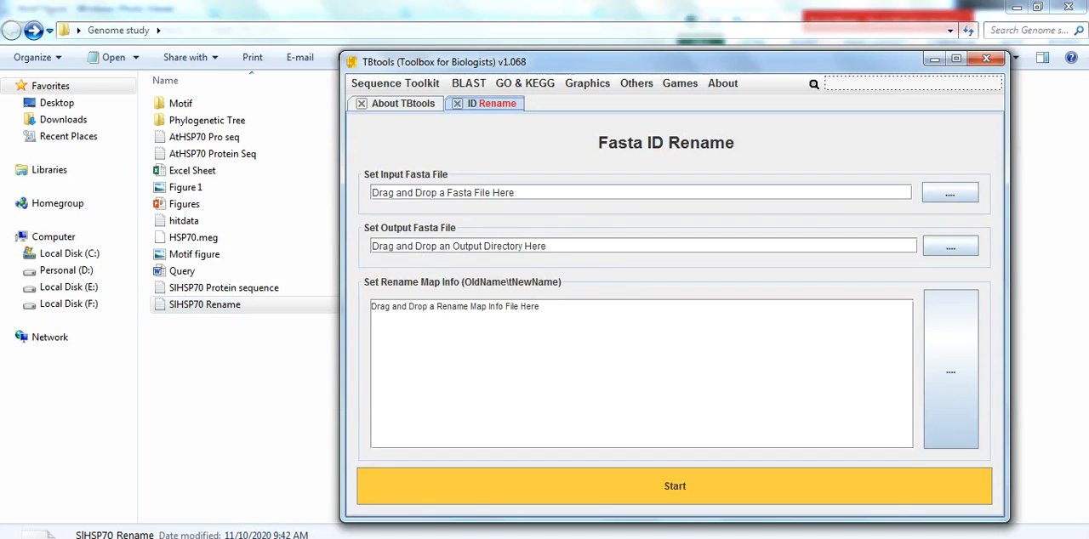
click(204, 305)
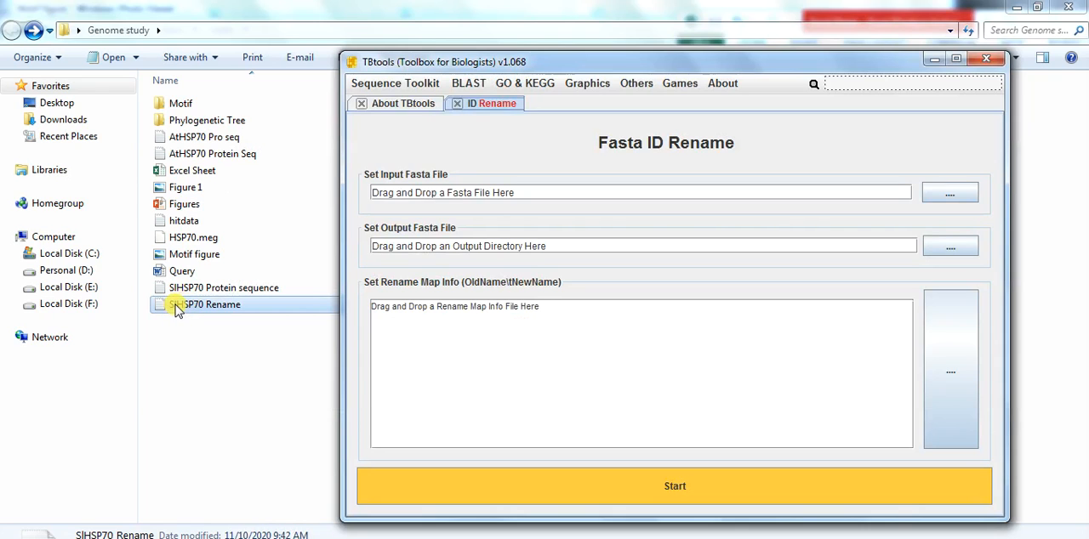
mouse_move(205, 309)
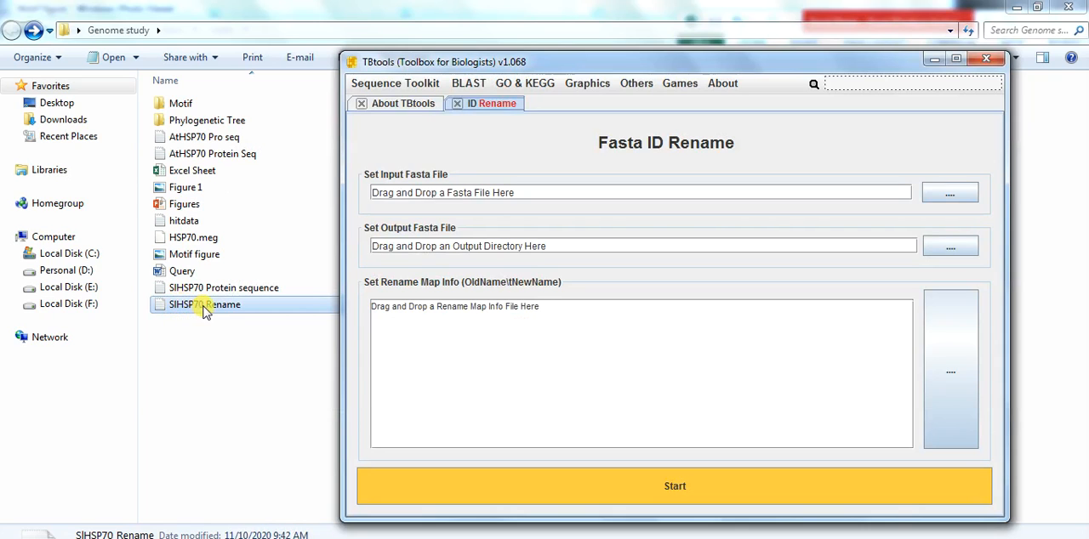
drag(204, 305, 463, 192)
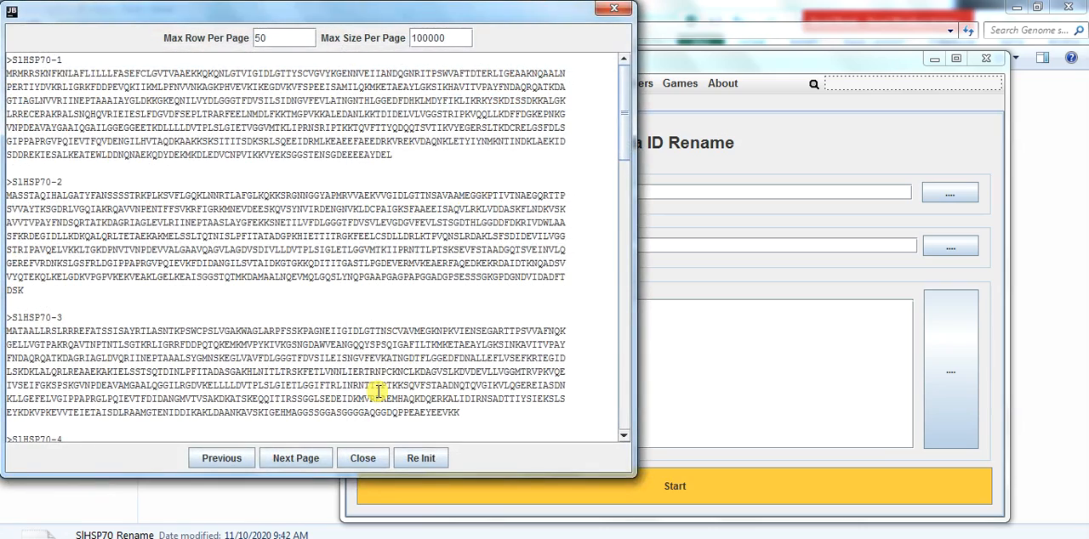
click(362, 457)
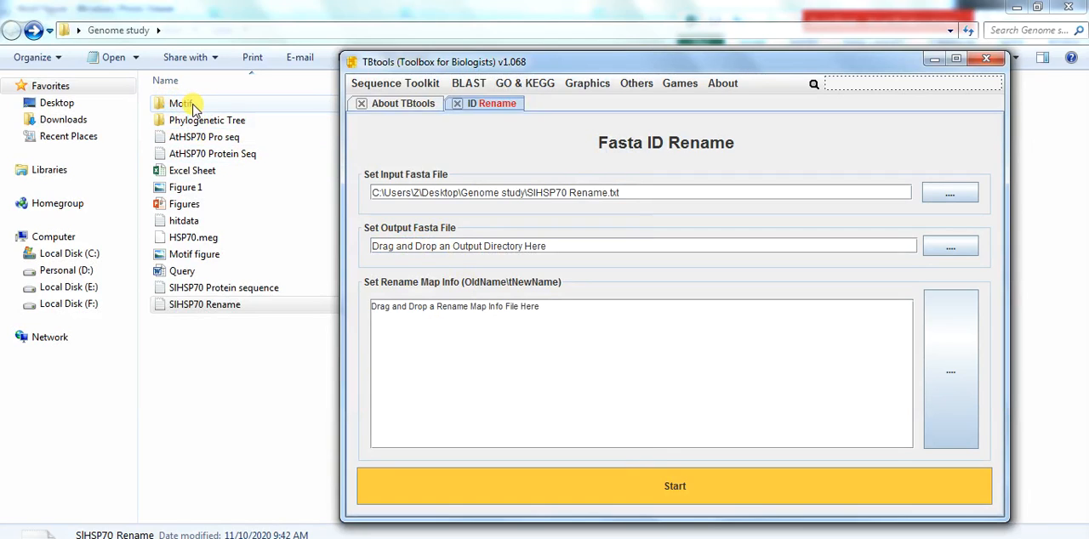
Step: Set the output to Motif.txt in the Motif folder and run the ID rename
click(986, 58)
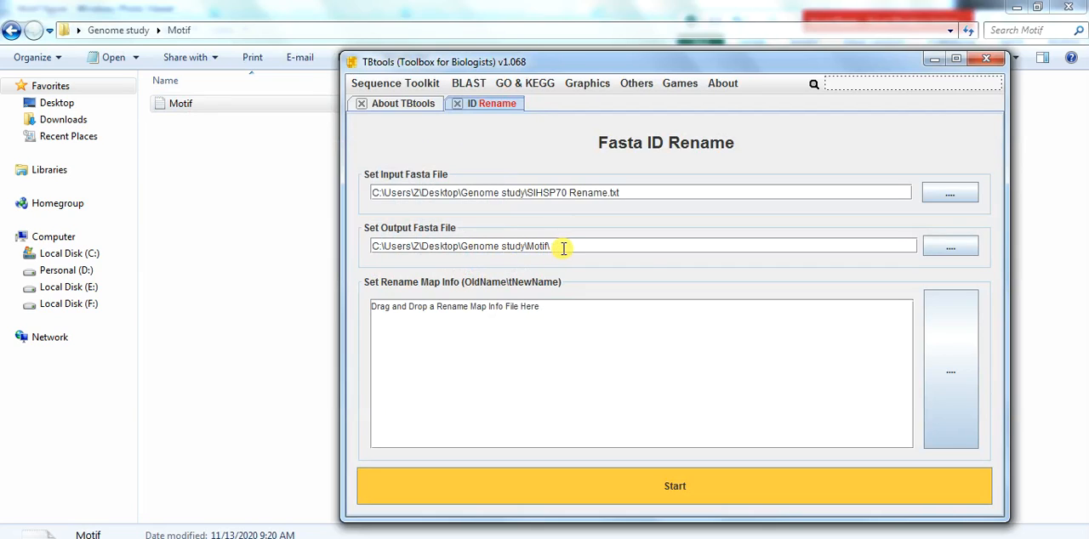
mouse_move(654, 256)
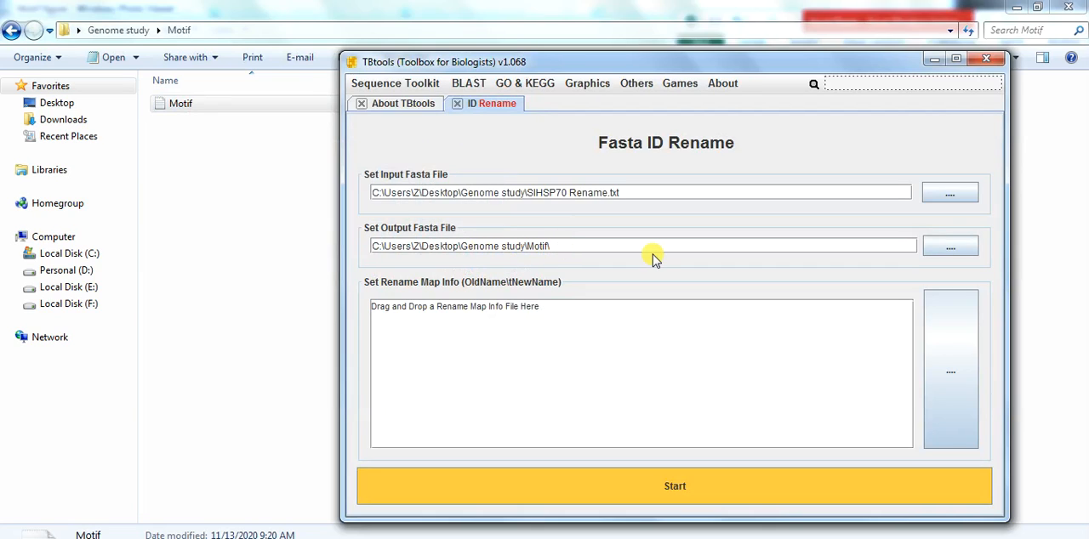
text(Motif)
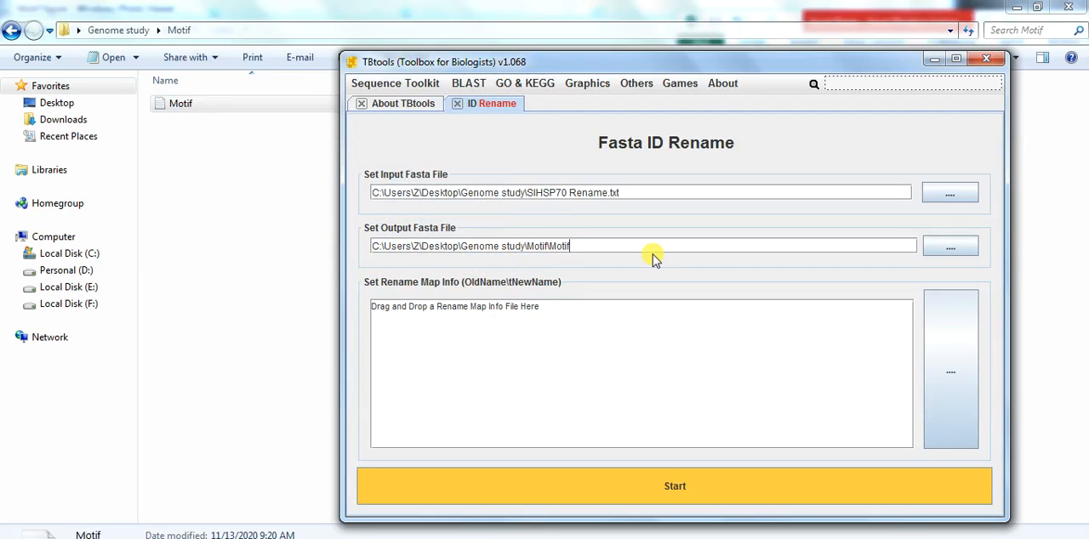
text(.txt)
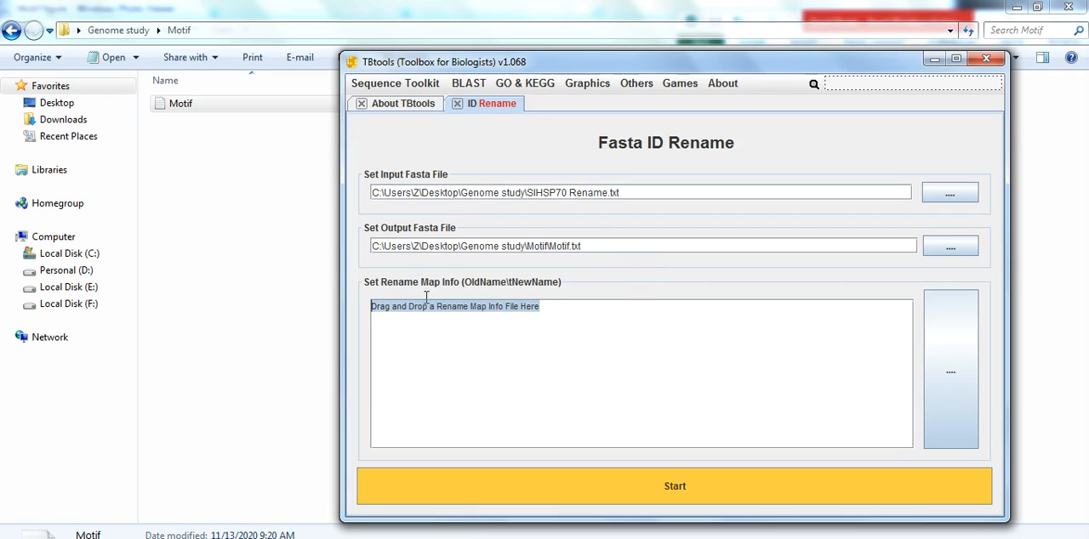
mouse_move(549, 417)
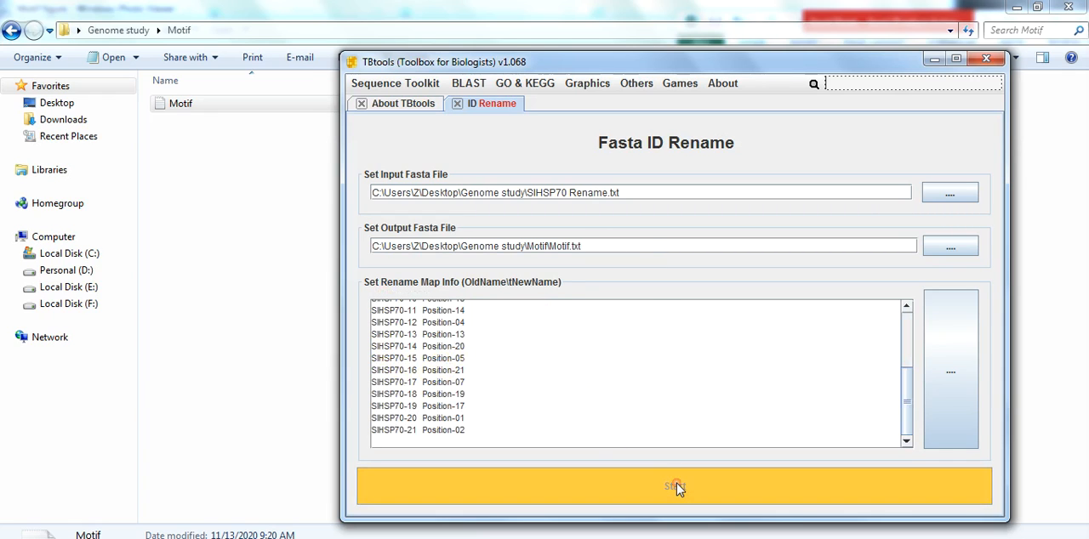
click(674, 486)
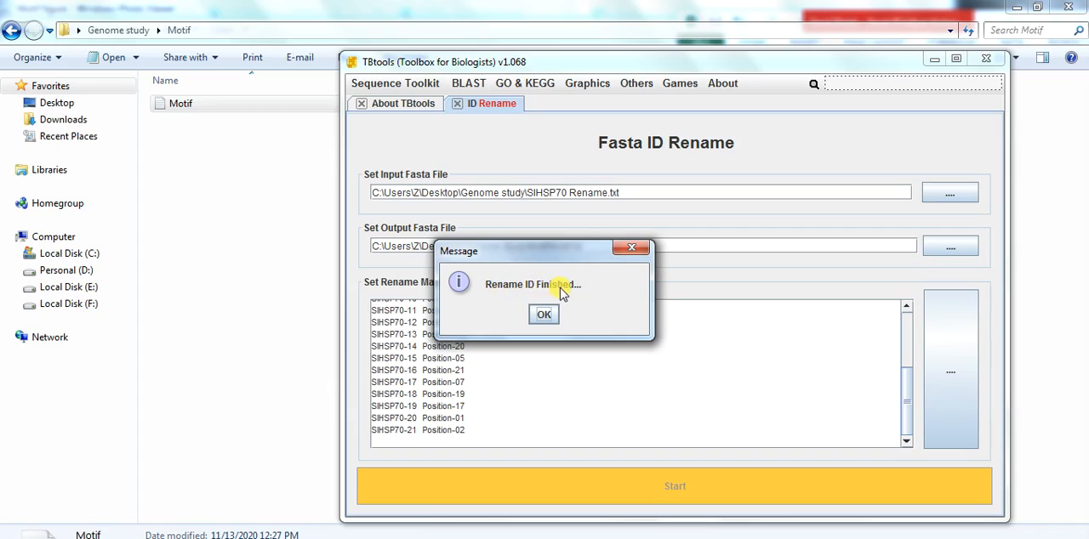
click(544, 314)
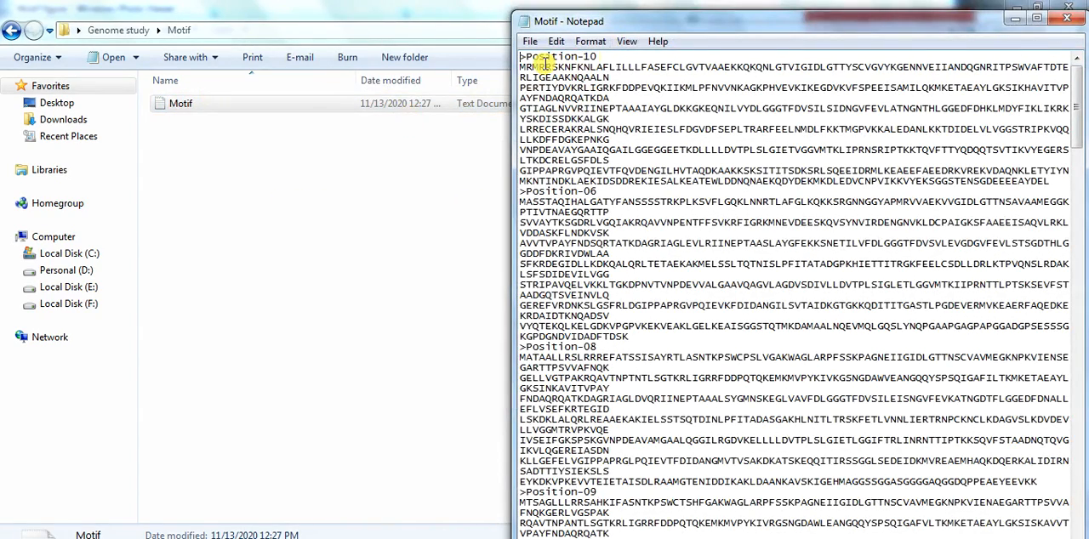
Step: Maximise Motif.txt in Notepad and select its Position-labelled sequence text
click(1037, 20)
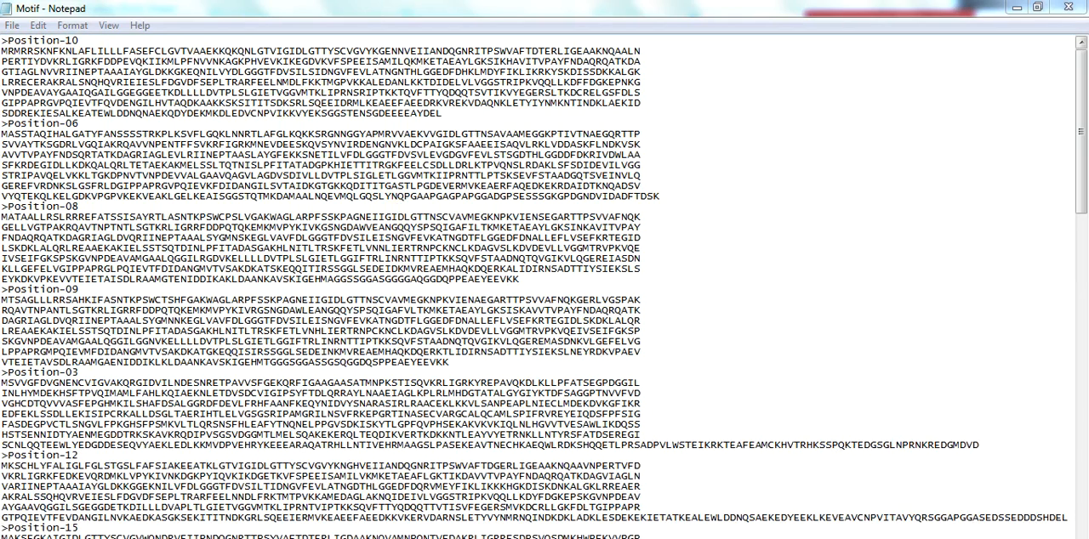
double_click(69, 40)
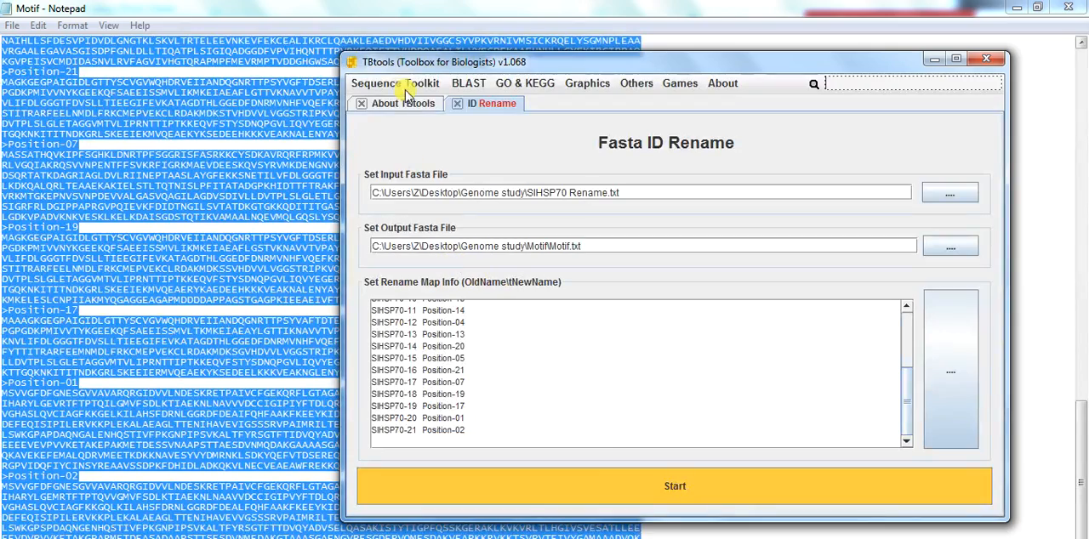
Step: Paste the Position sequences into Fasta to Table Convert and convert them to a table
click(395, 83)
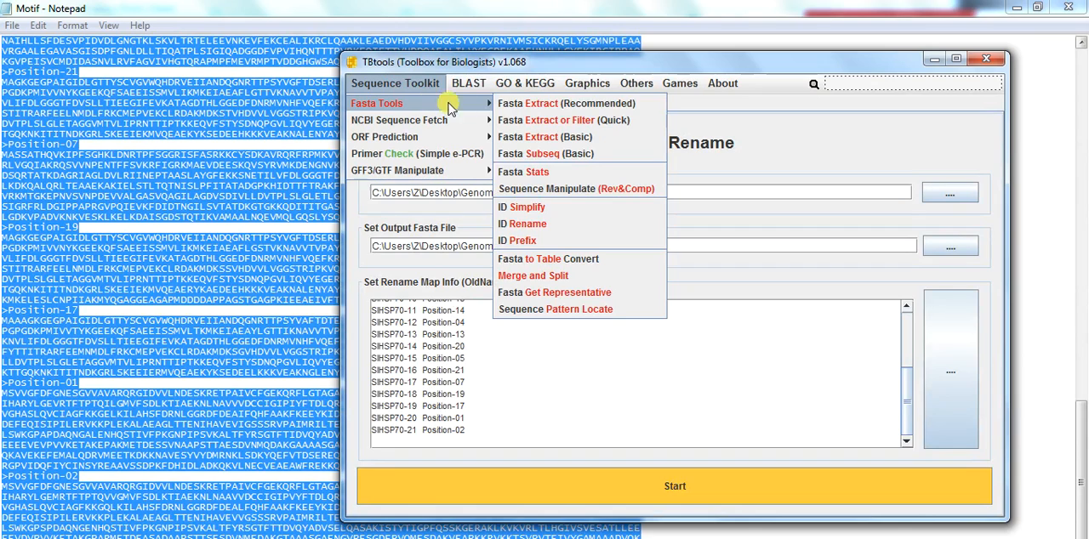
mouse_move(540, 183)
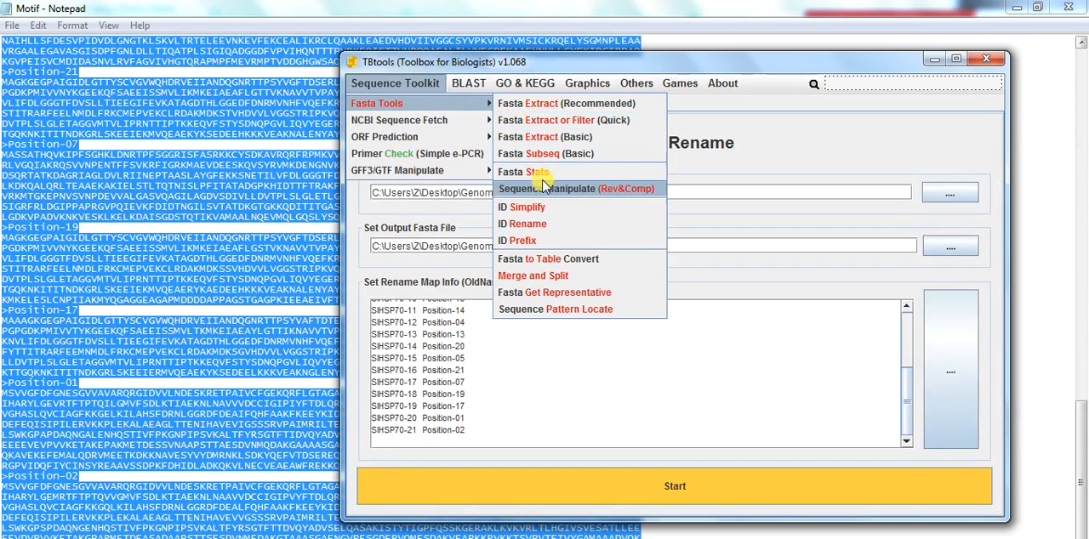
mouse_move(536, 259)
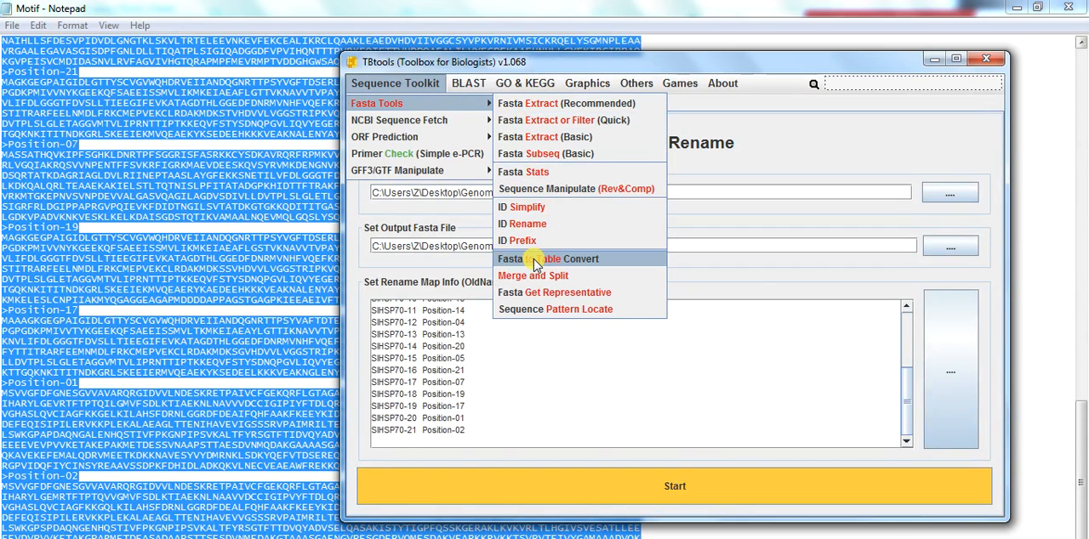
click(541, 259)
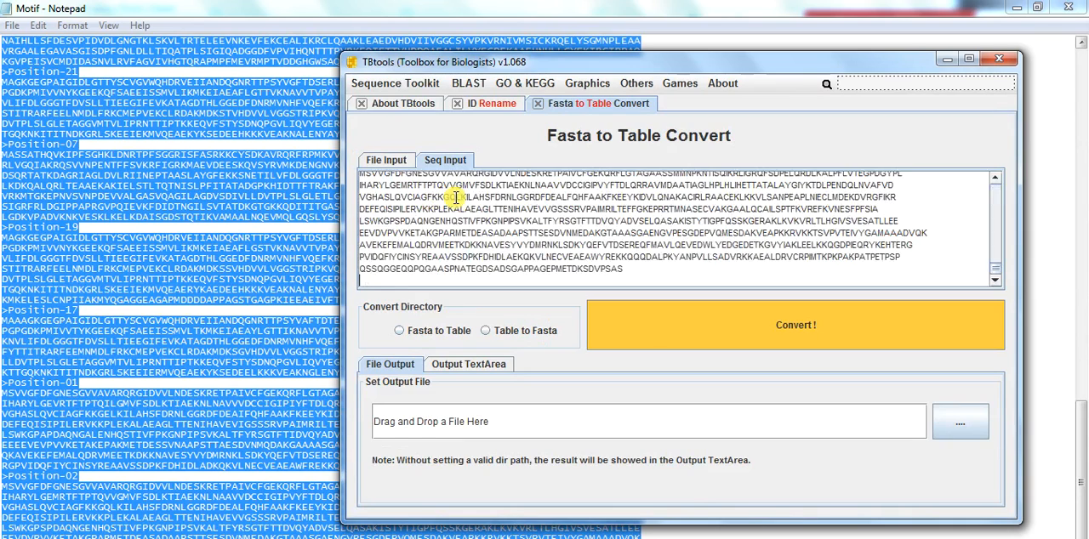
click(399, 330)
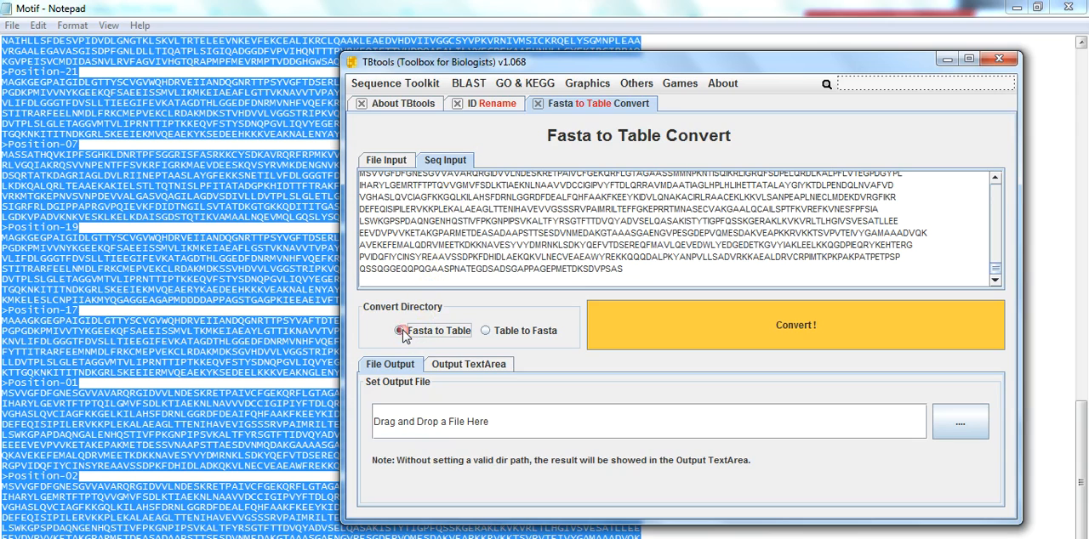
click(468, 364)
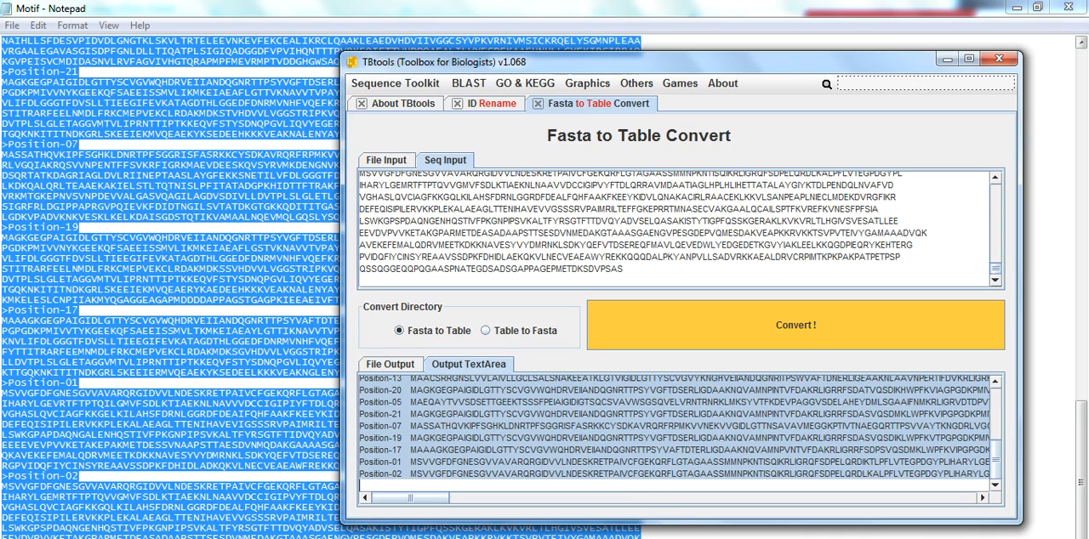
click(795, 325)
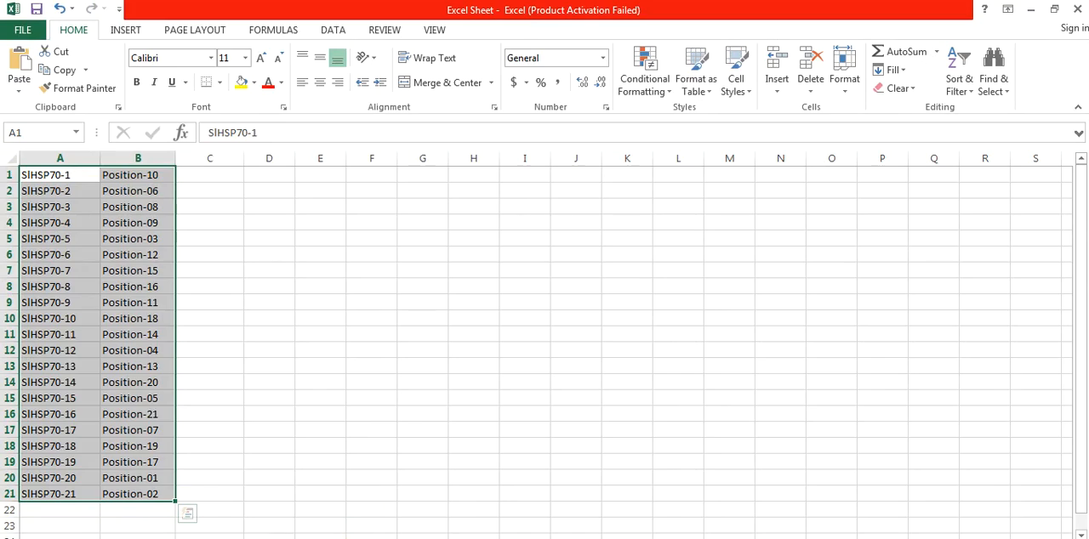
Step: Paste the converted Position-sequence table at cell E2 and select column E
click(320, 191)
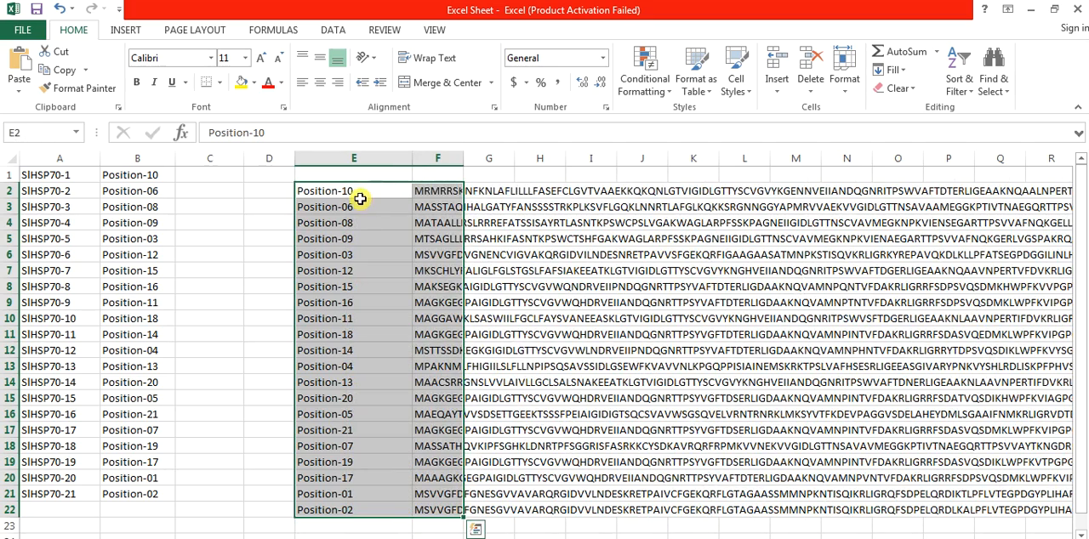
click(438, 190)
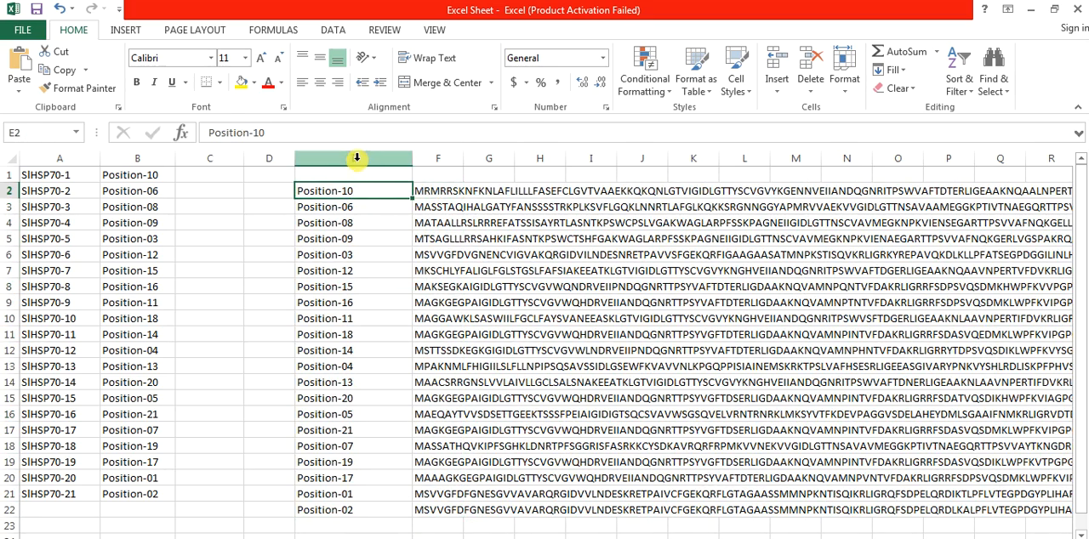
click(354, 159)
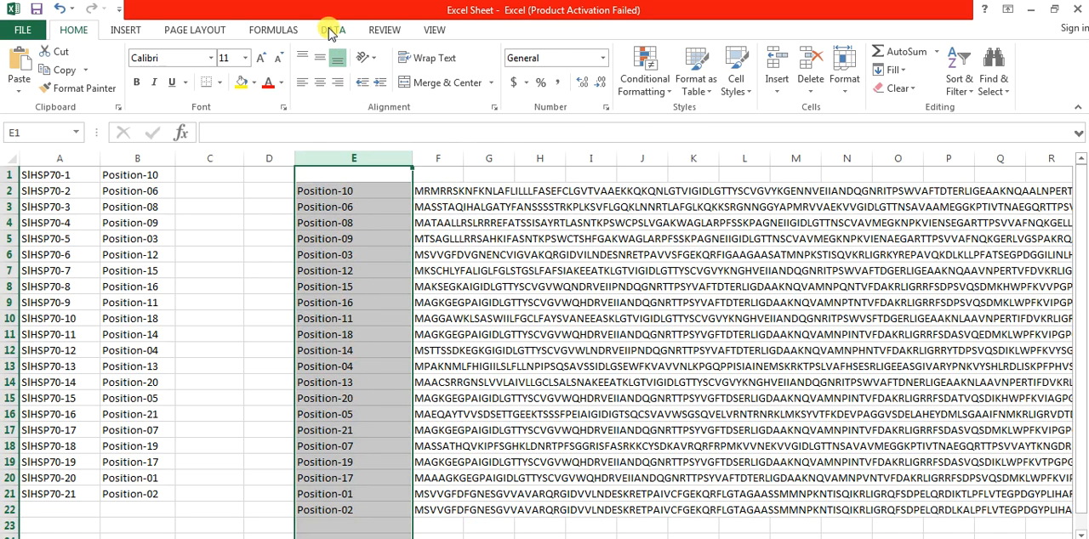
Step: Sort column E A to Z, expanding the selection so sequences stay alongside
click(332, 29)
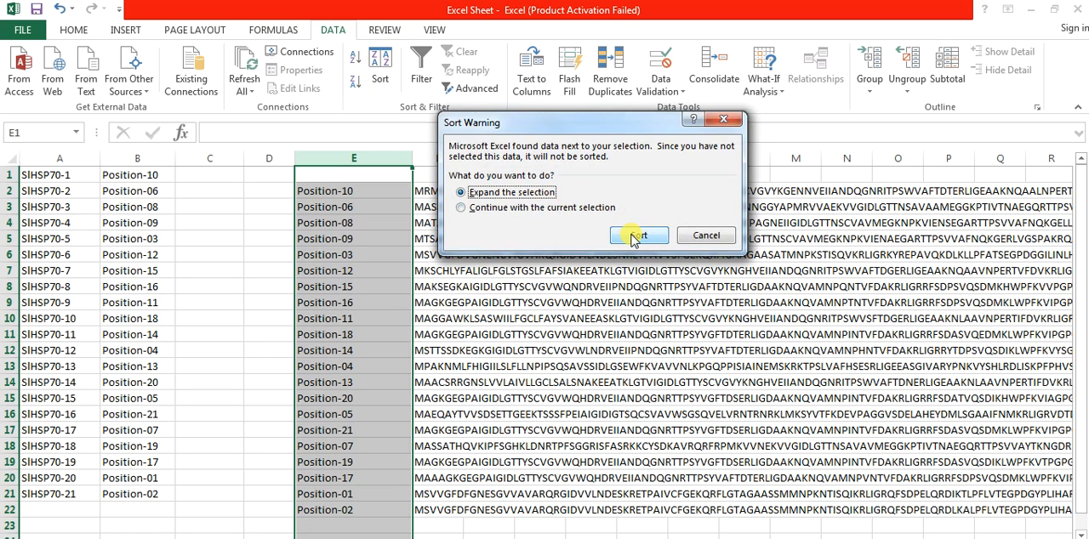
mouse_move(362, 239)
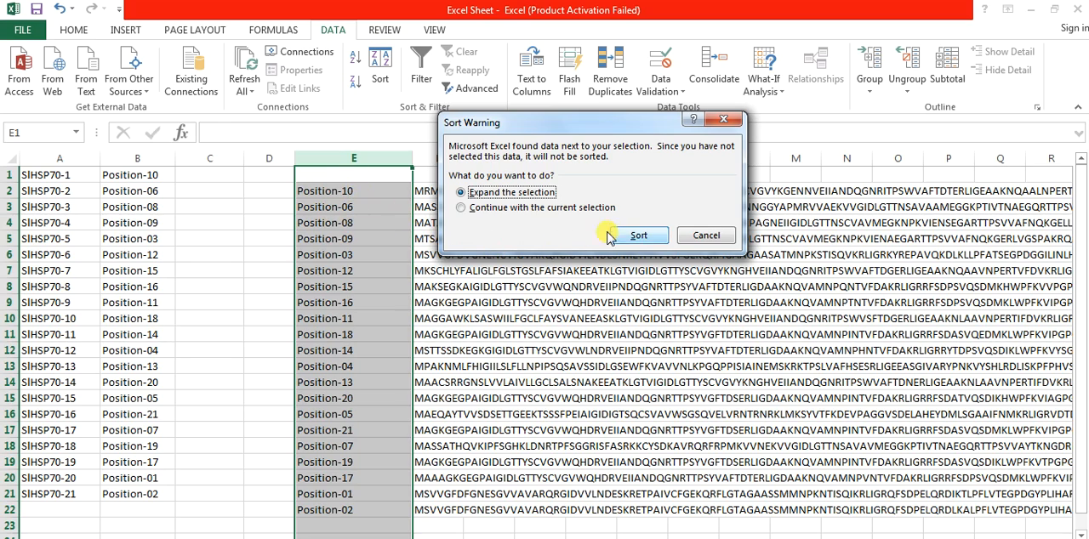
click(638, 235)
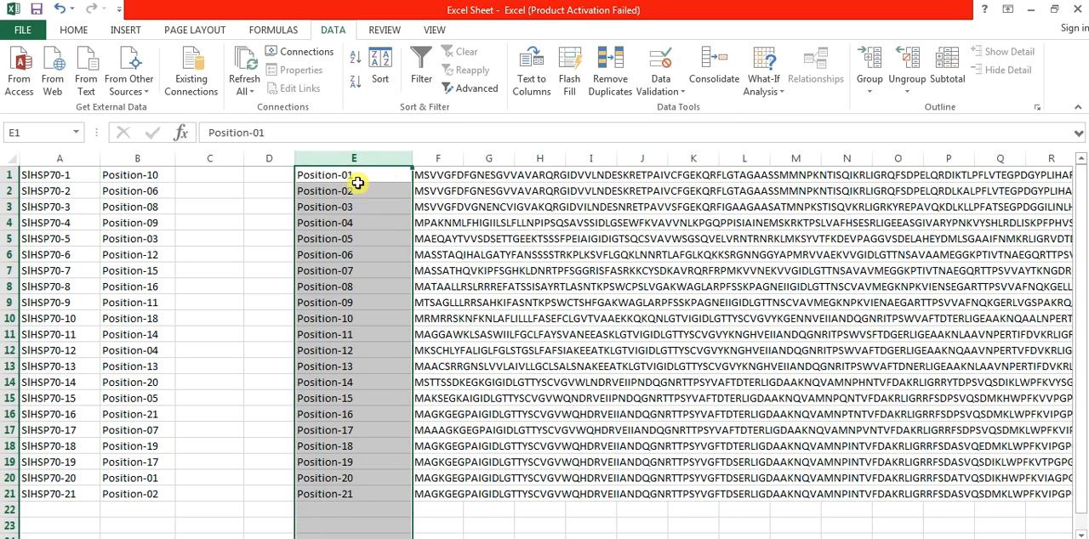
mouse_move(347, 177)
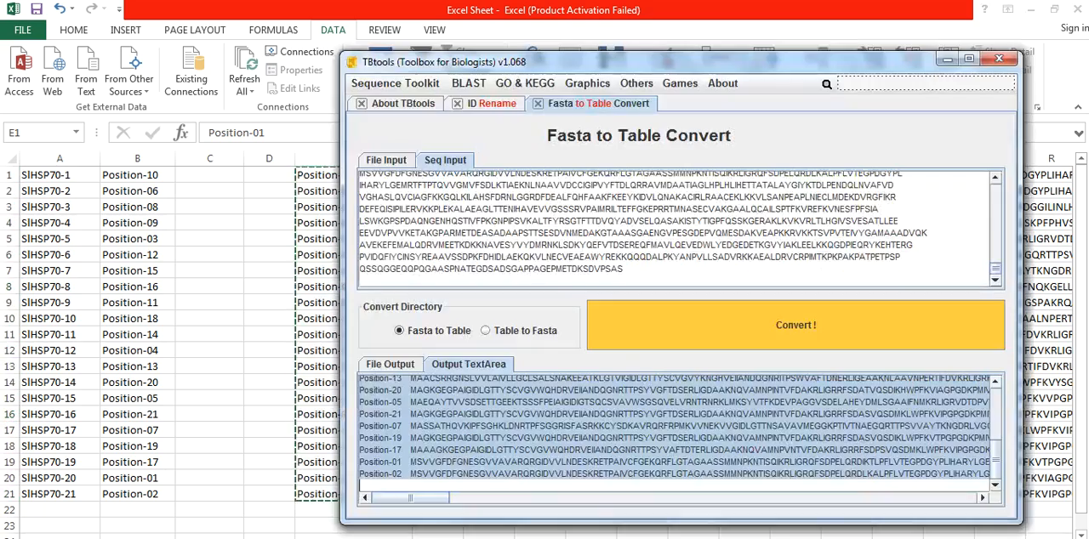
mouse_move(518, 165)
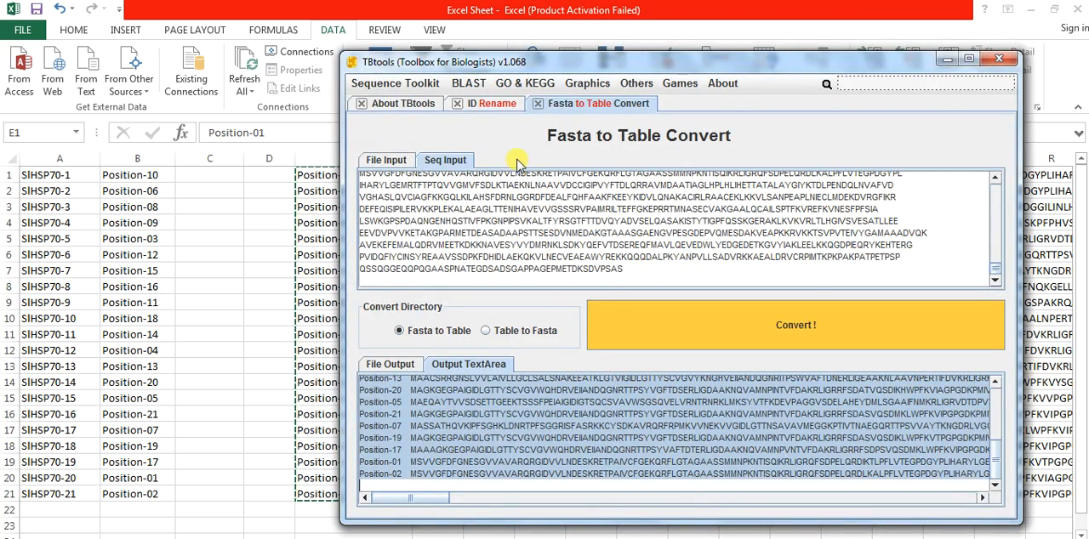
Step: Convert the sorted table to FASTA in a new Fasta to Table Convert tab, output to TextArea
click(395, 83)
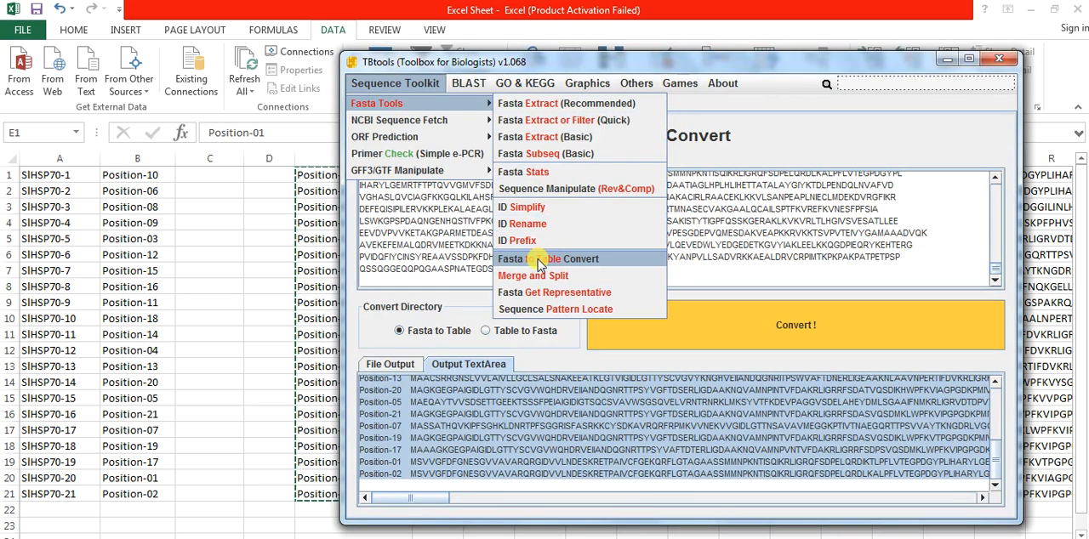
click(548, 259)
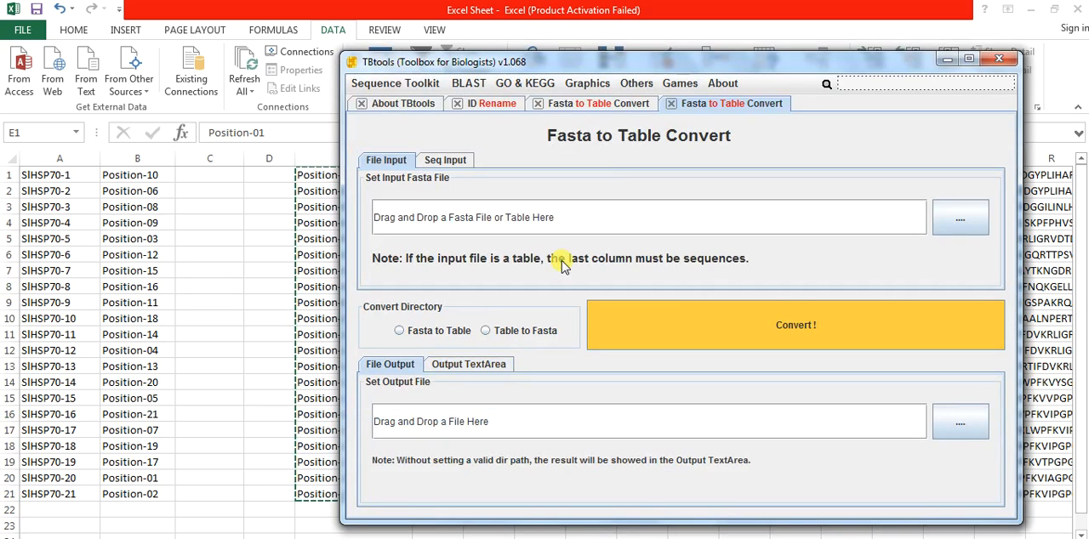
click(445, 160)
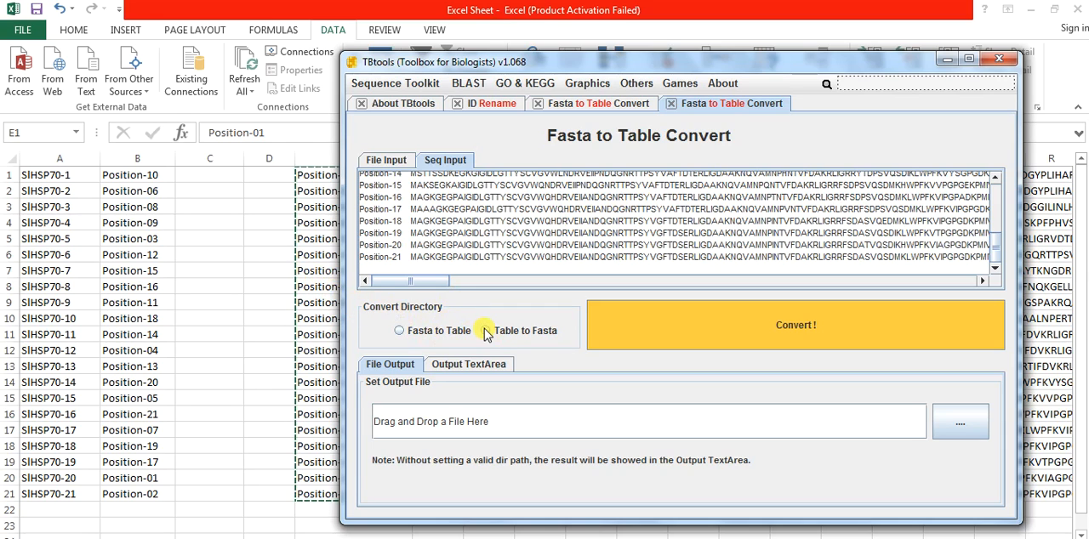
click(485, 330)
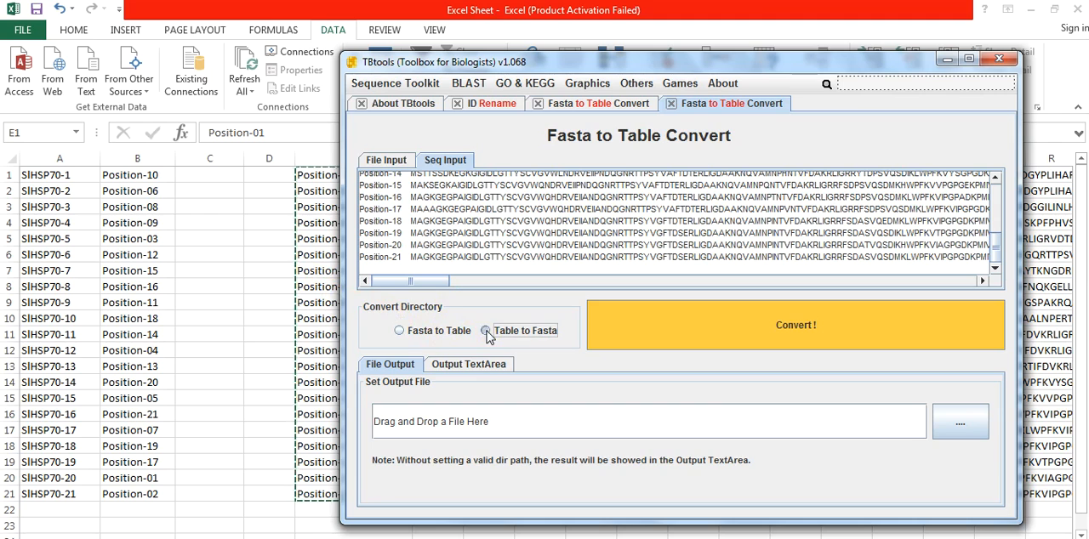
click(469, 364)
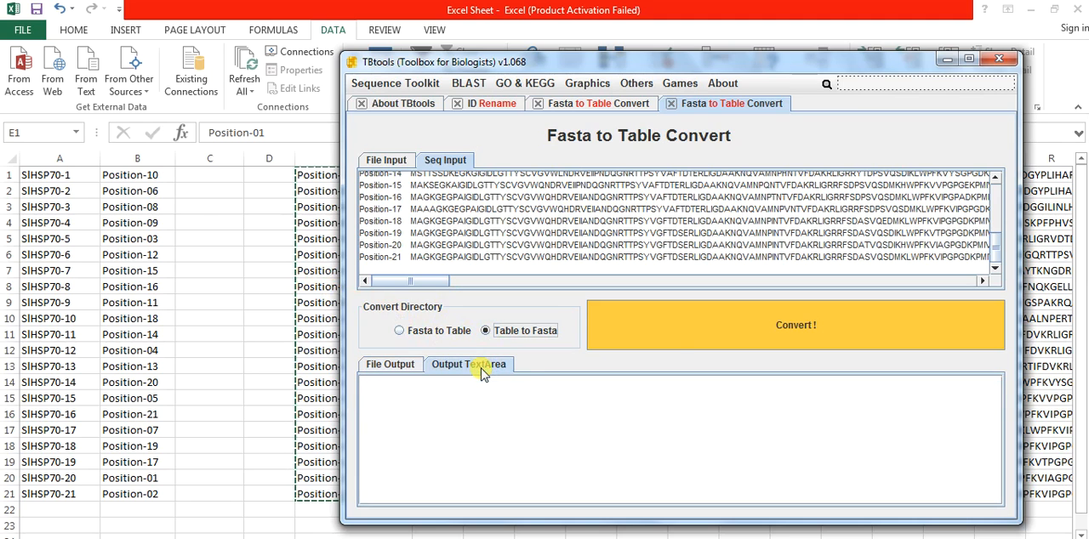
click(795, 325)
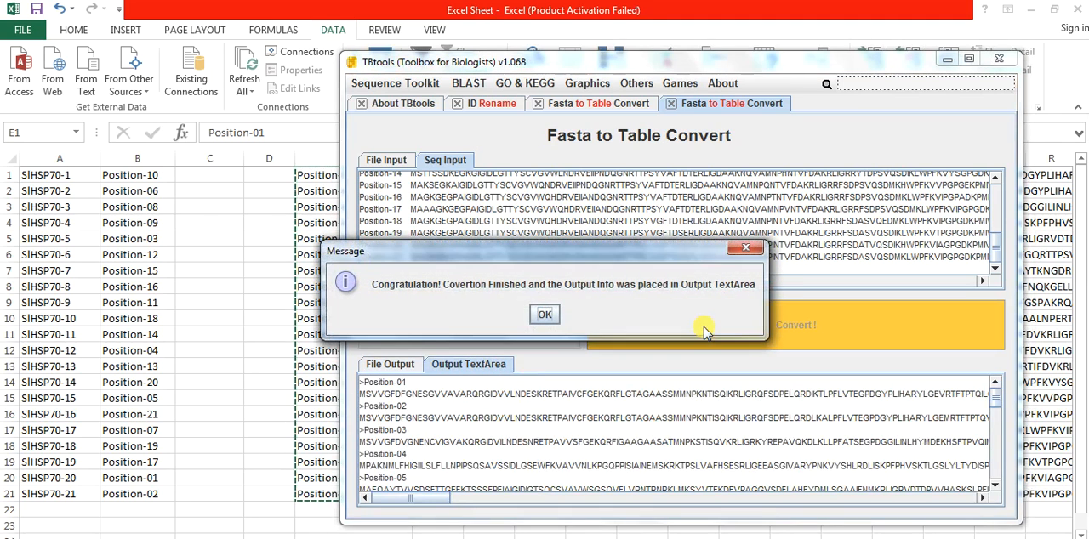
click(544, 314)
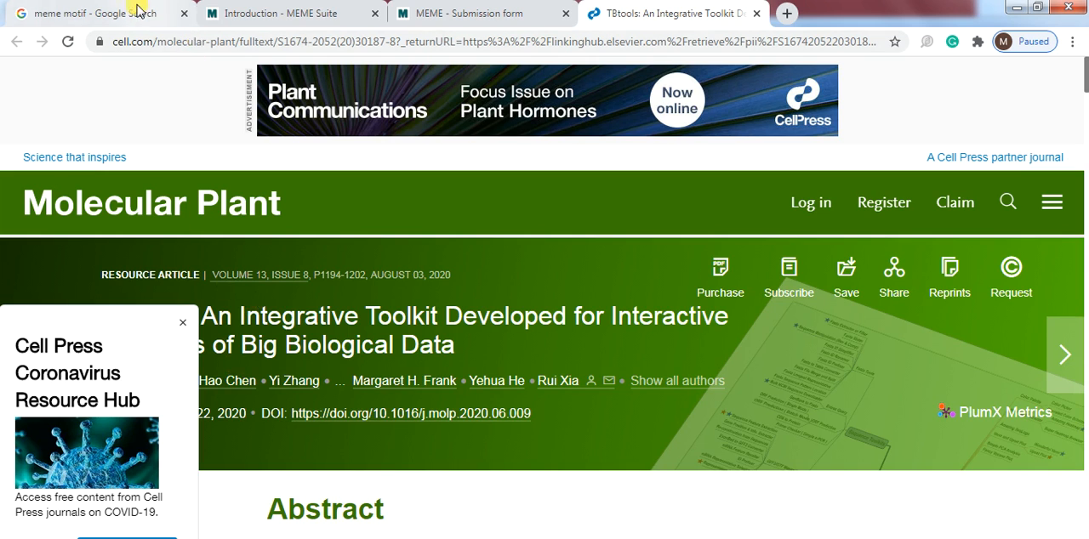
Step: Switch to the Introduction - MEME Suite tab and select the MEME tool icon
click(85, 12)
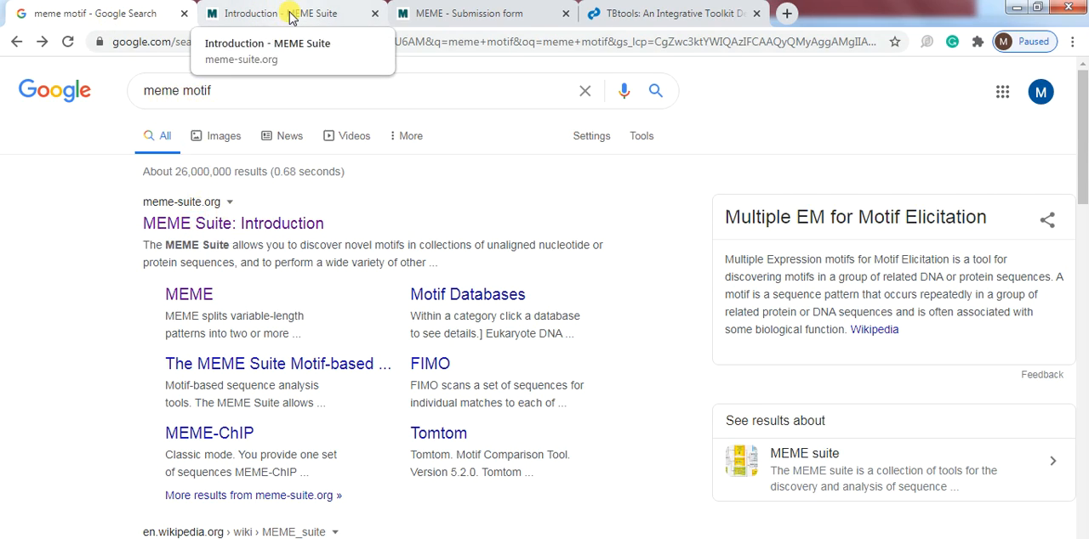
click(289, 13)
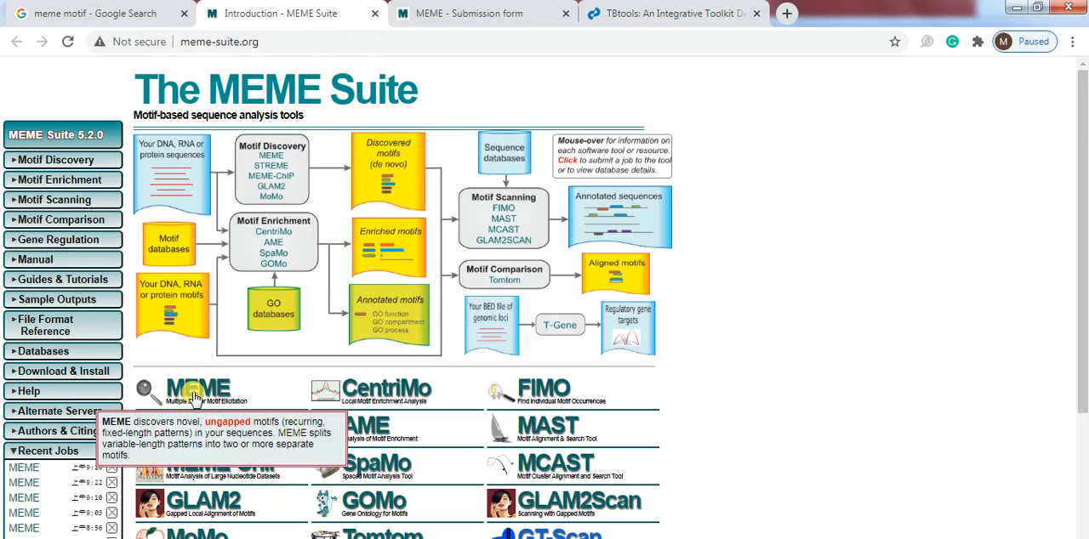
click(198, 389)
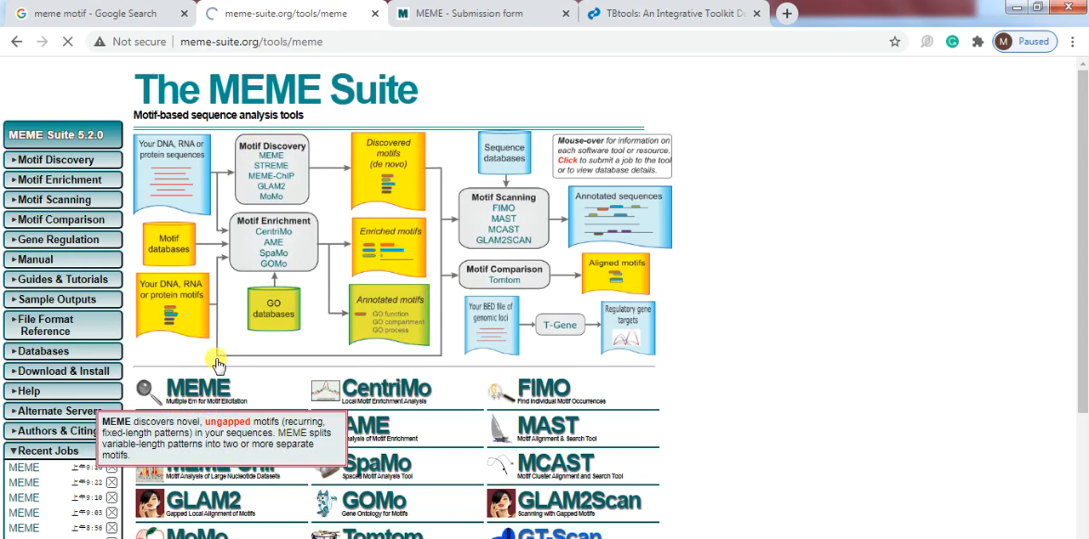
Step: Upload Motif.txt as the sequence file and set the number of motifs to 10
click(199, 389)
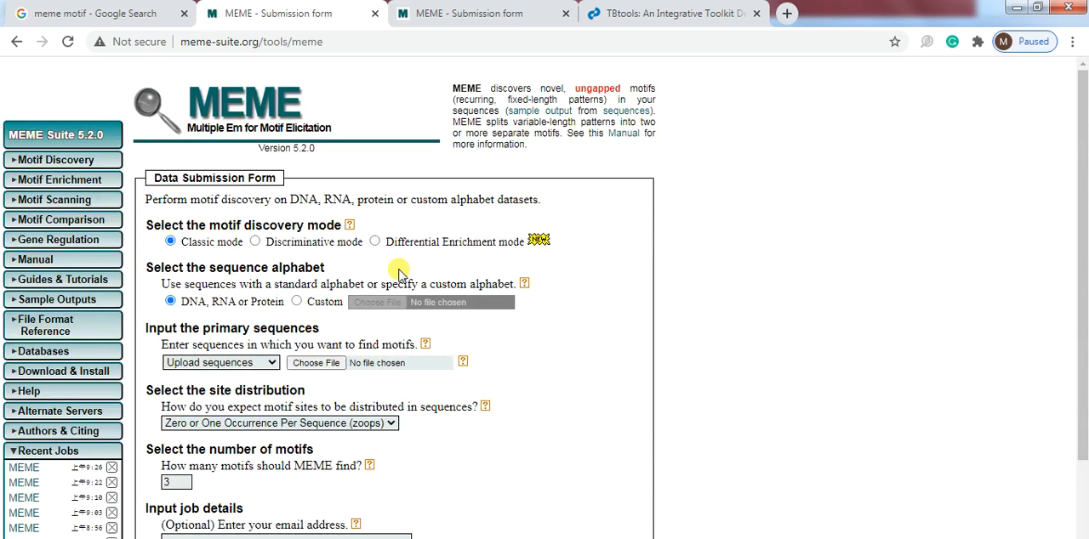
mouse_move(186, 347)
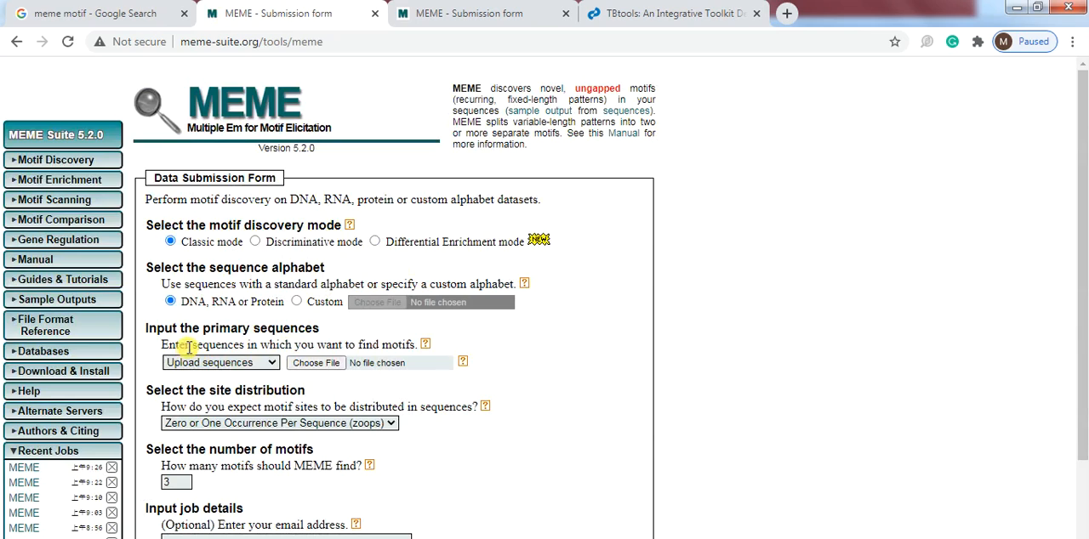
mouse_move(345, 356)
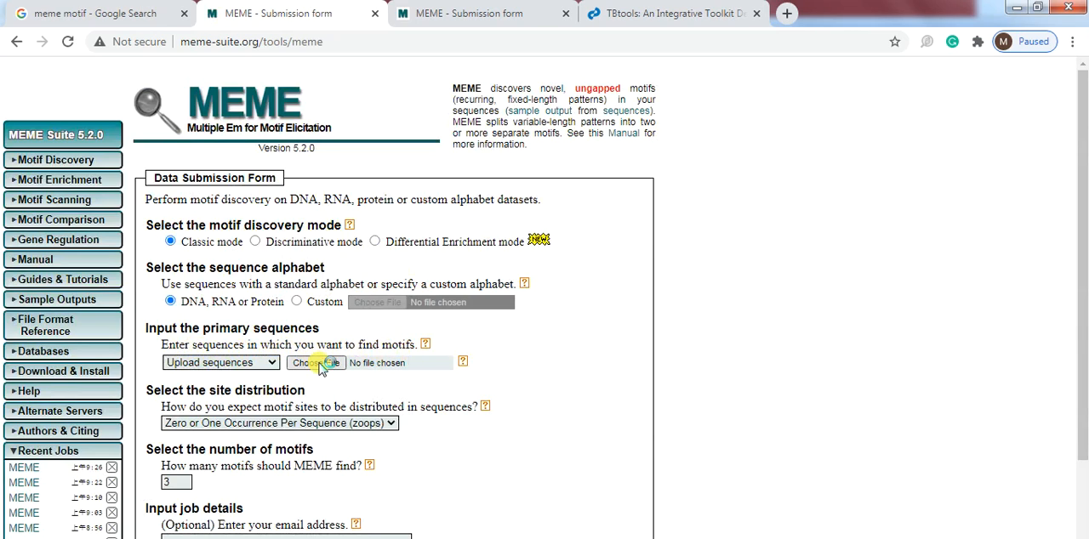
click(316, 362)
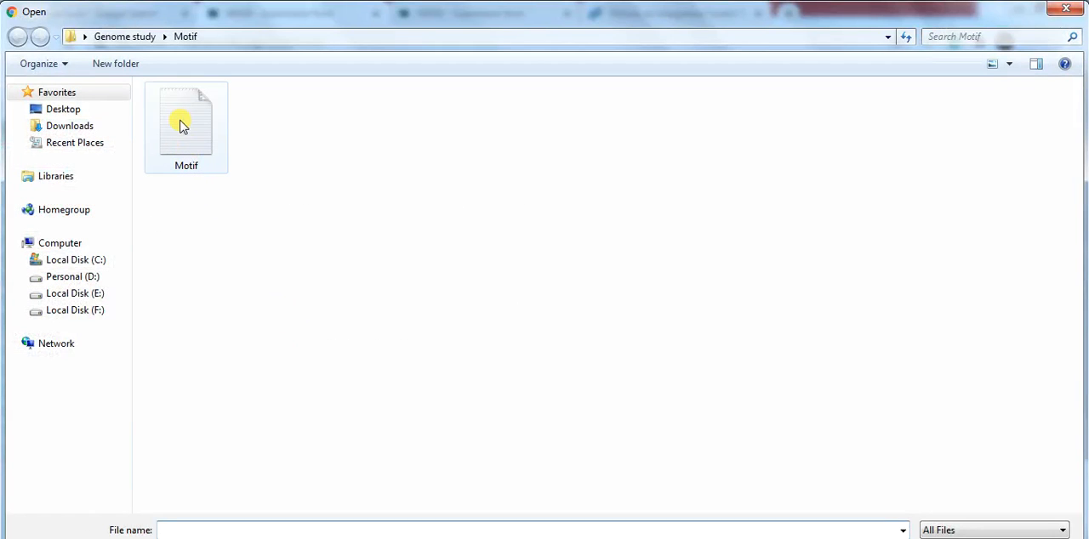
click(528, 530)
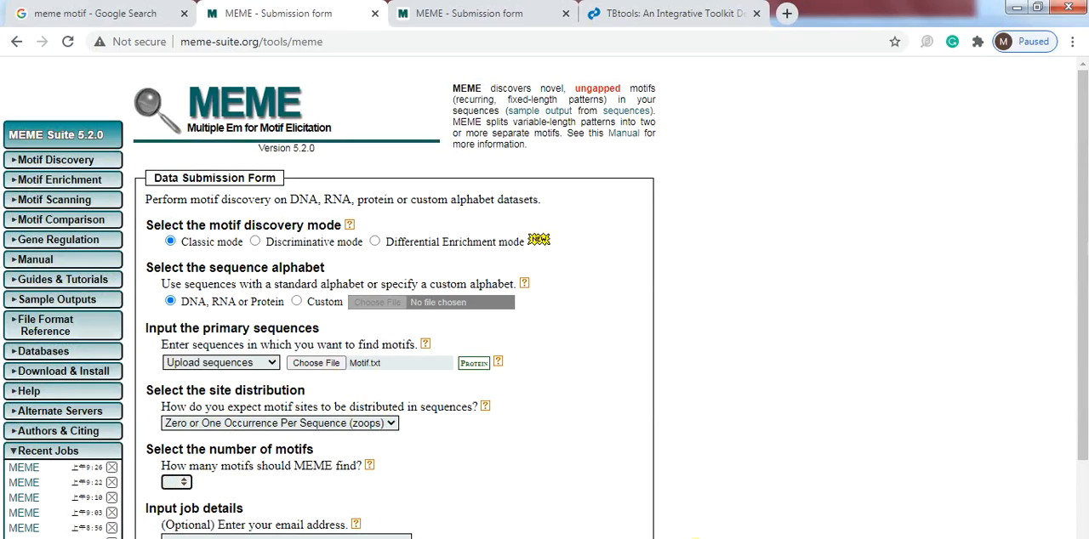
text(10)
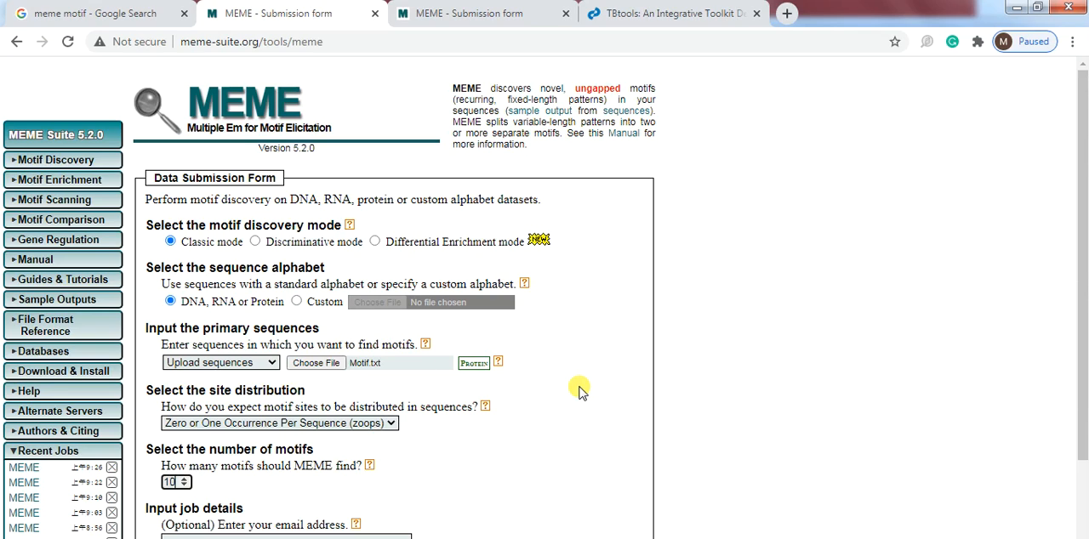
mouse_move(954, 317)
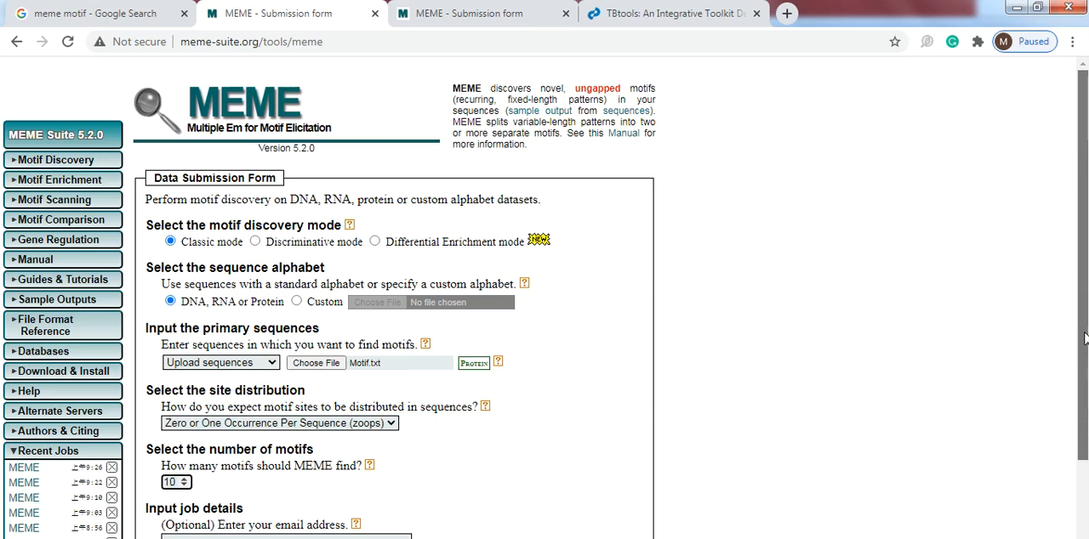
scroll(down, 3)
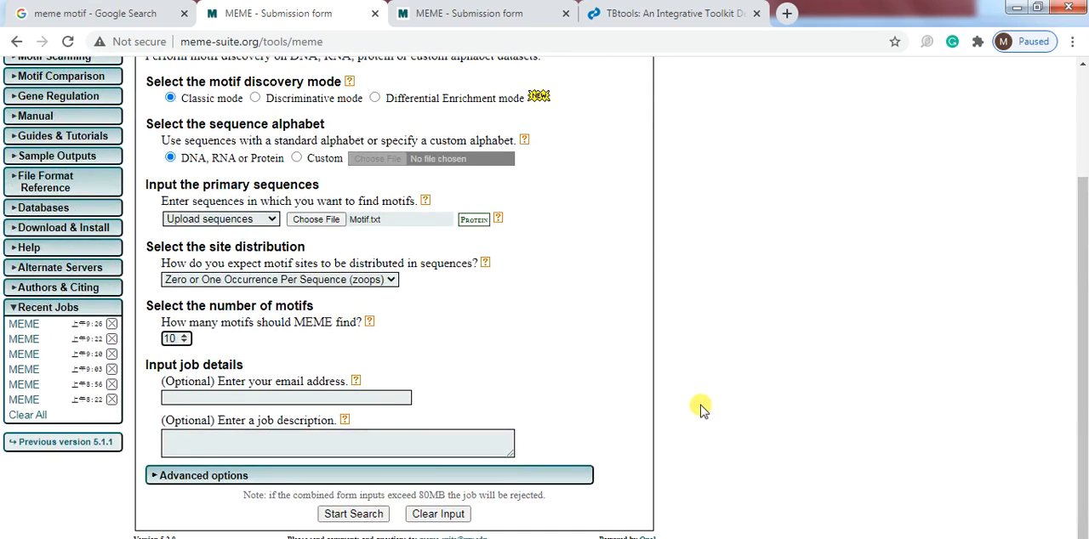
mouse_move(241, 395)
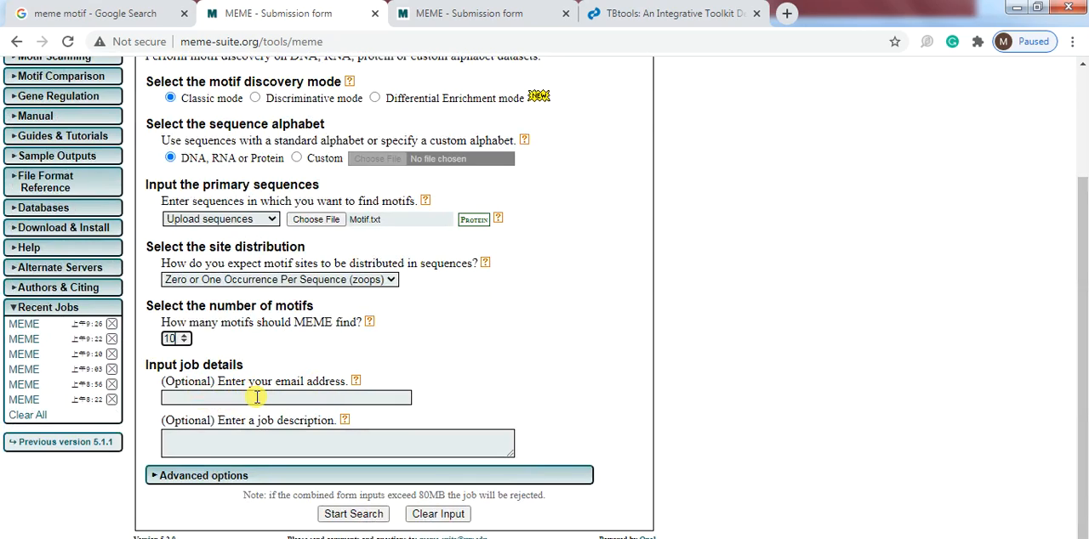
mouse_move(243, 431)
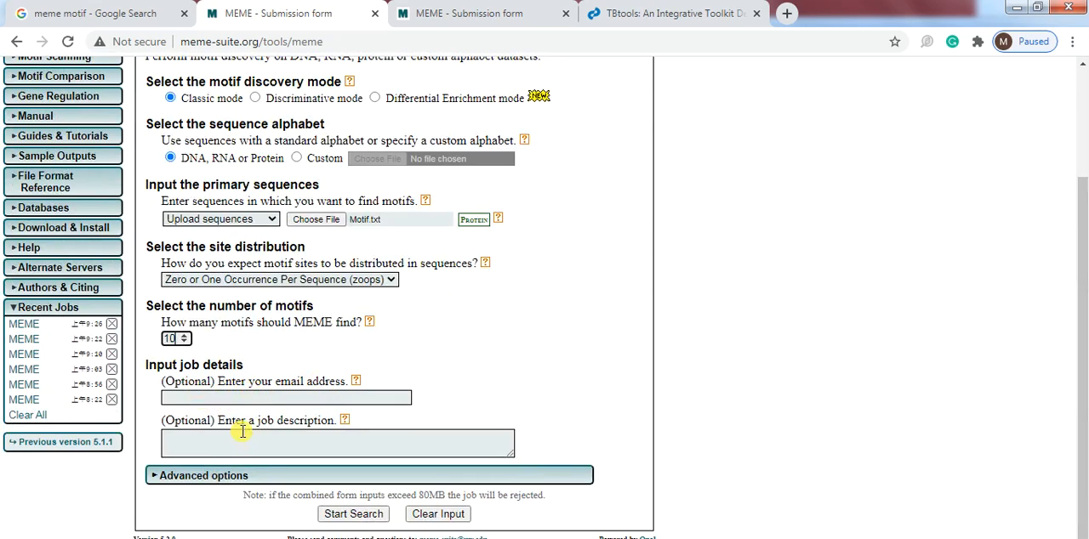
mouse_move(347, 467)
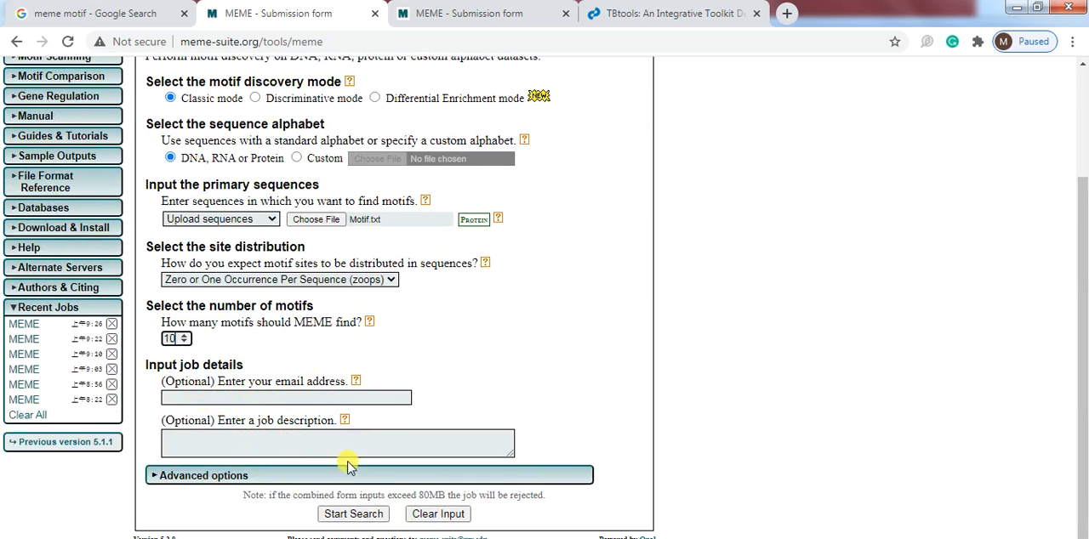
mouse_move(285, 420)
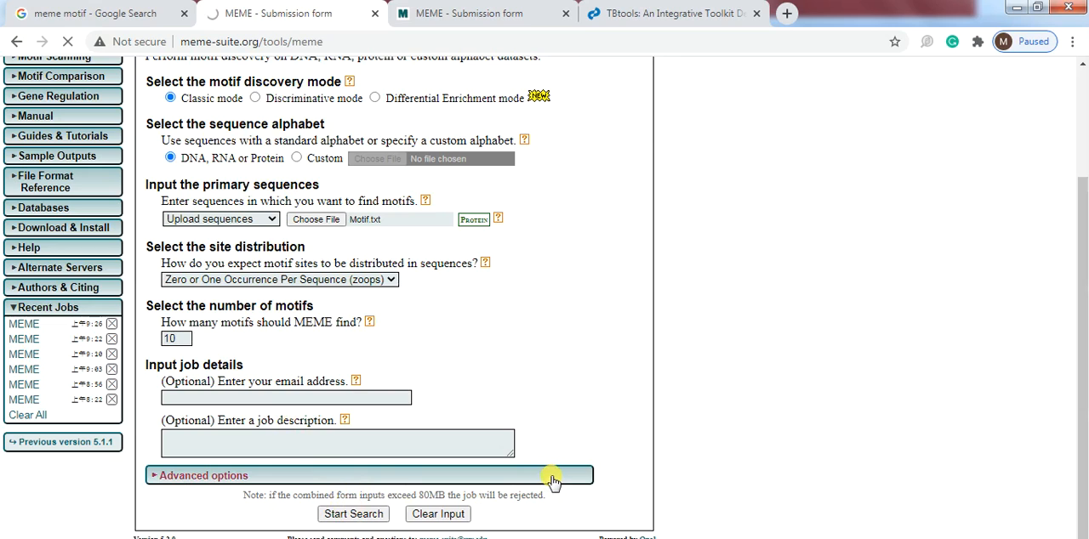
Step: Submit the MEME motif discovery job and bookmark its status page in Chrome
click(352, 514)
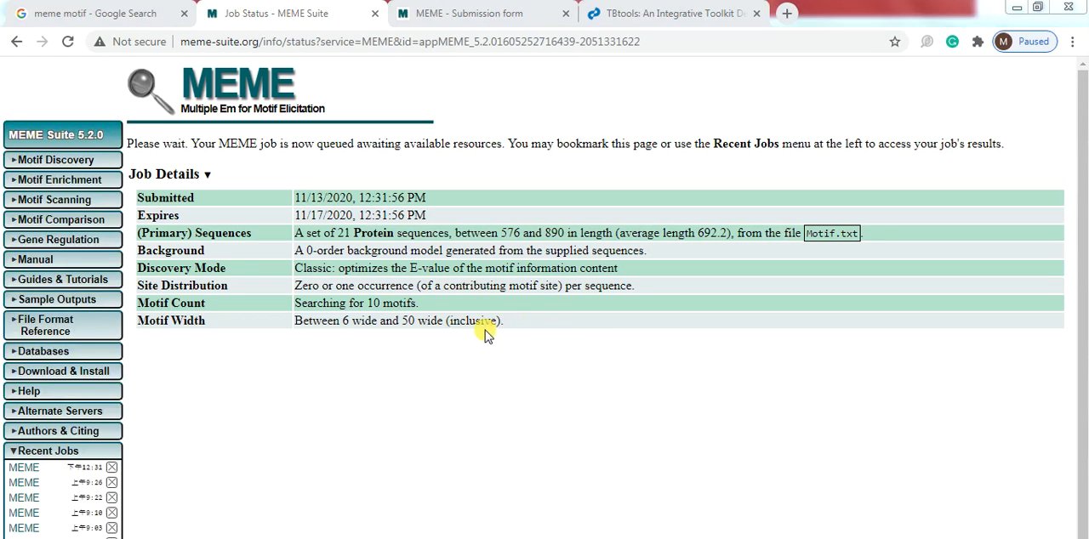
mouse_move(666, 189)
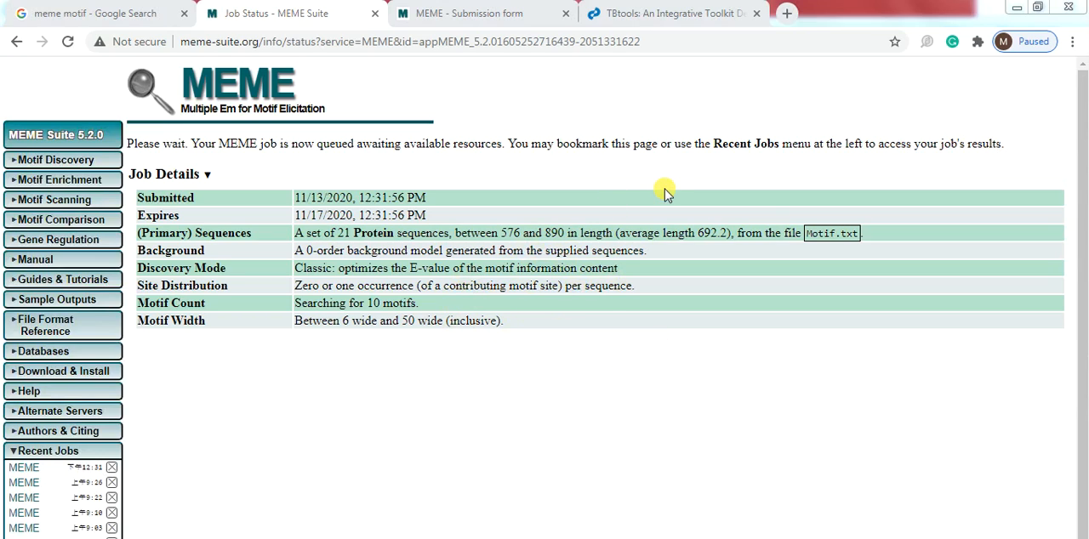
mouse_move(893, 41)
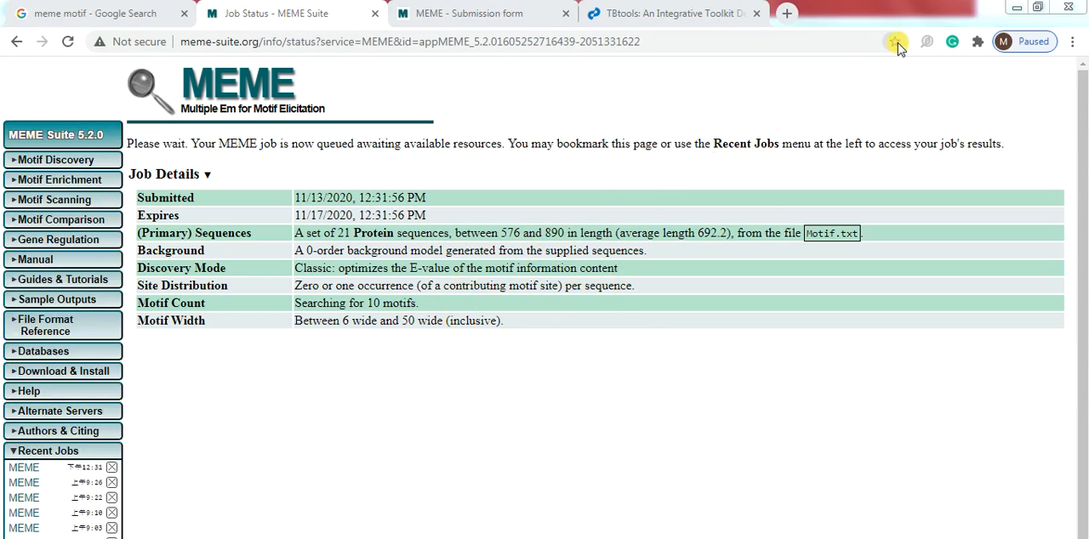
click(893, 42)
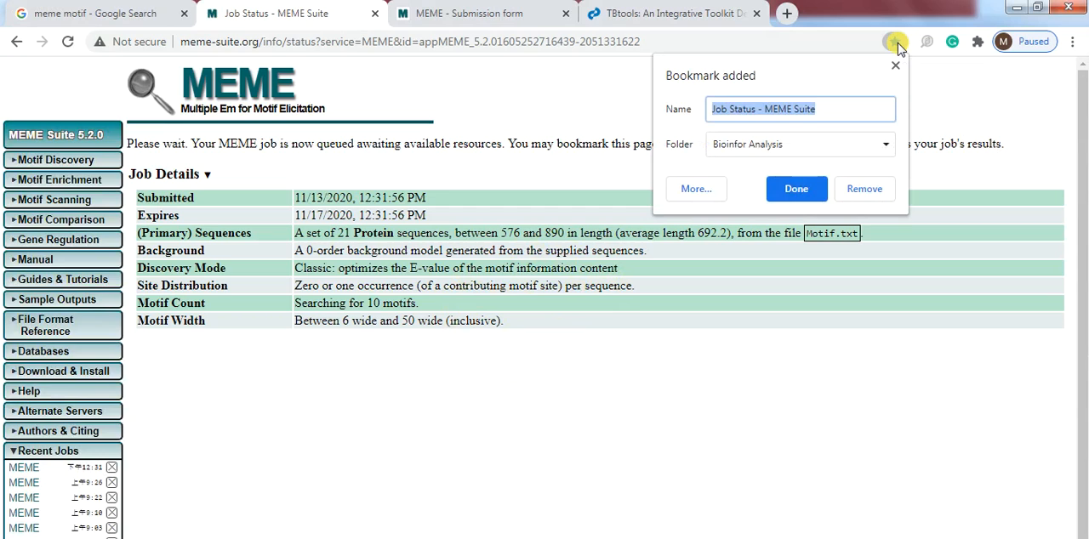
click(795, 188)
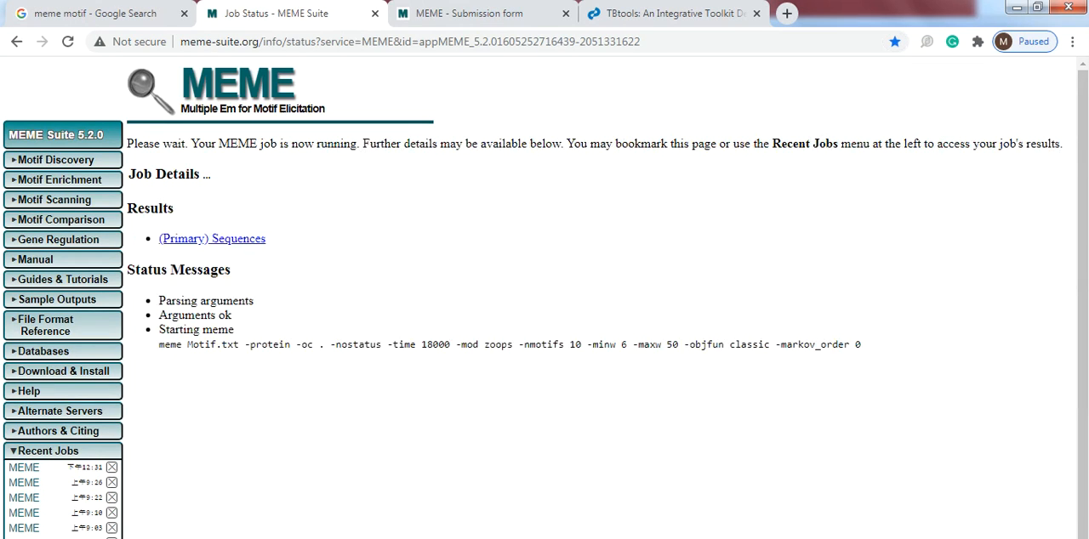
mouse_move(643, 300)
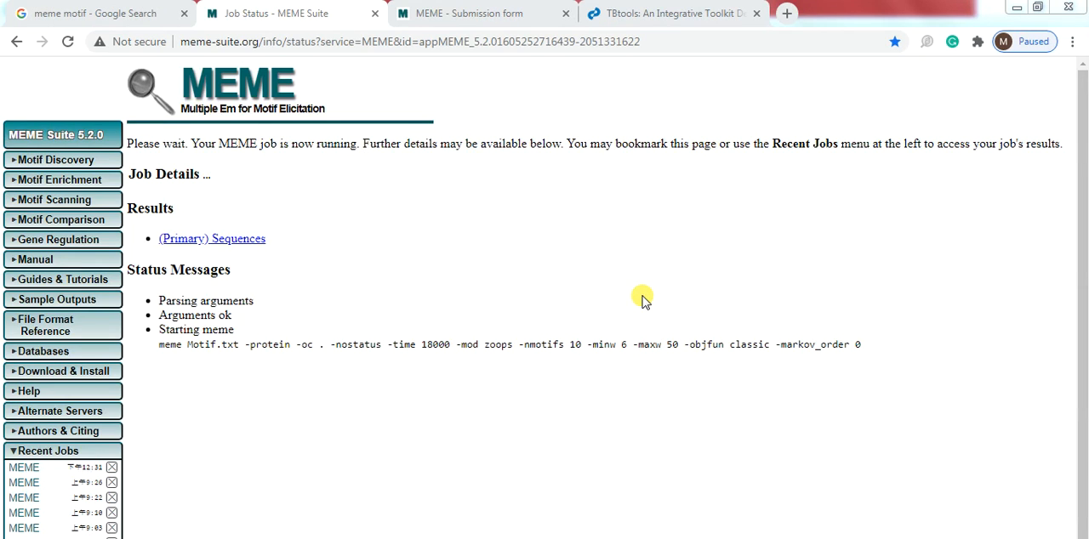
mouse_move(1034, 534)
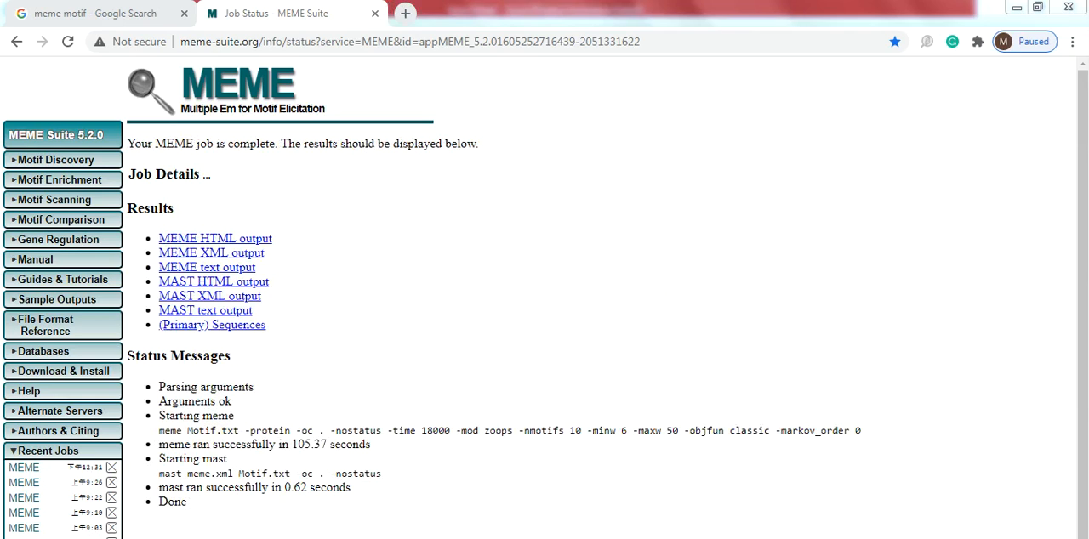
mouse_move(370, 266)
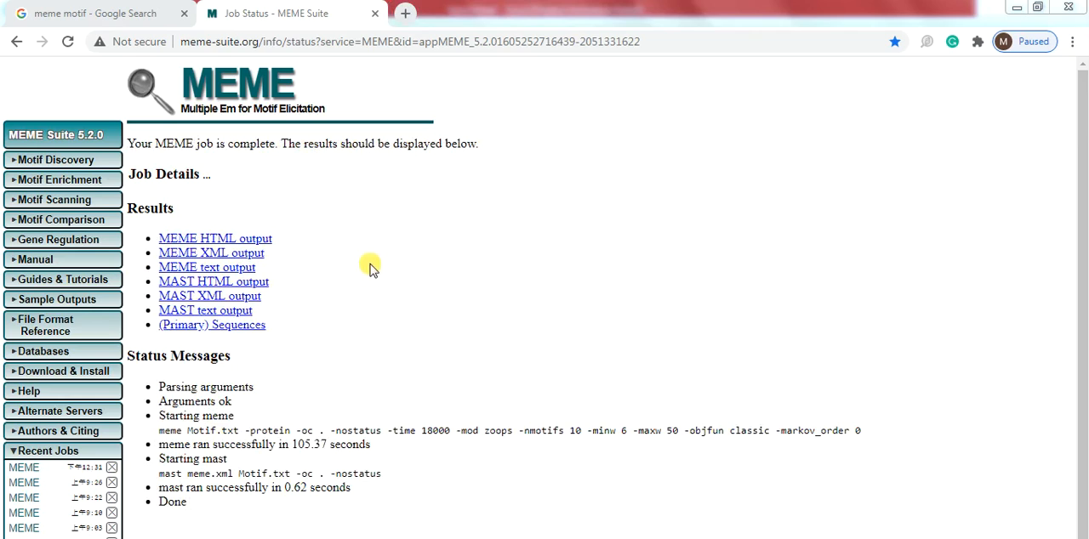
mouse_move(215, 238)
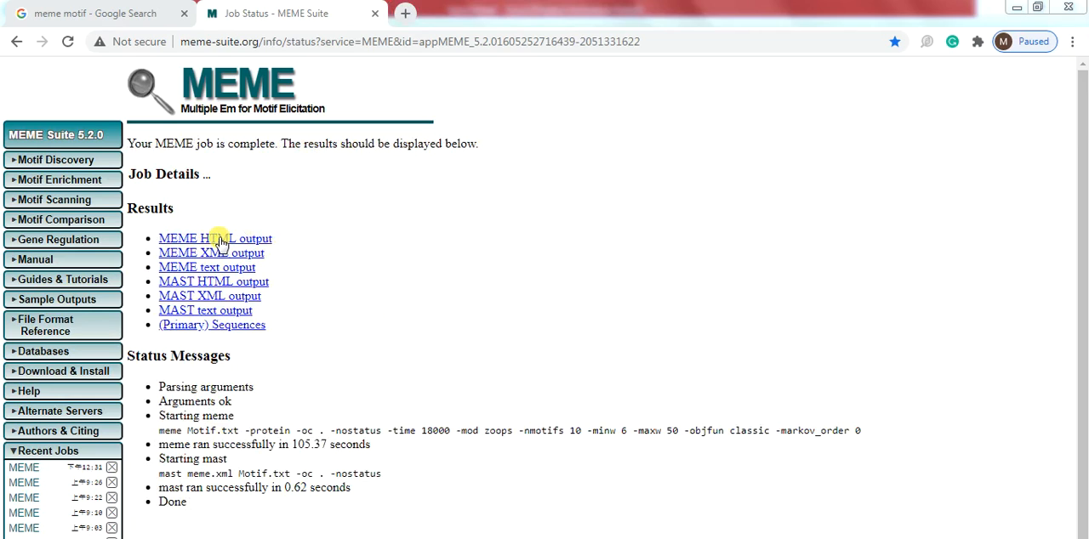
mouse_move(186, 262)
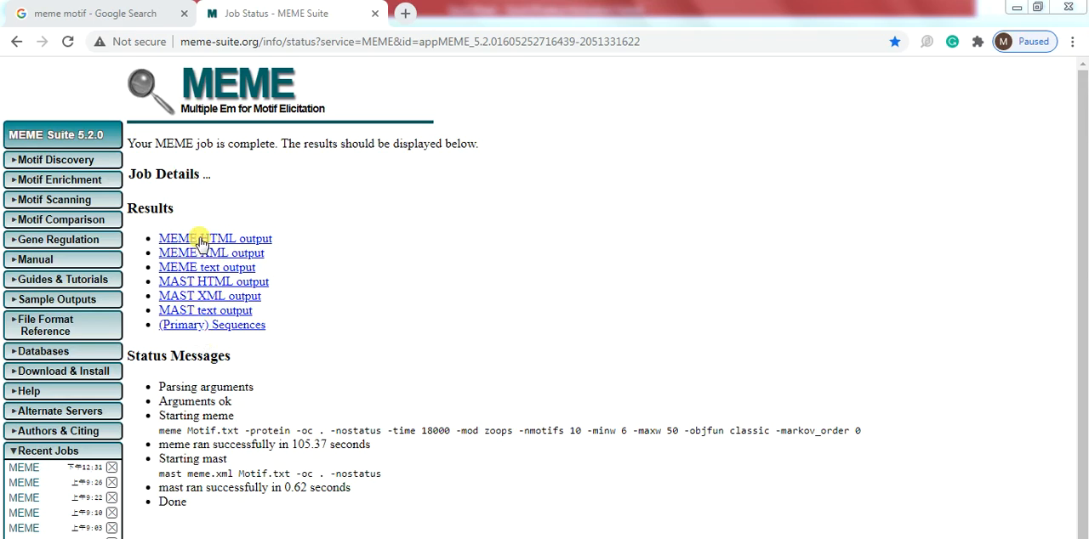
Step: Open the MEME HTML and MEME XML results, and the MAST text output in a new tab
click(210, 253)
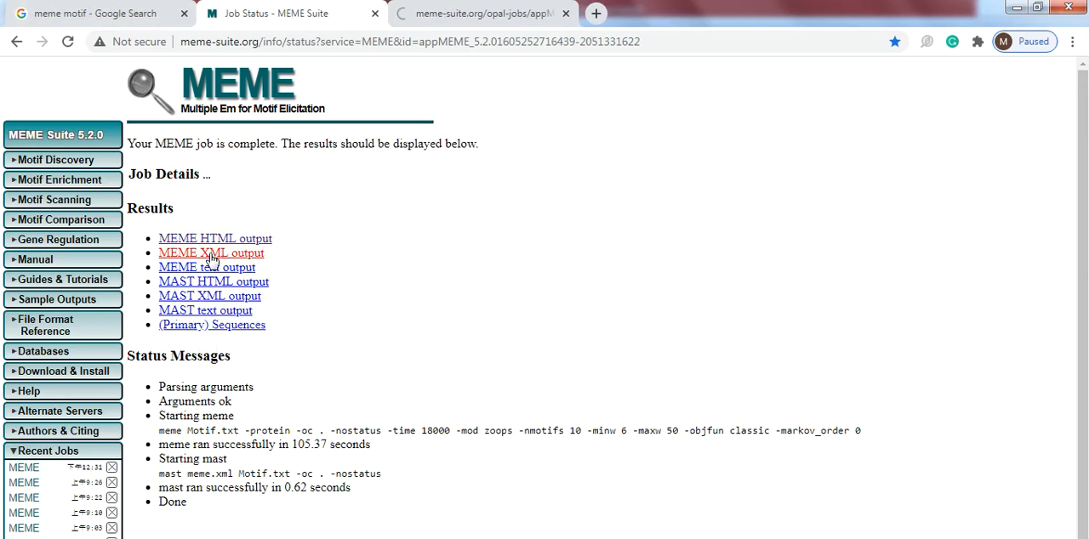
click(211, 253)
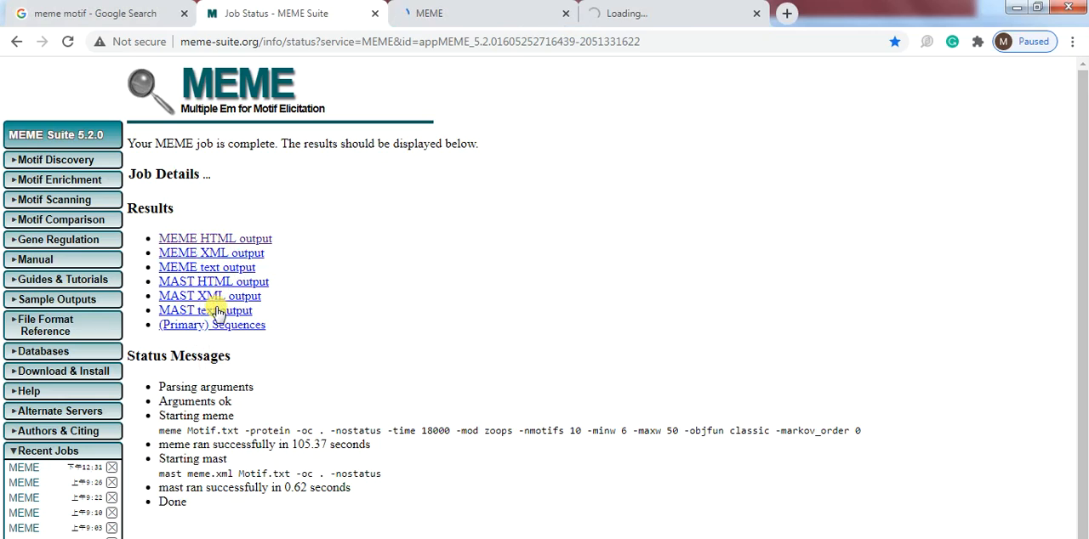
right_click(205, 310)
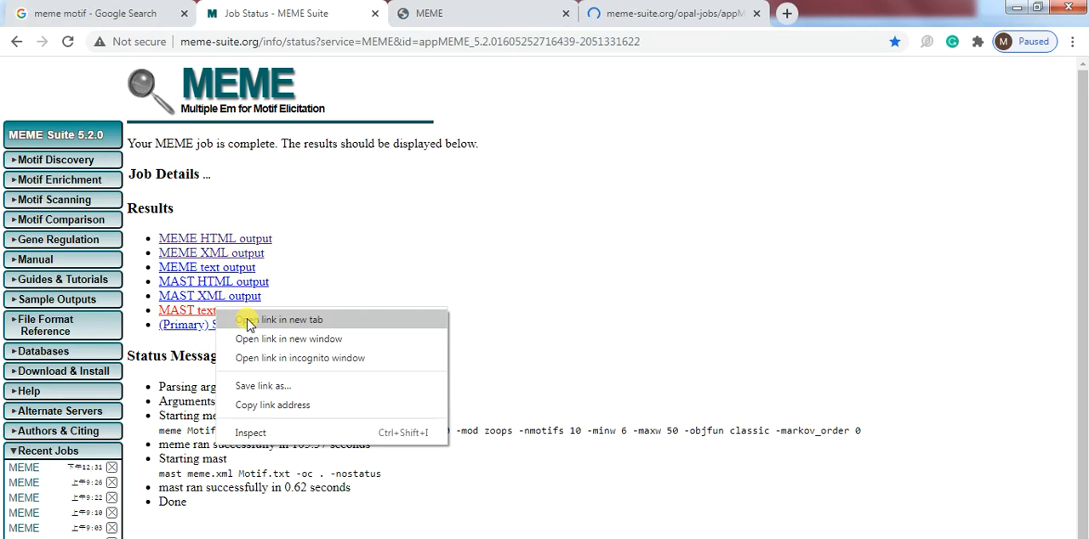
click(292, 319)
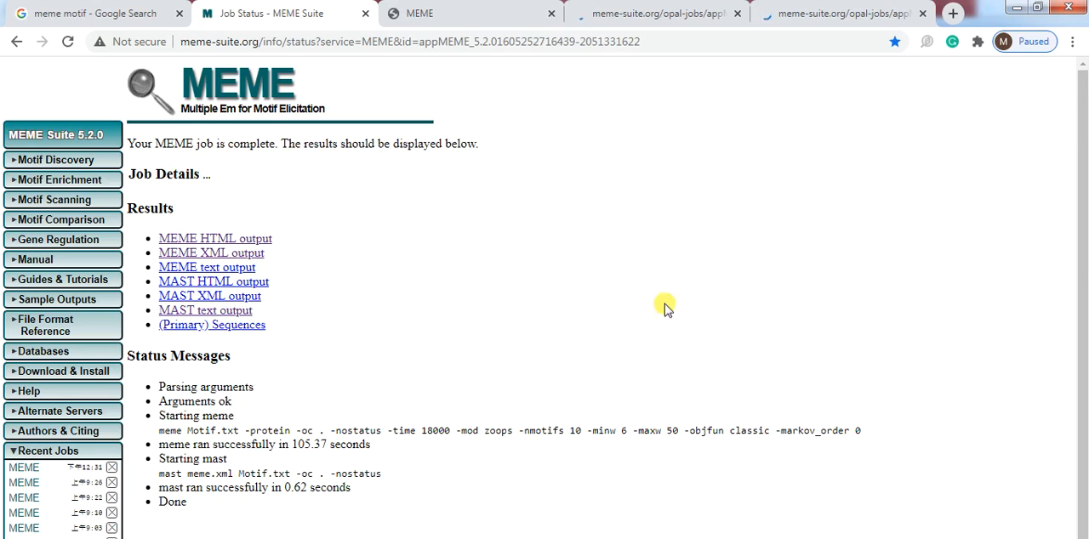
mouse_move(597, 71)
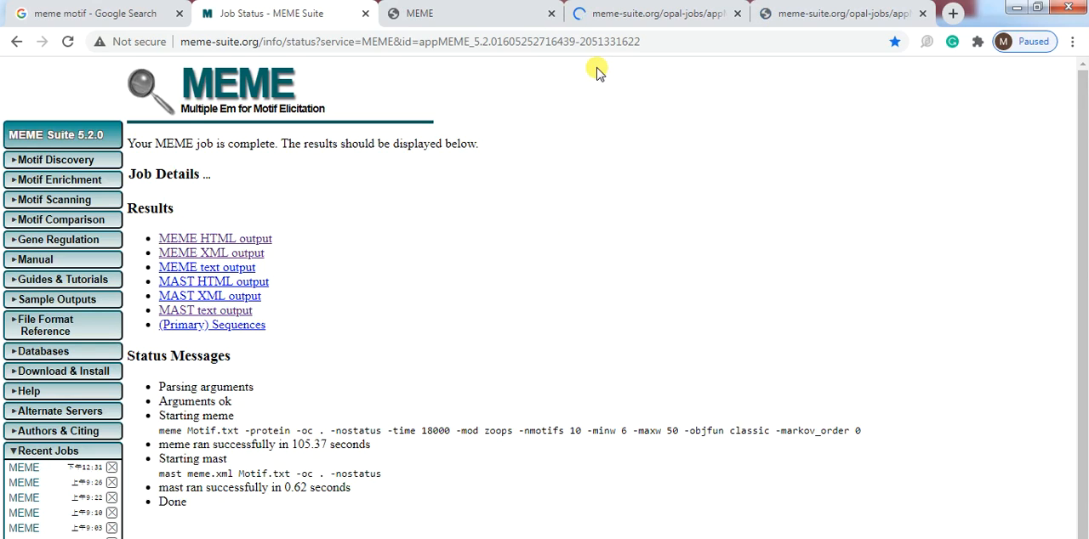
Step: Review the results pages, save meme.xml into the Motif folder, and switch to mast.txt
click(215, 238)
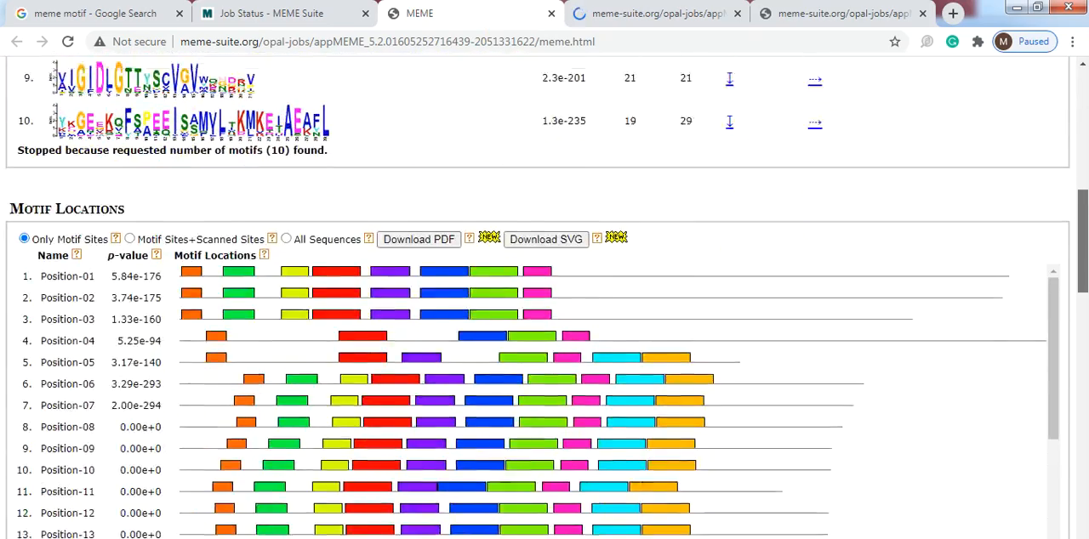
scroll(down, 3)
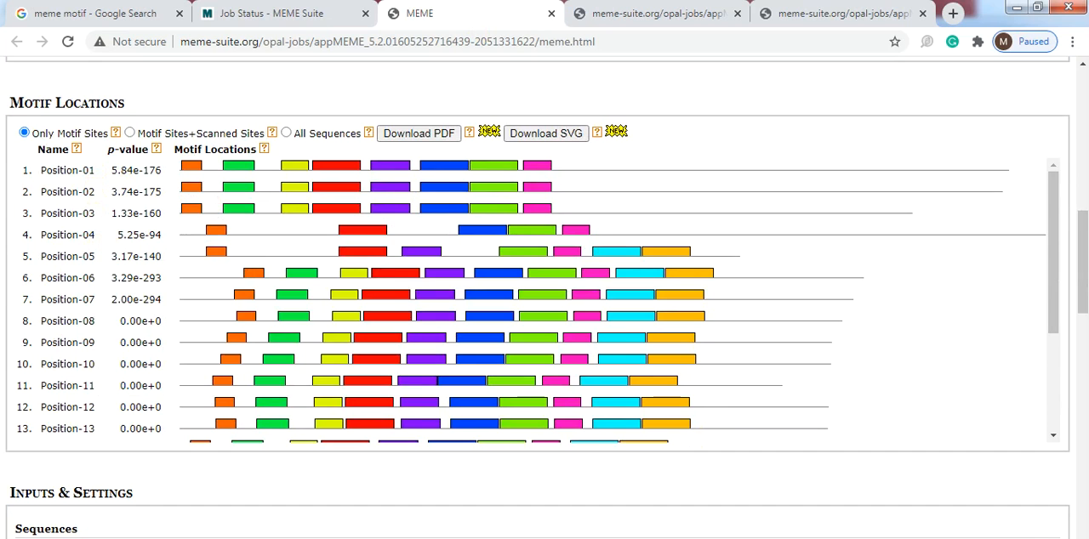
mouse_move(219, 228)
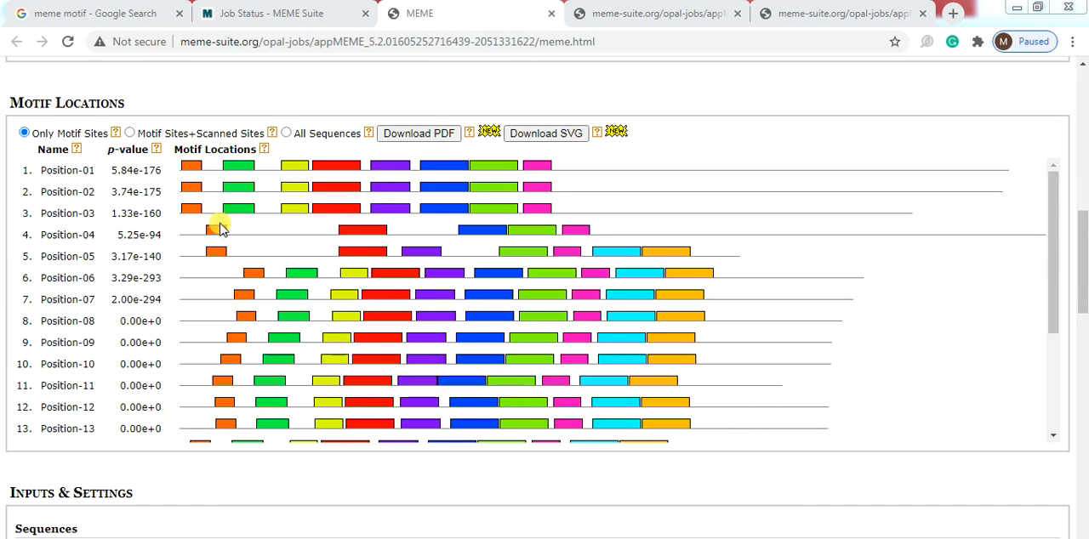
mouse_move(668, 128)
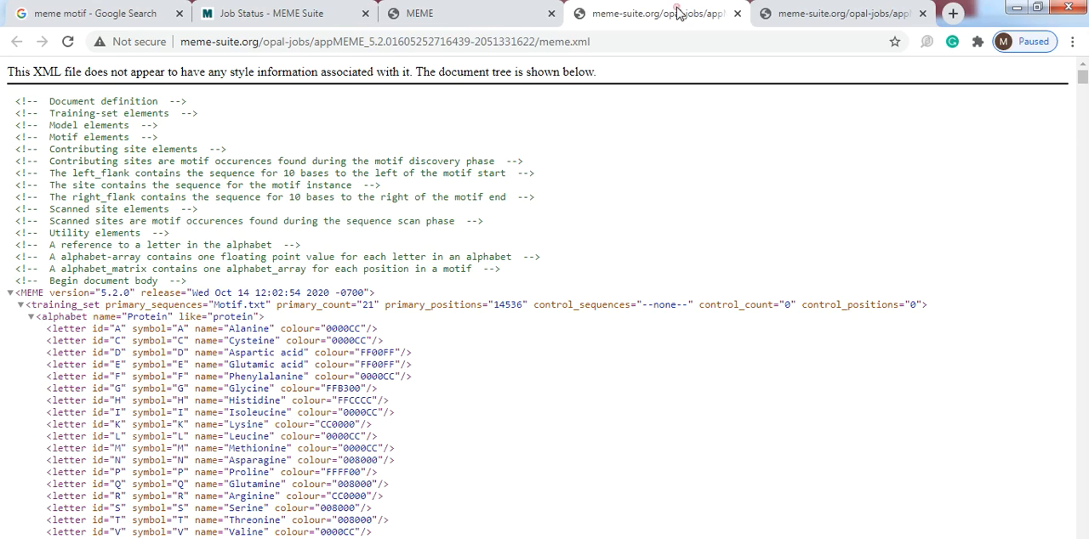
mouse_move(576, 241)
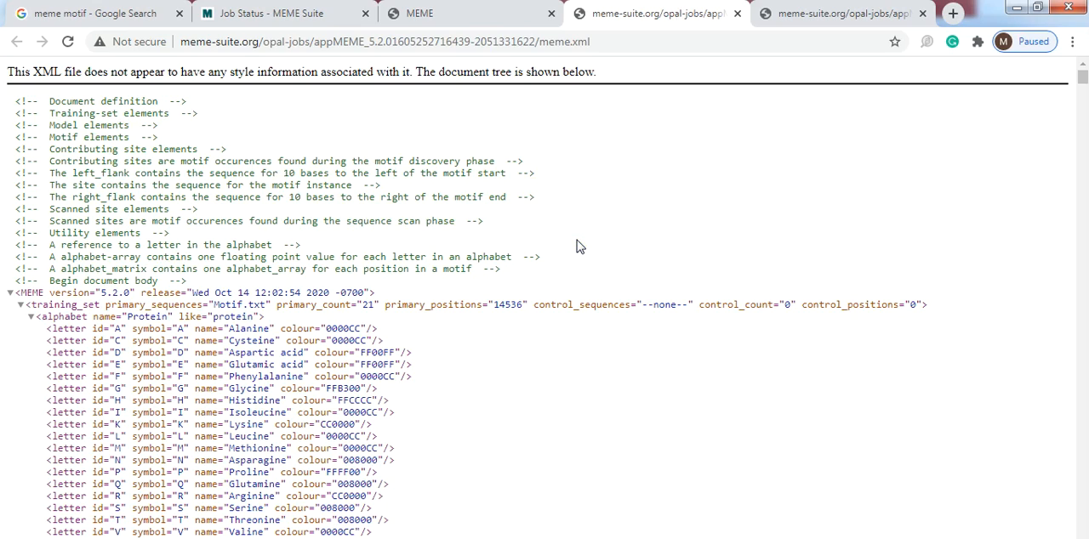
right_click(577, 247)
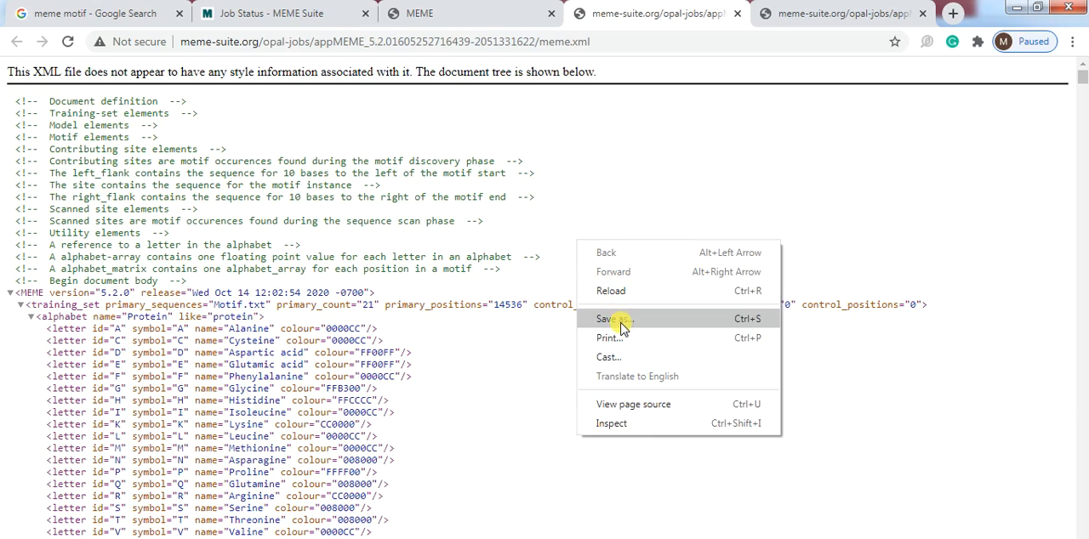
click(625, 325)
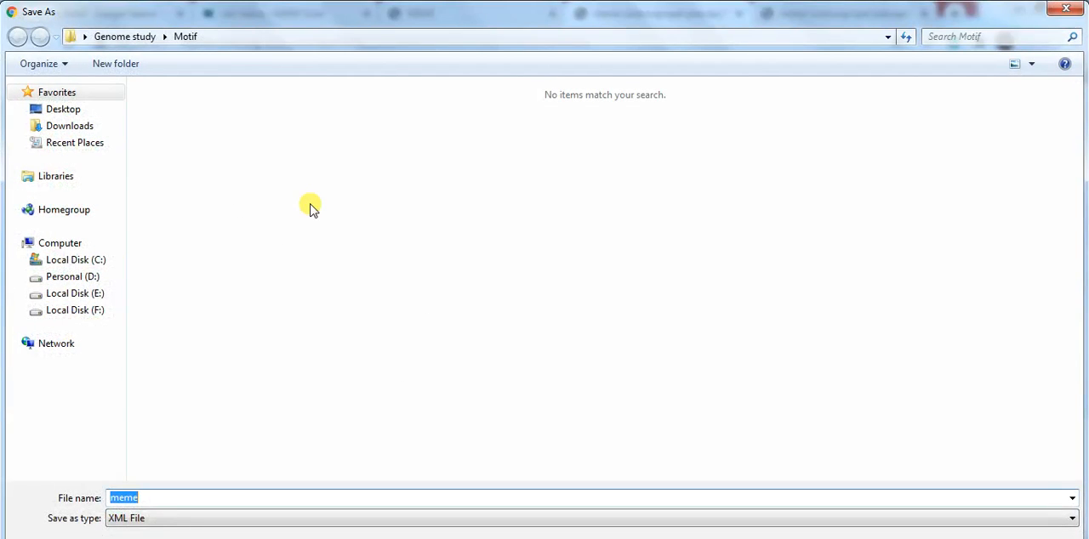
mouse_move(864, 532)
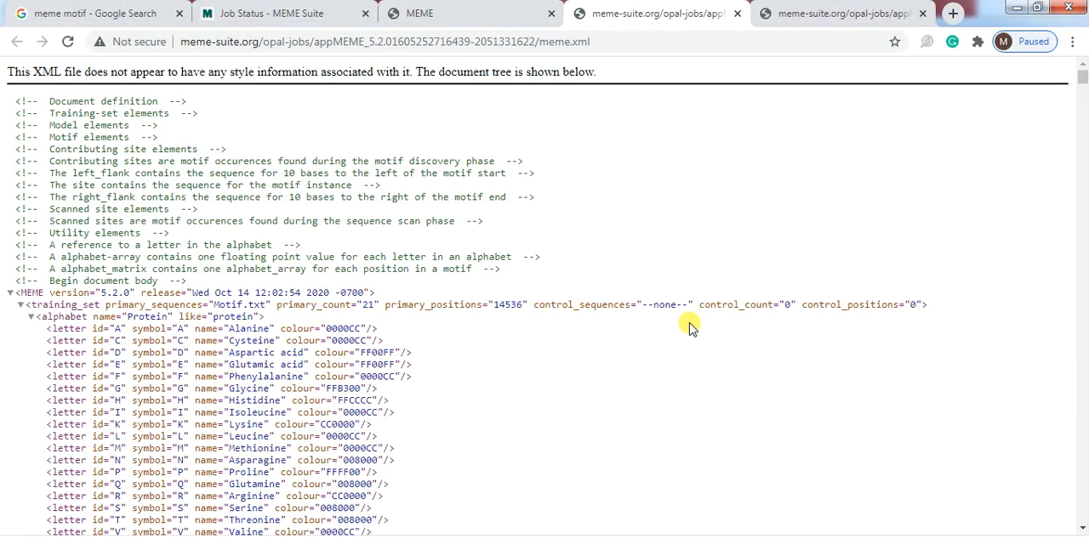
mouse_move(710, 235)
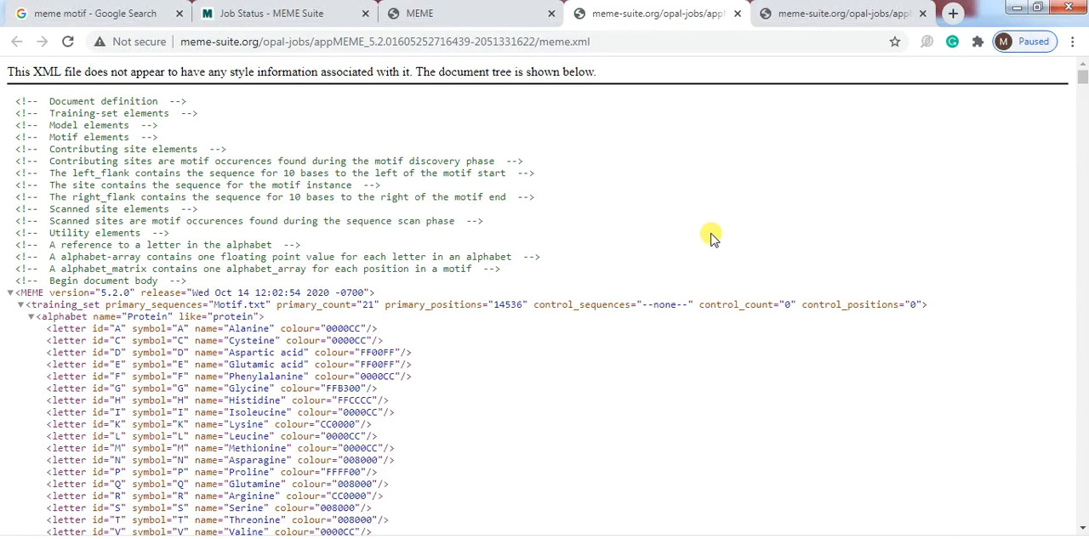
click(838, 14)
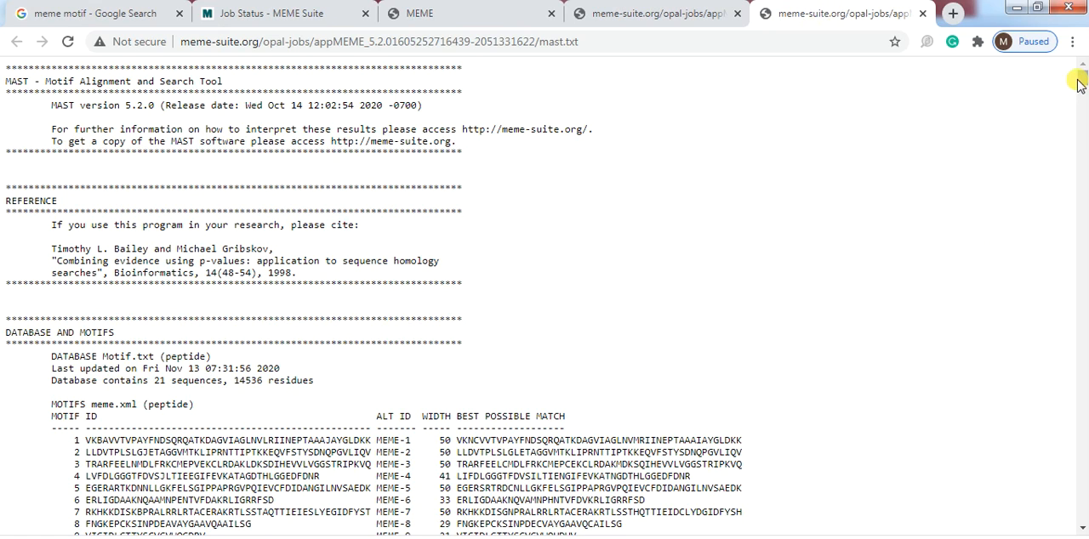
Step: Scroll mast.txt down to the DATABASE AND MOTIFS section listing motifs 1–10
scroll(down, 3)
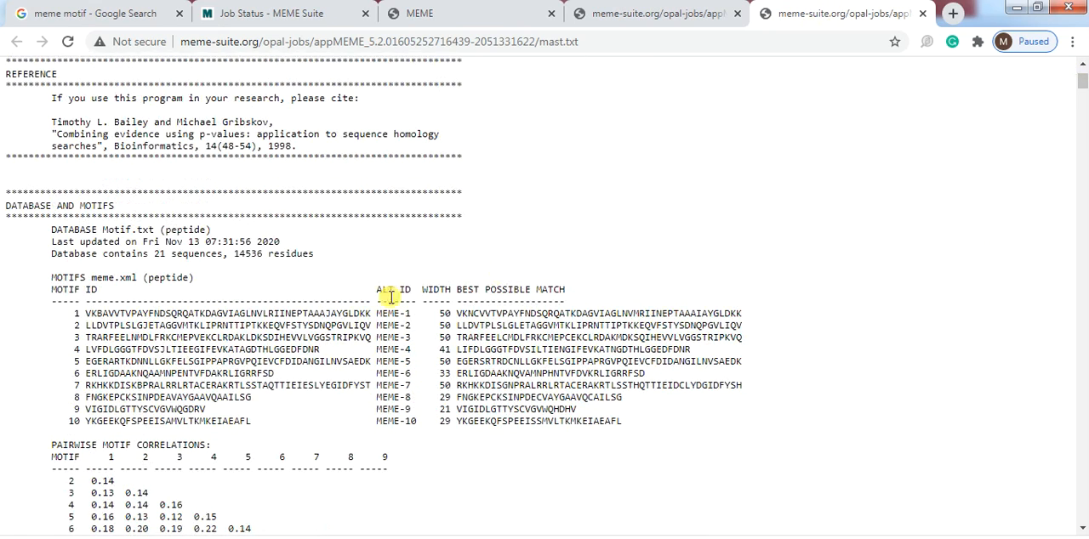
mouse_move(77, 314)
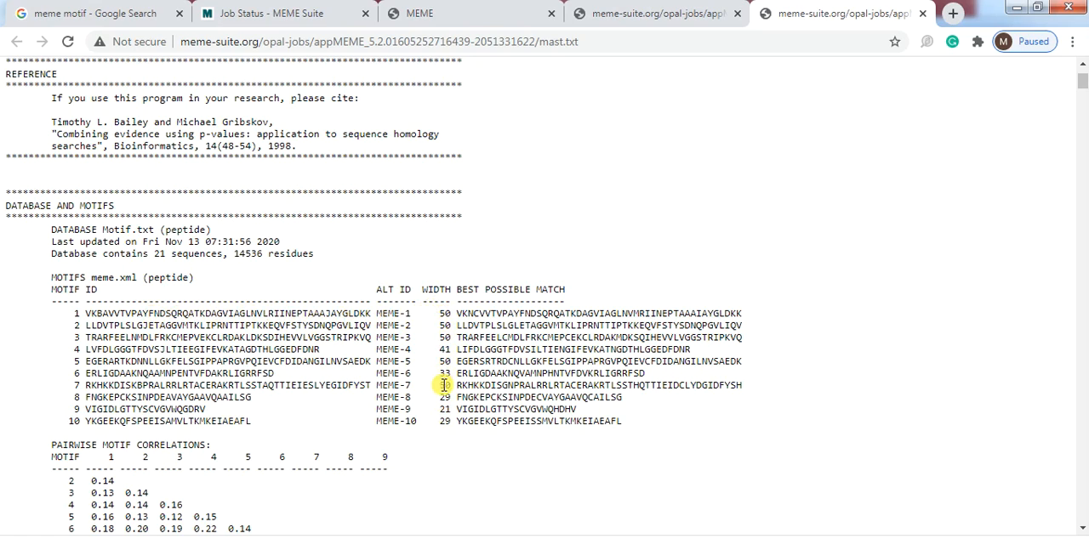
mouse_move(337, 360)
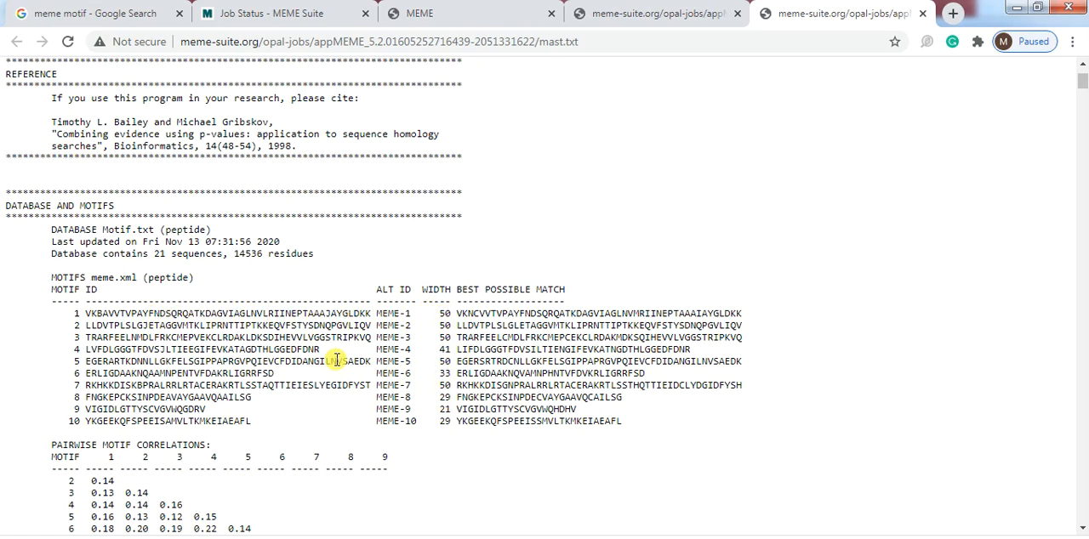
mouse_move(668, 474)
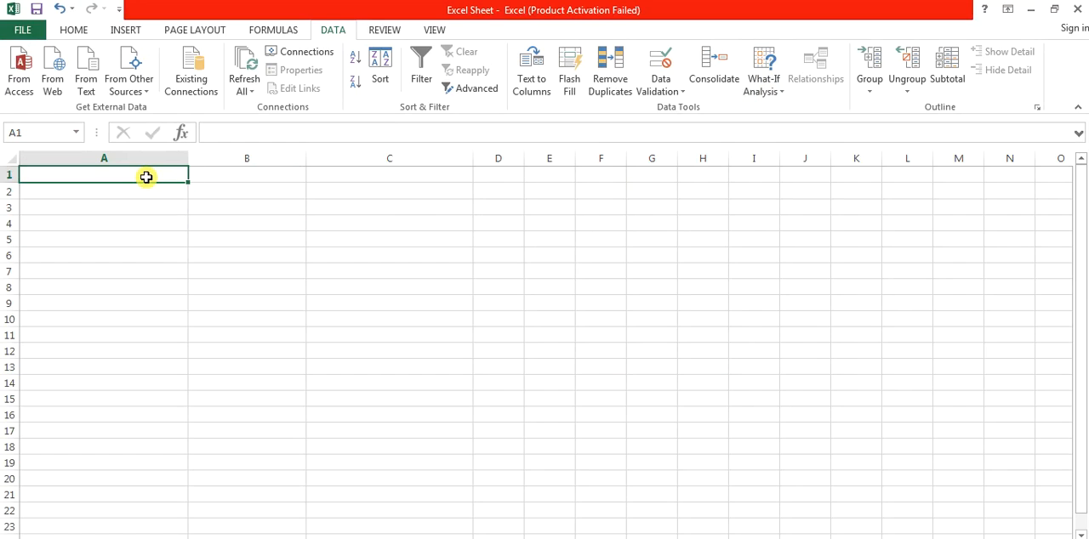
Step: Type the column headers Motif #, Sequence, Width and Description
text(Motif #)
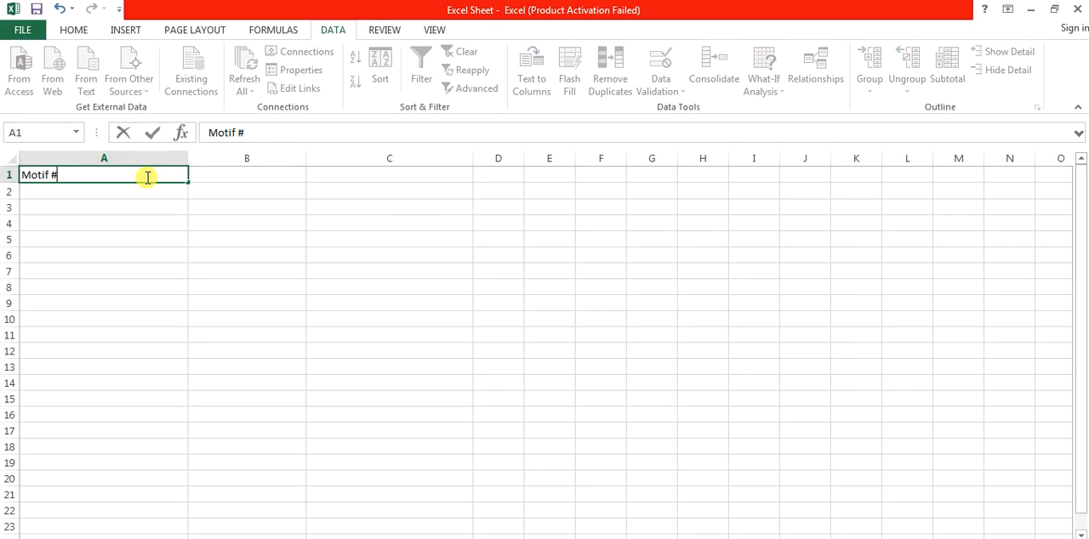
text(Se)
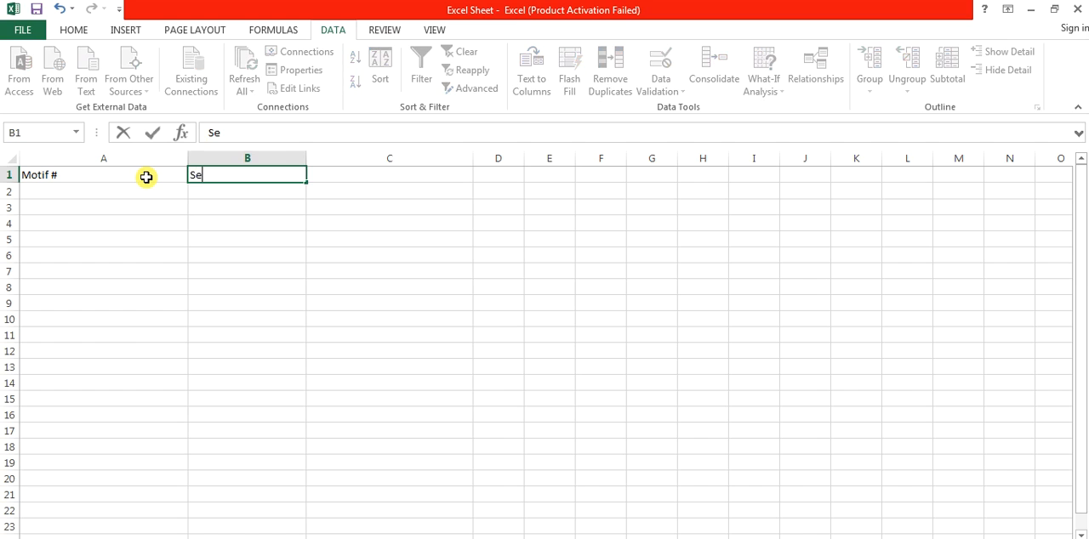
text(quence)
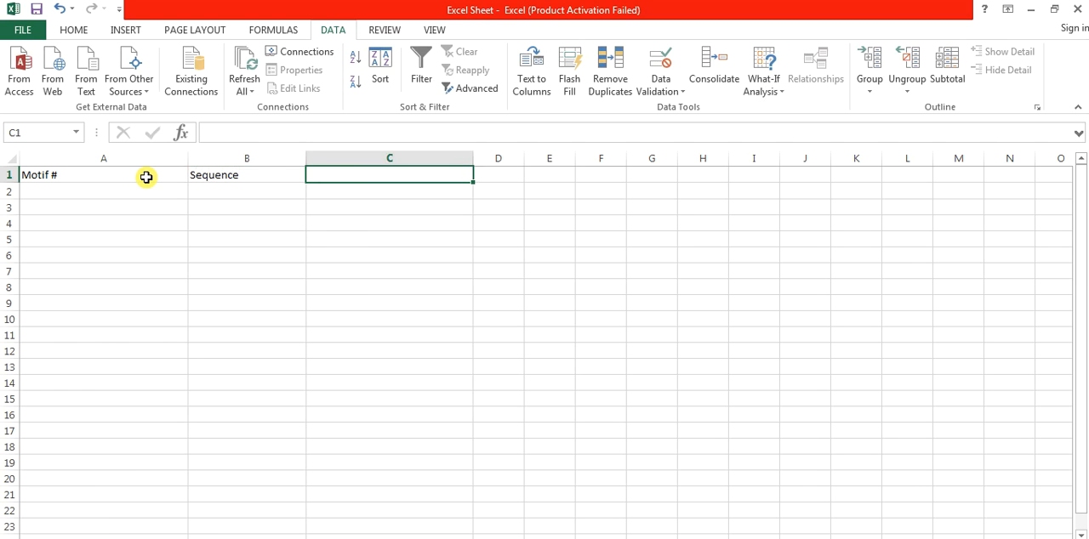
text(Width)
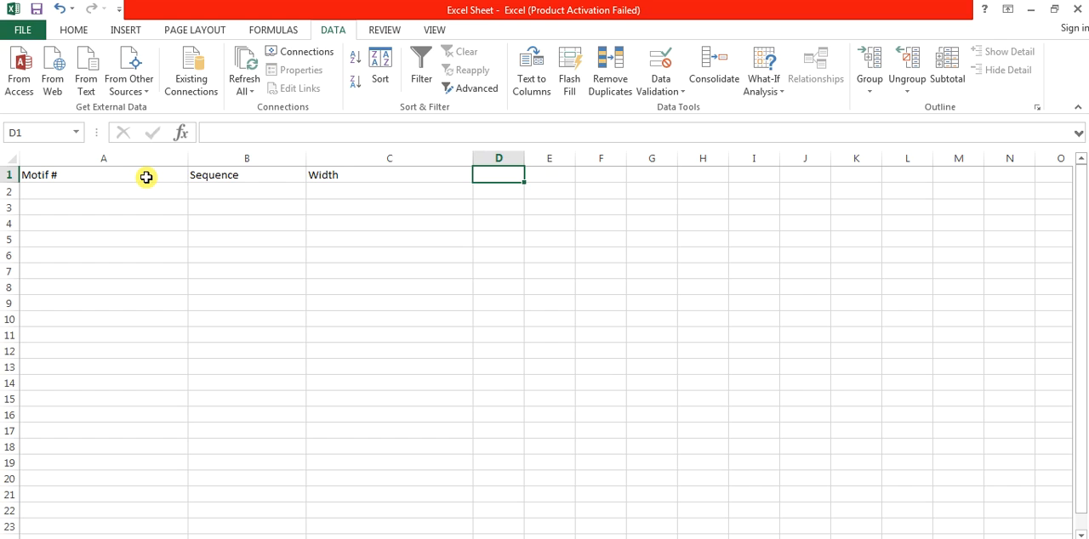
text(Descripti)
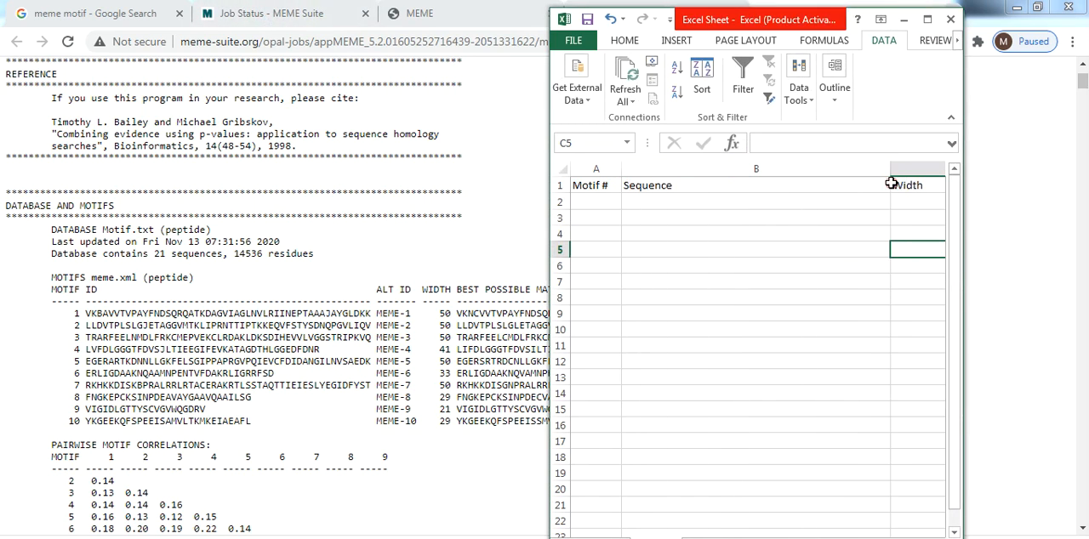
Step: Fill in motif numbers 1–10 and copy each motif's sequence and width from mast.txt
click(596, 203)
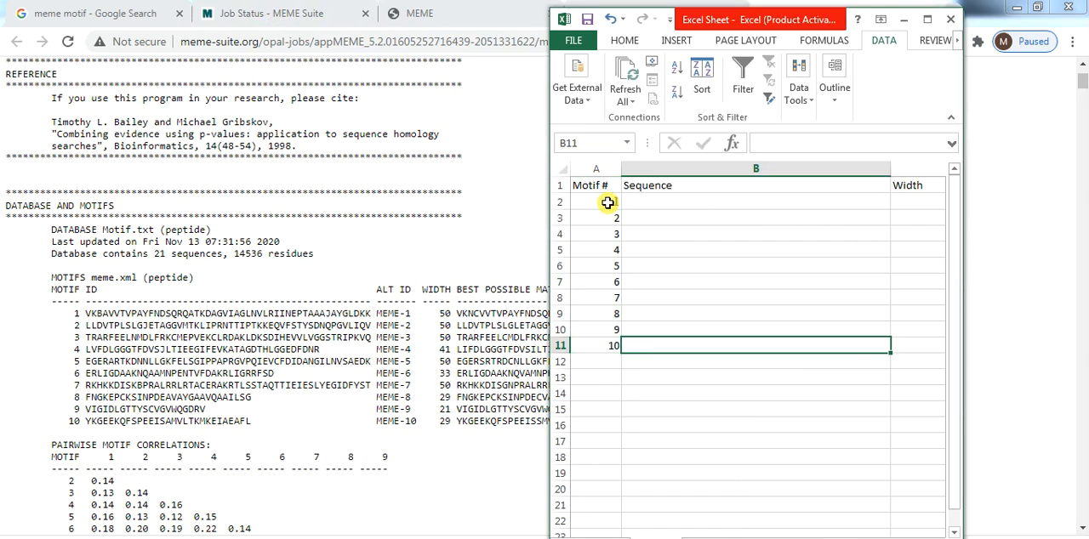
text(1)
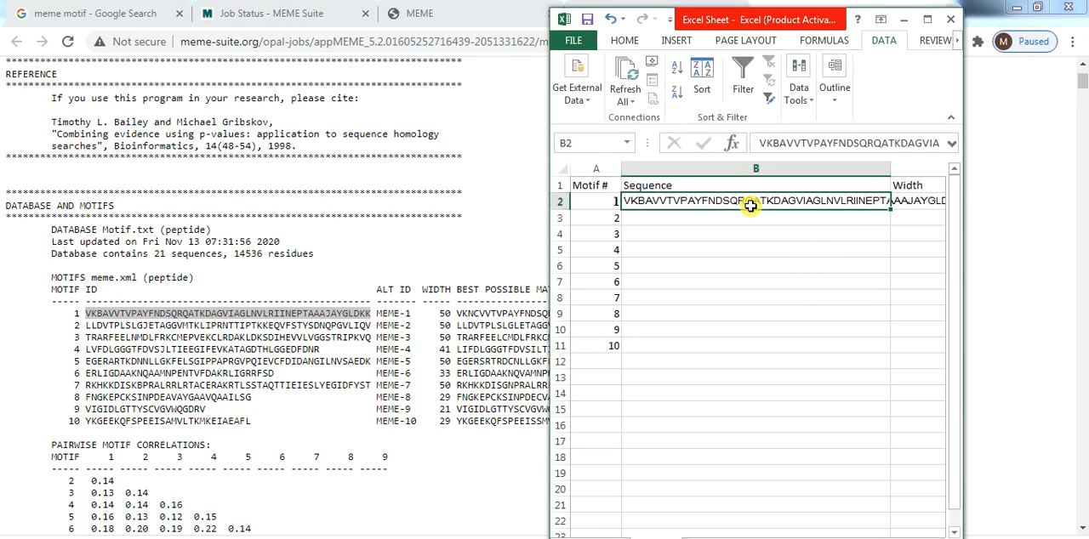
click(917, 200)
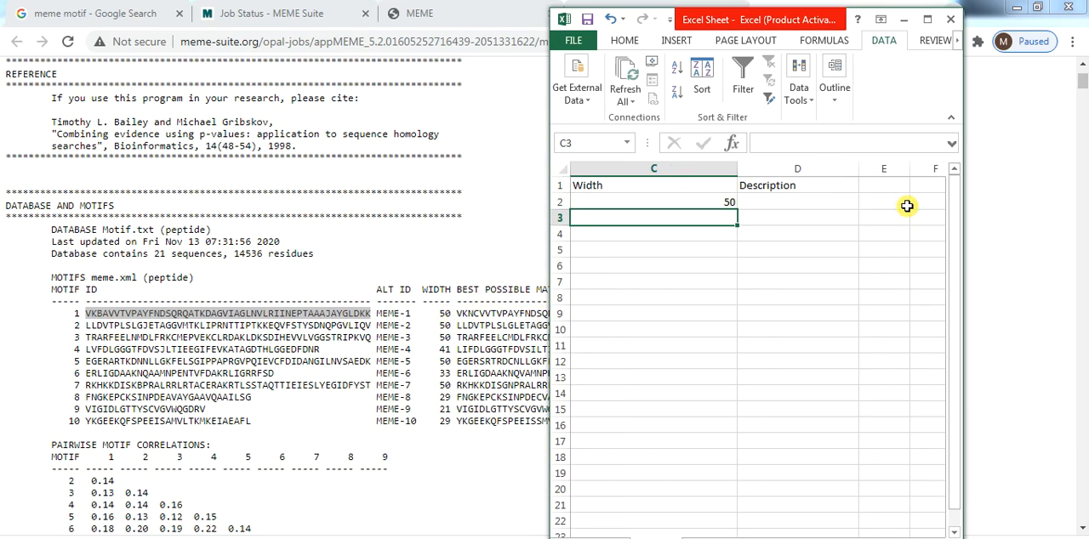
text(50)
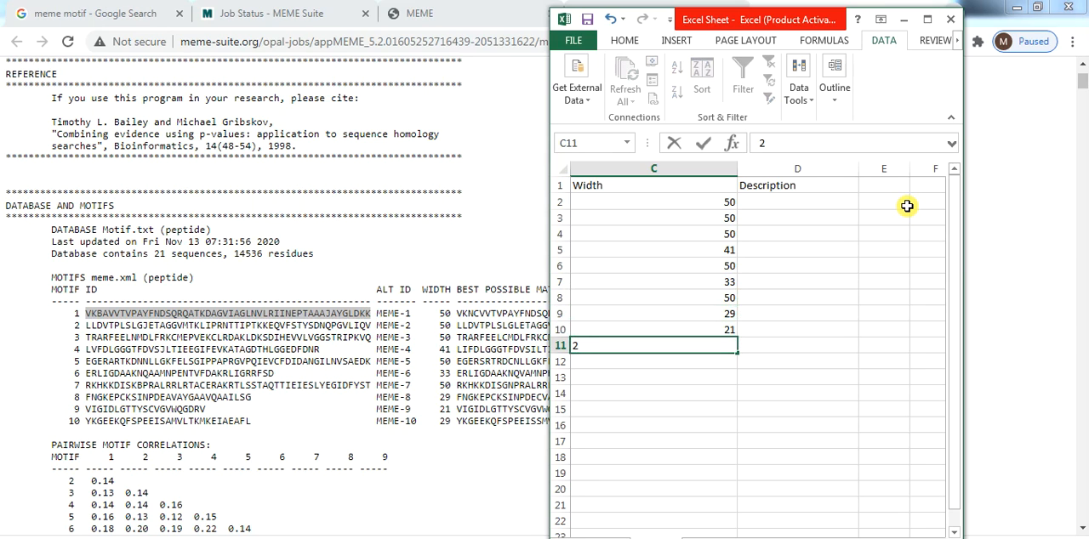
text(29)
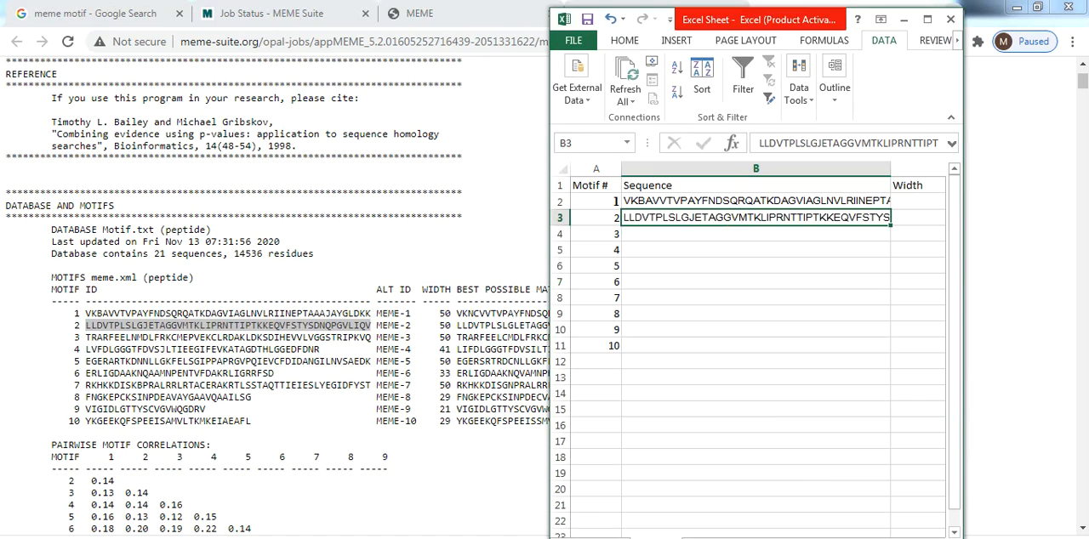
click(653, 40)
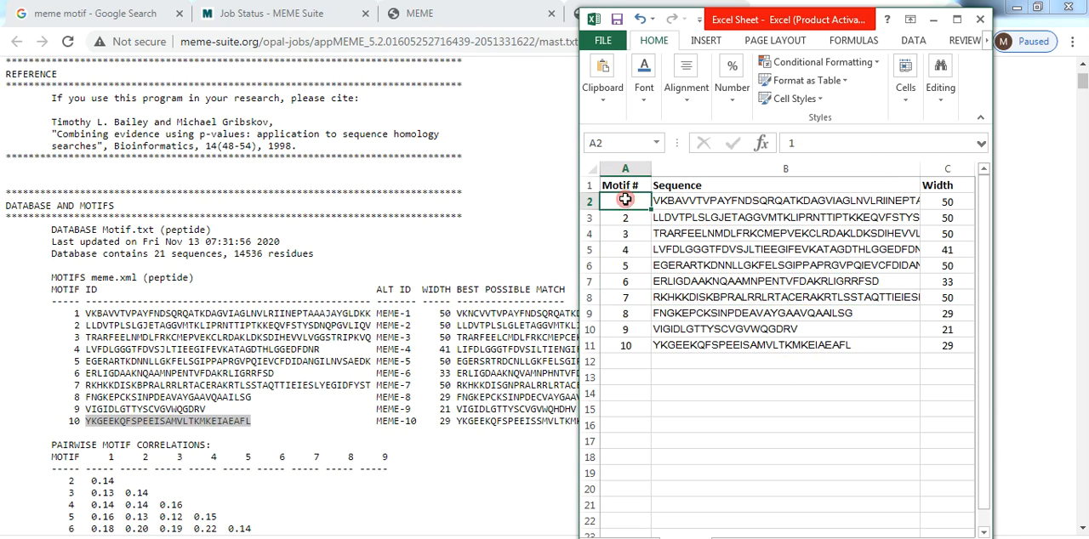
click(947, 202)
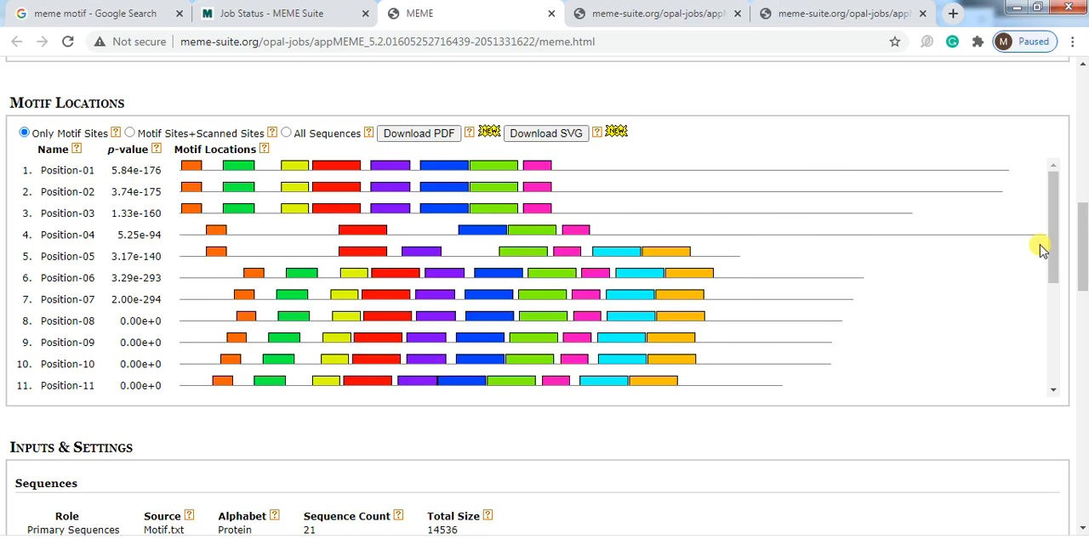
mouse_move(1055, 247)
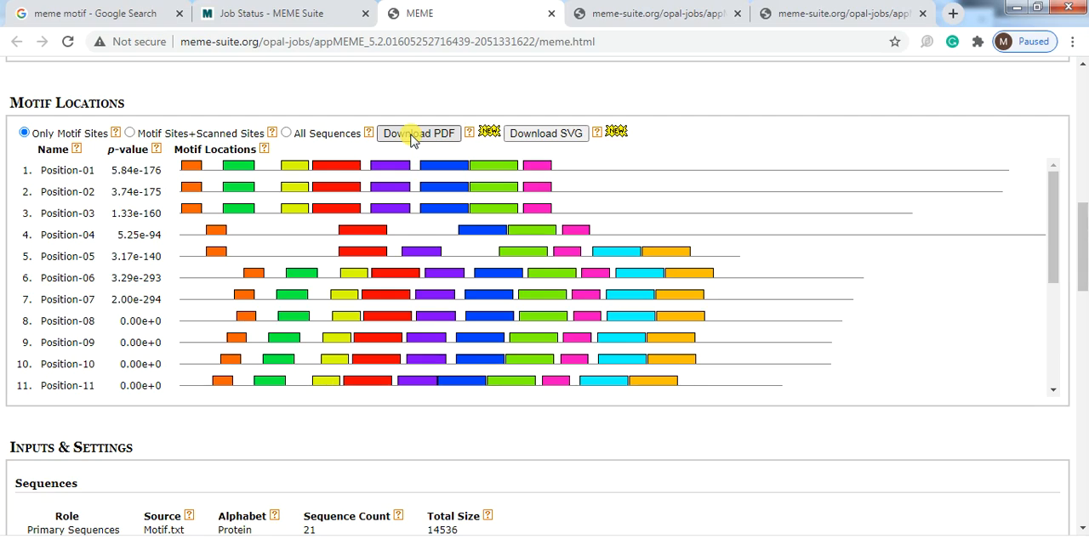
Step: Download the Motif Locations diagram as motif_locations.pdf, then download it a second time
click(418, 133)
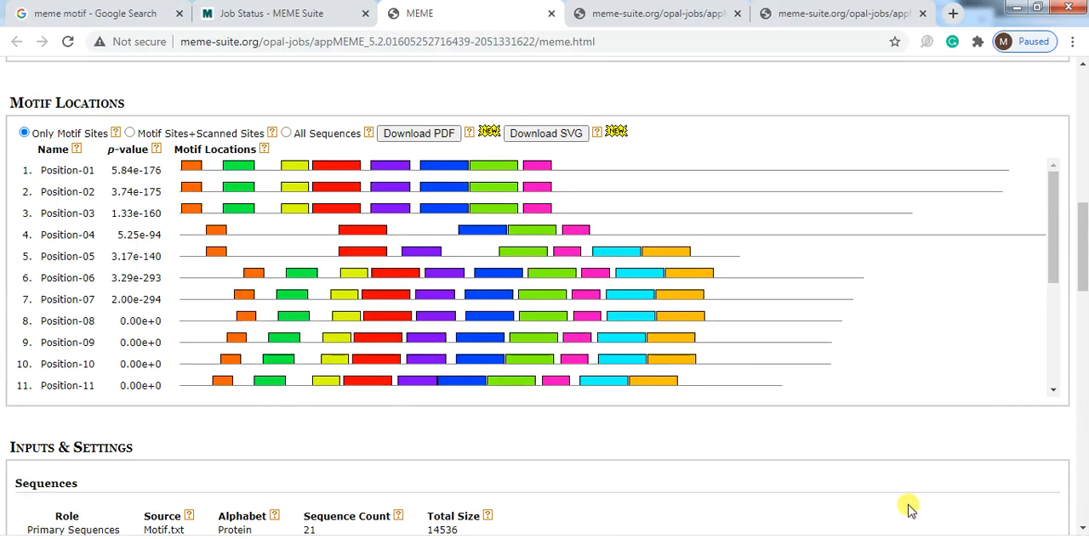
mouse_move(304, 372)
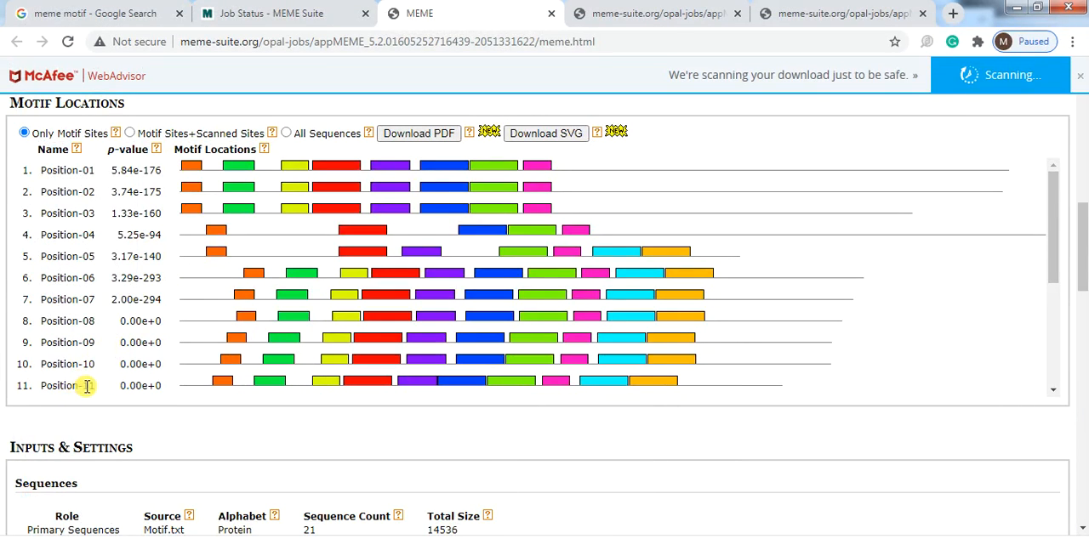
mouse_move(125, 374)
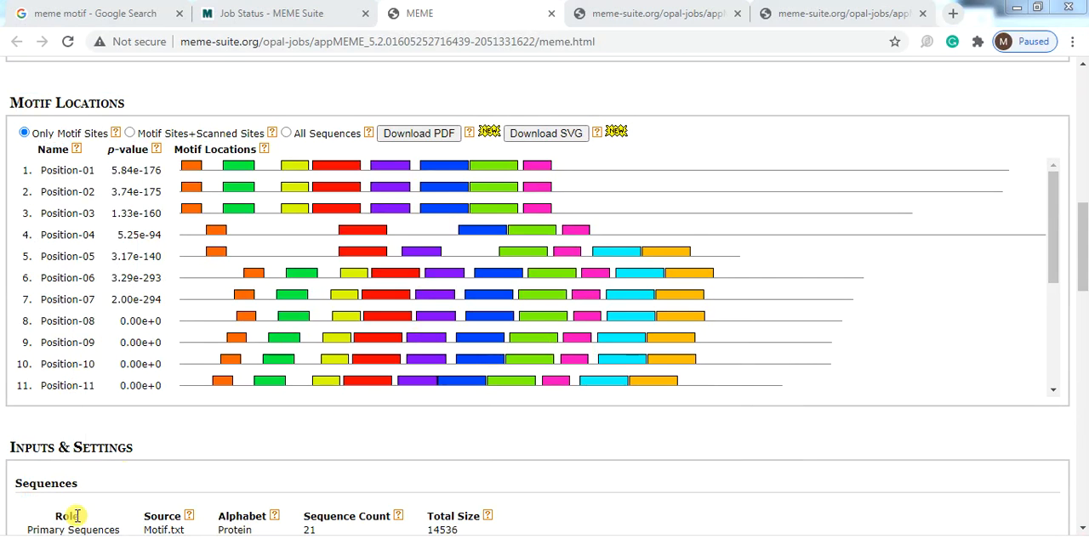
click(418, 133)
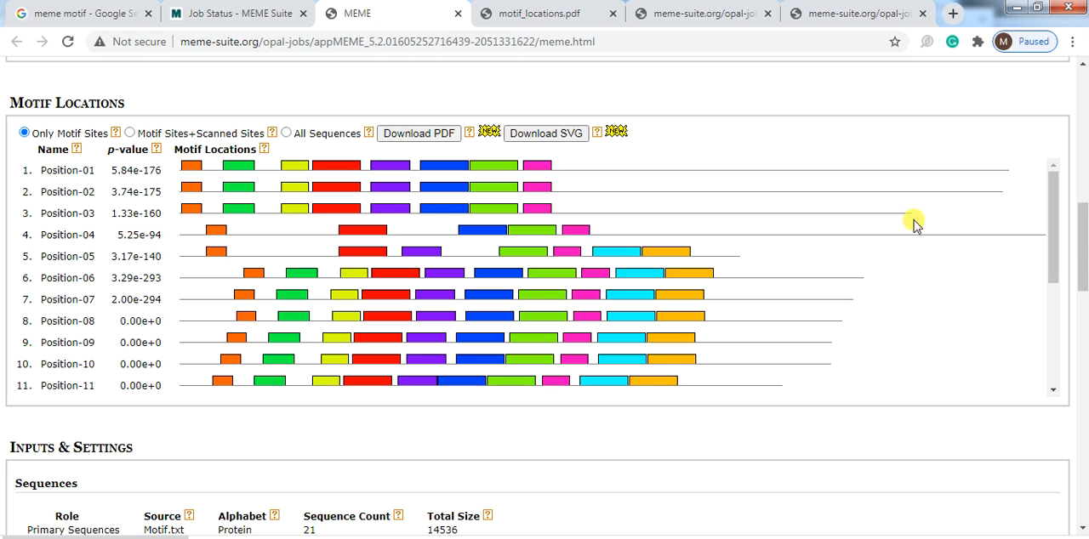
scroll(down, 3)
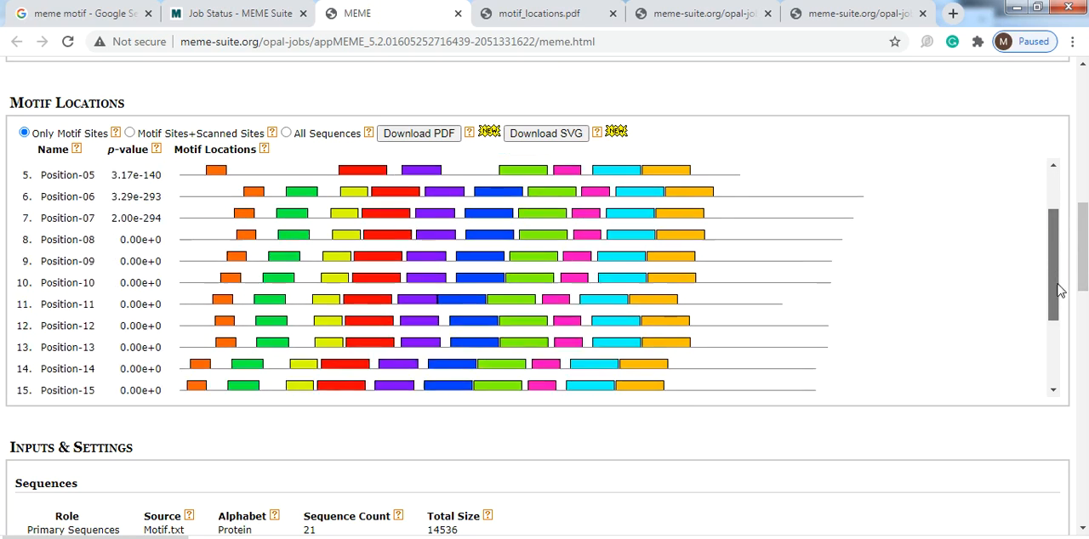
scroll(down, 3)
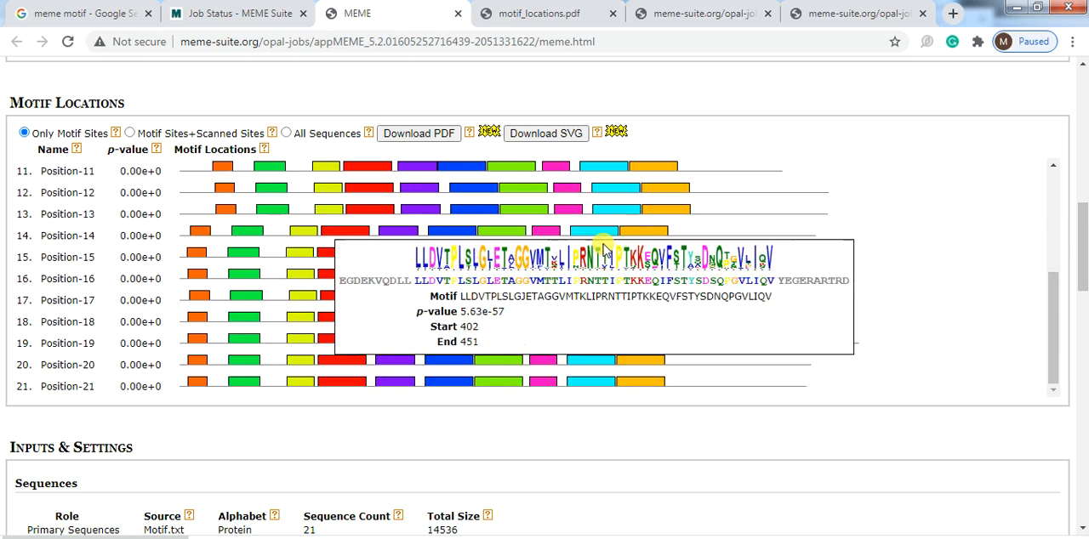
mouse_move(93, 378)
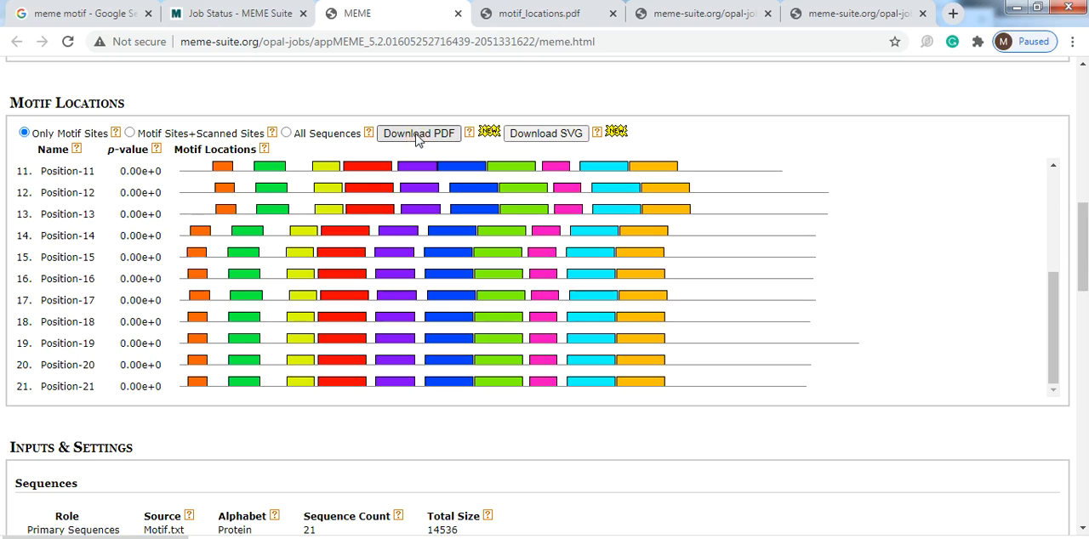
click(417, 133)
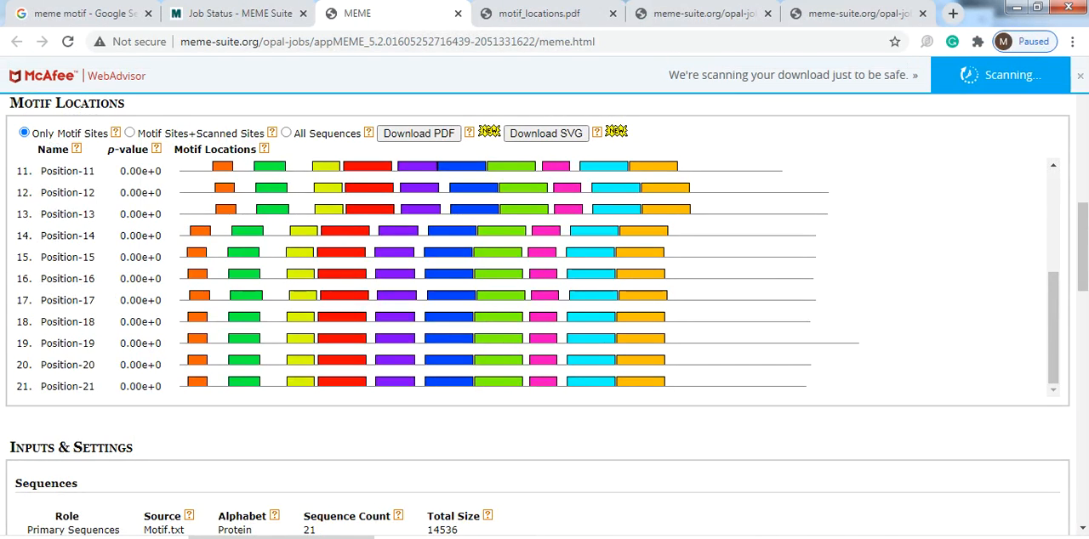
Step: Review both motif locations PDFs, returning to the first one's Position-01 to Position-11 rows
click(419, 133)
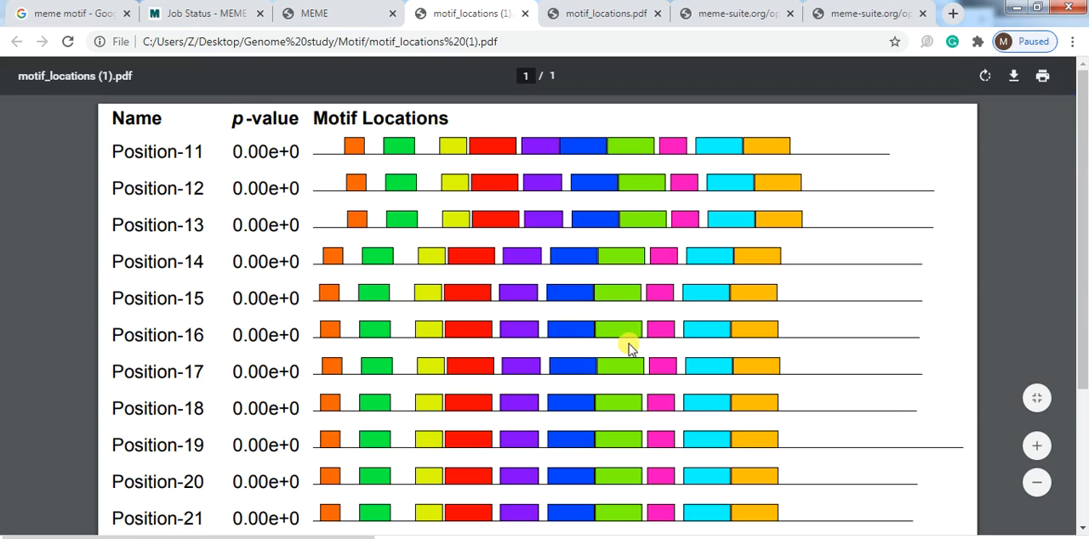
mouse_move(1082, 208)
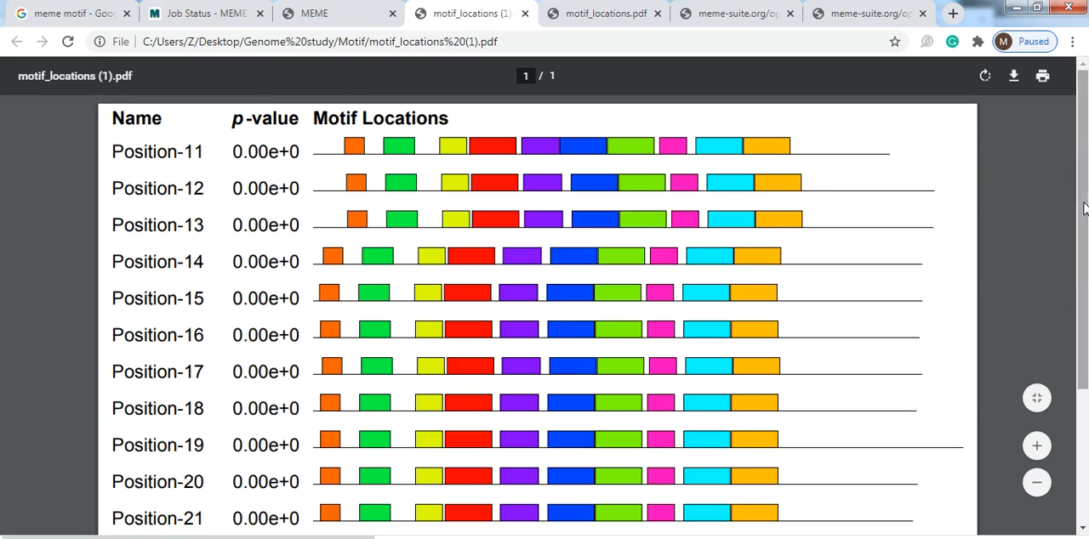
scroll(down, 3)
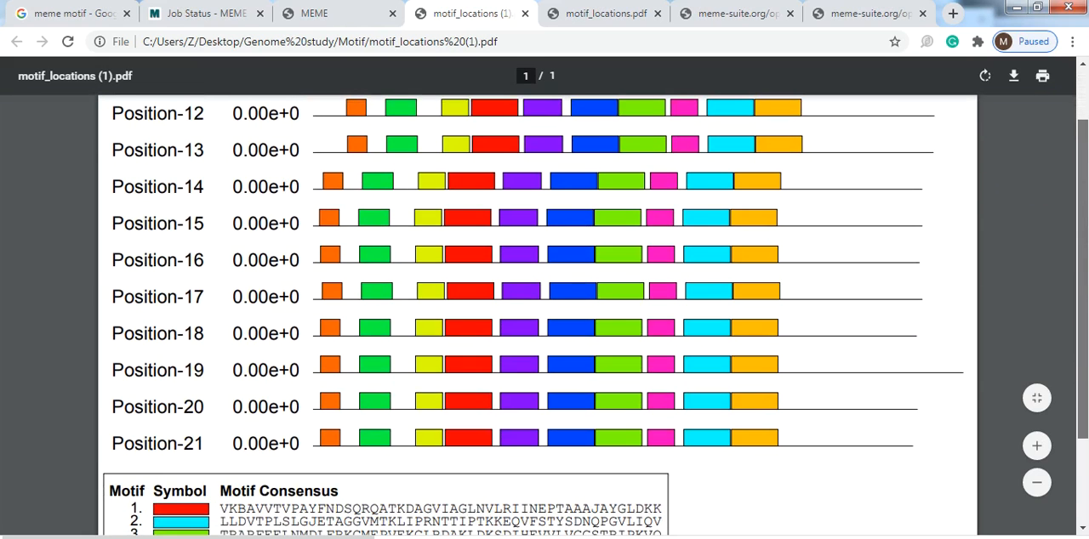
scroll(down, 3)
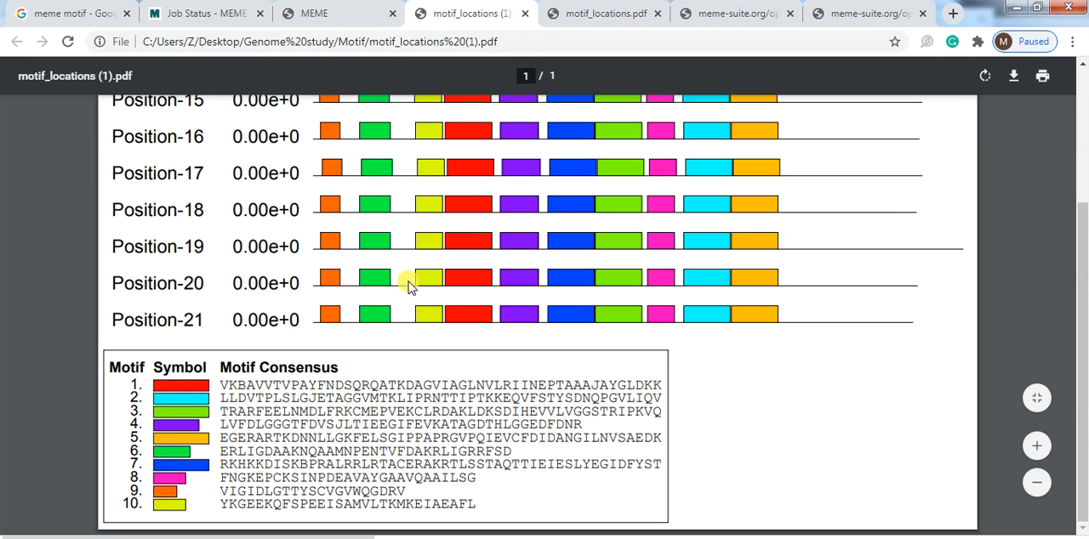
mouse_move(464, 281)
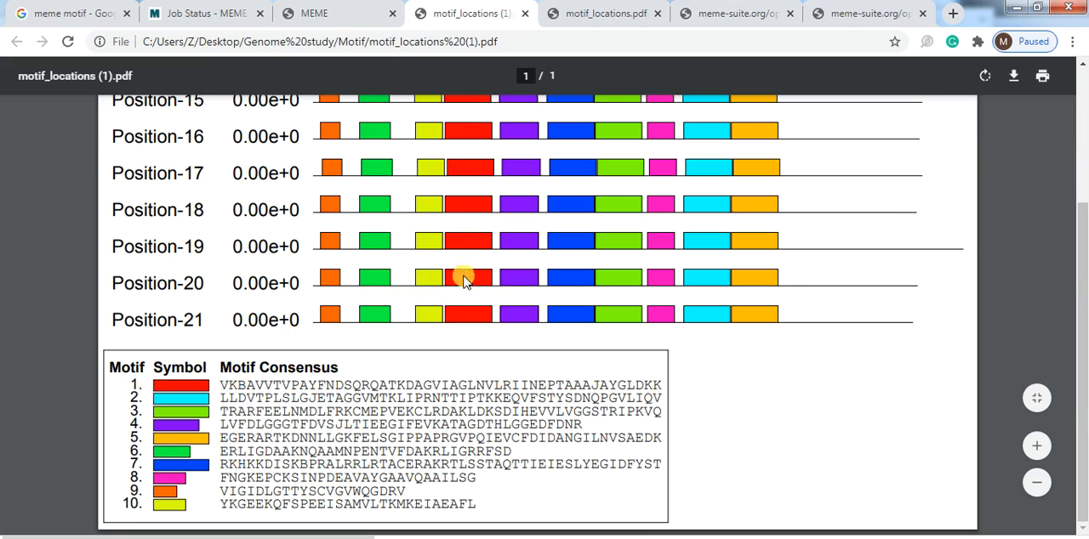
mouse_move(432, 367)
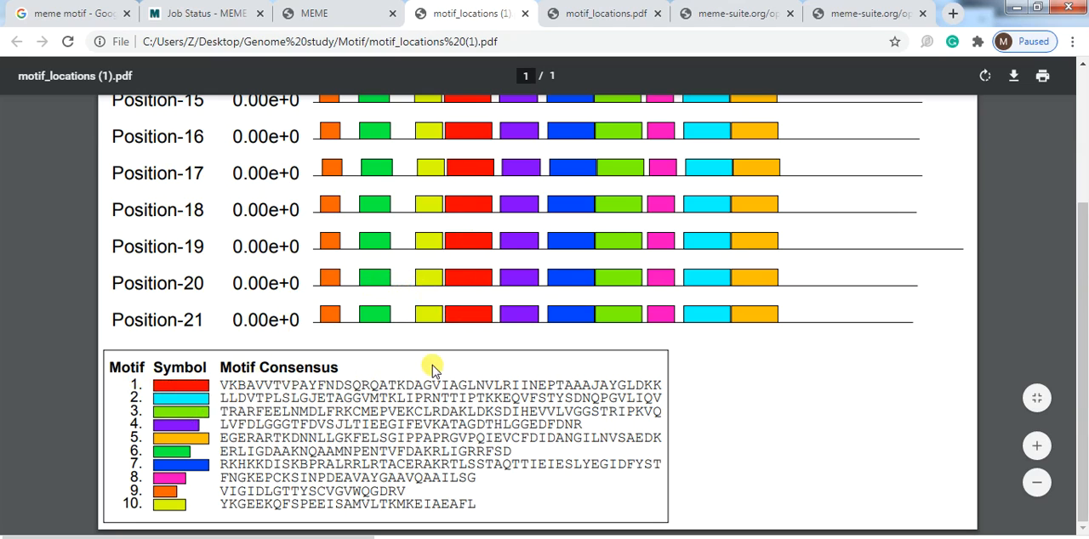
mouse_move(340, 402)
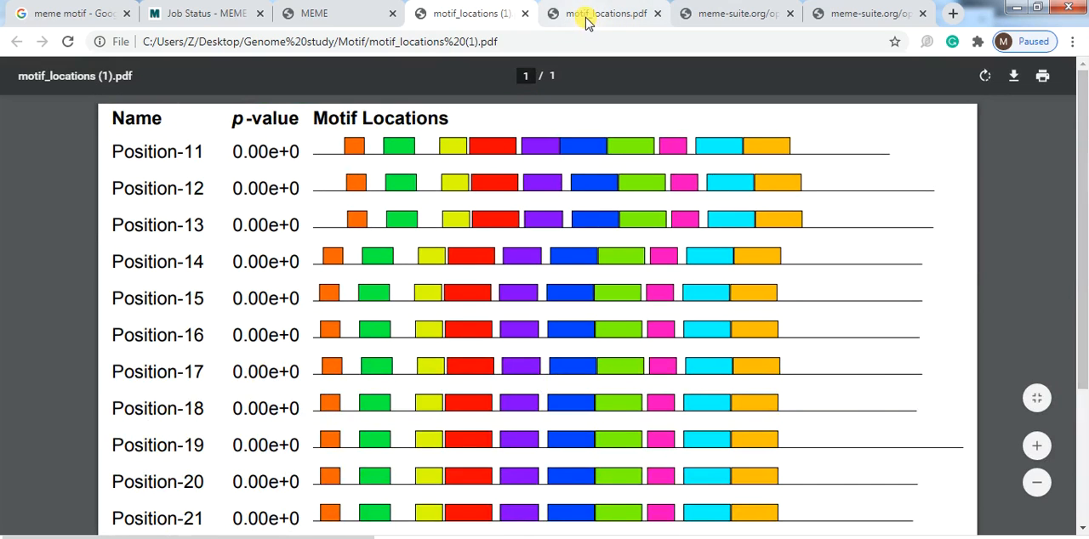
click(604, 13)
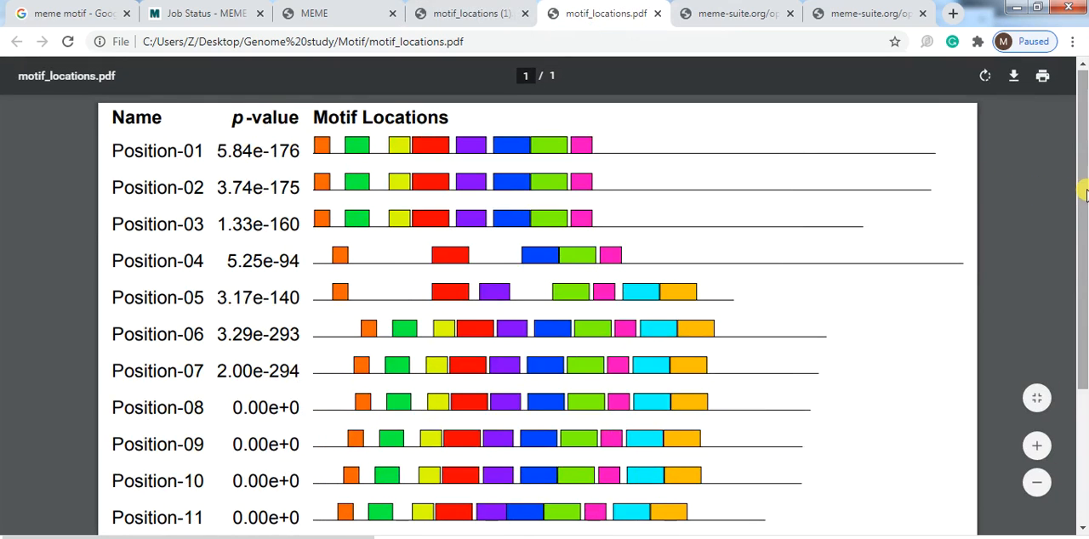
scroll(down, 3)
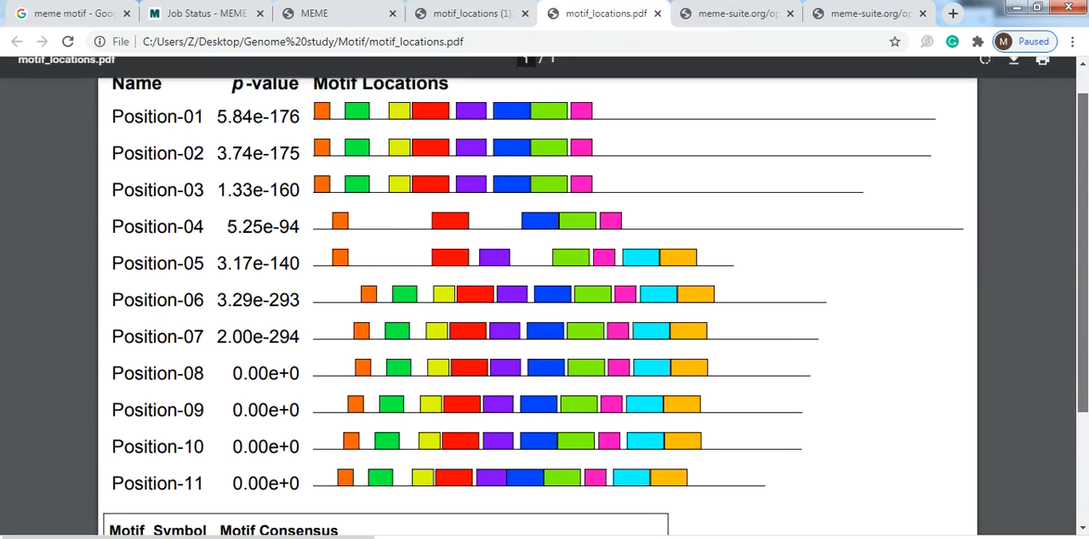
scroll(down, 3)
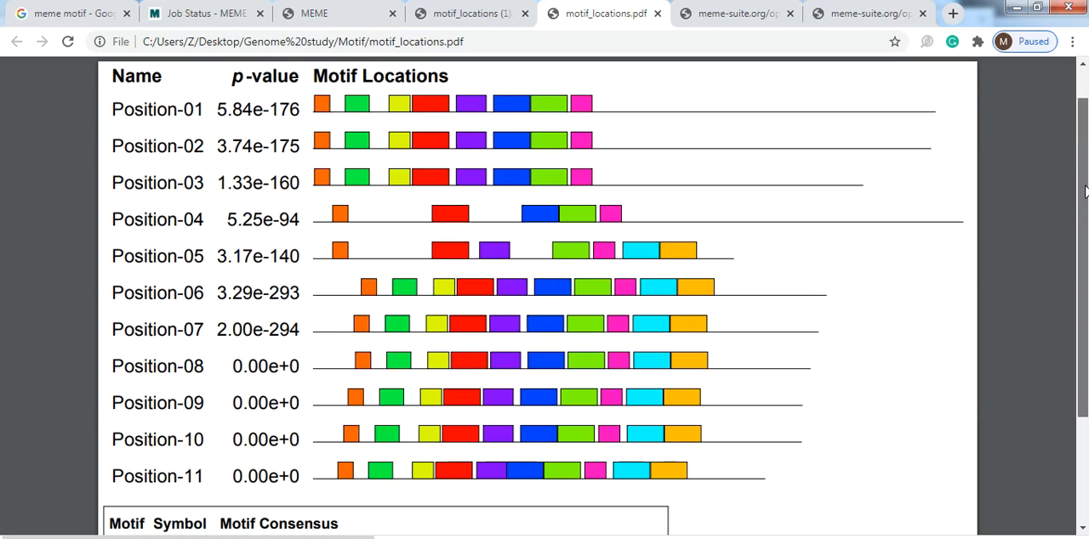
scroll(down, 3)
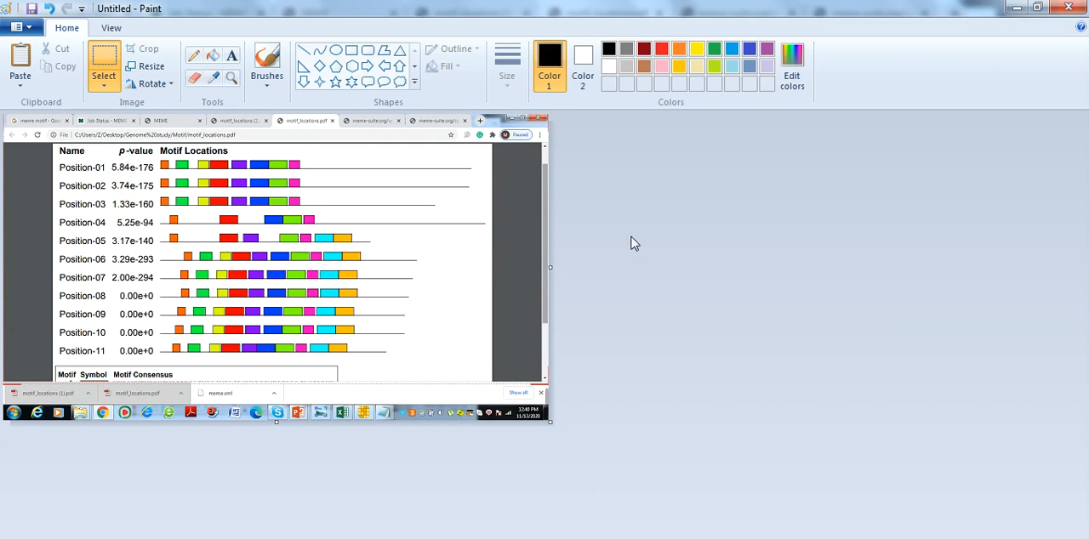
mouse_move(104, 151)
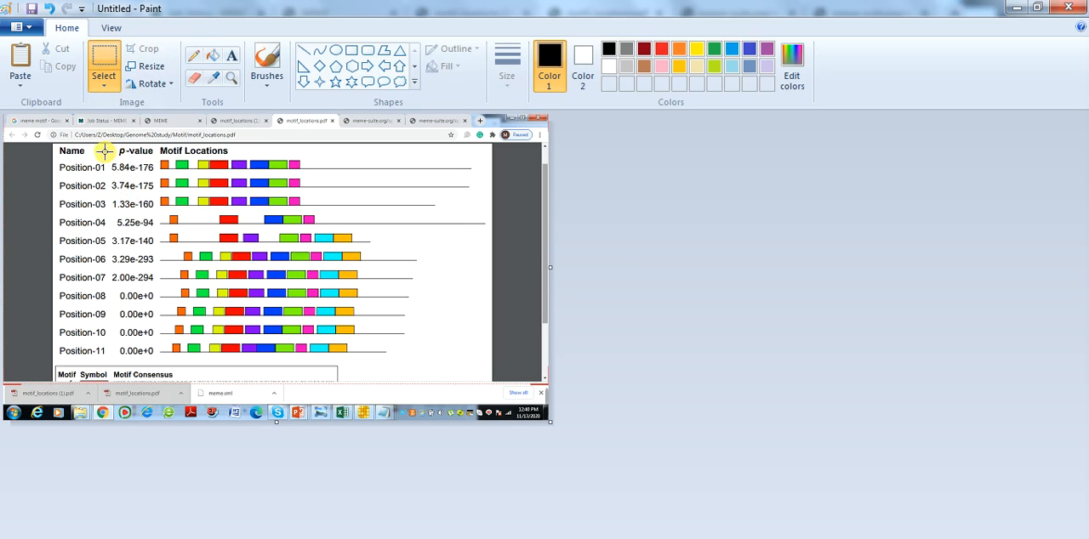
mouse_move(108, 165)
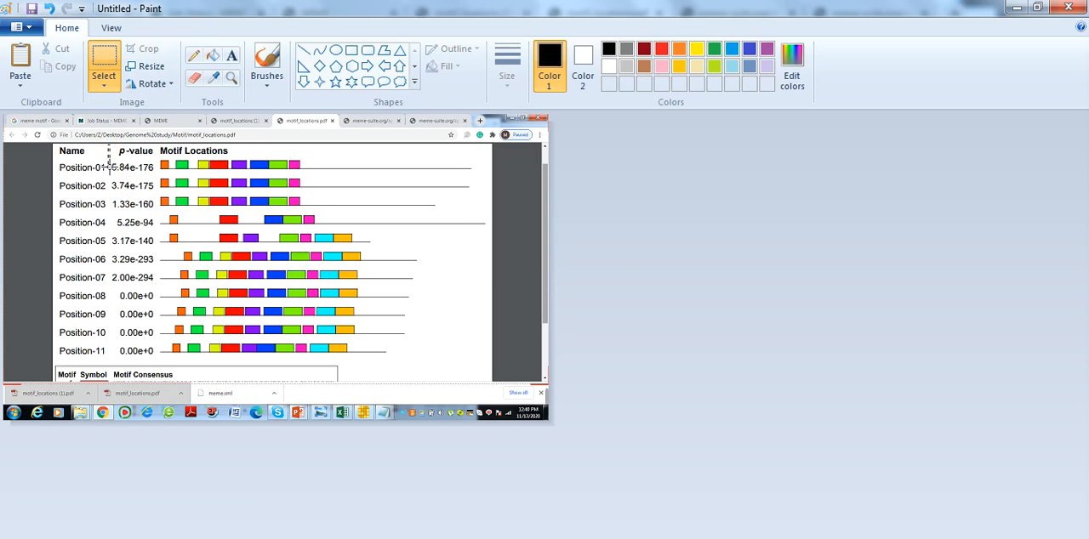
Step: Crop the pasted chart to the p-value and Motif Locations area for Position-01 to Position-11
drag(108, 164, 489, 305)
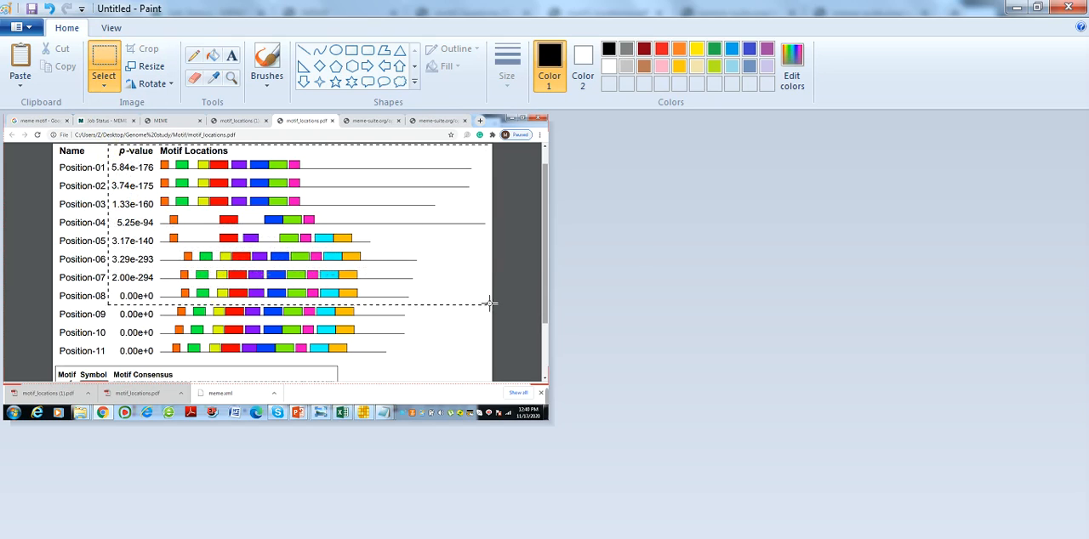
drag(491, 304, 480, 359)
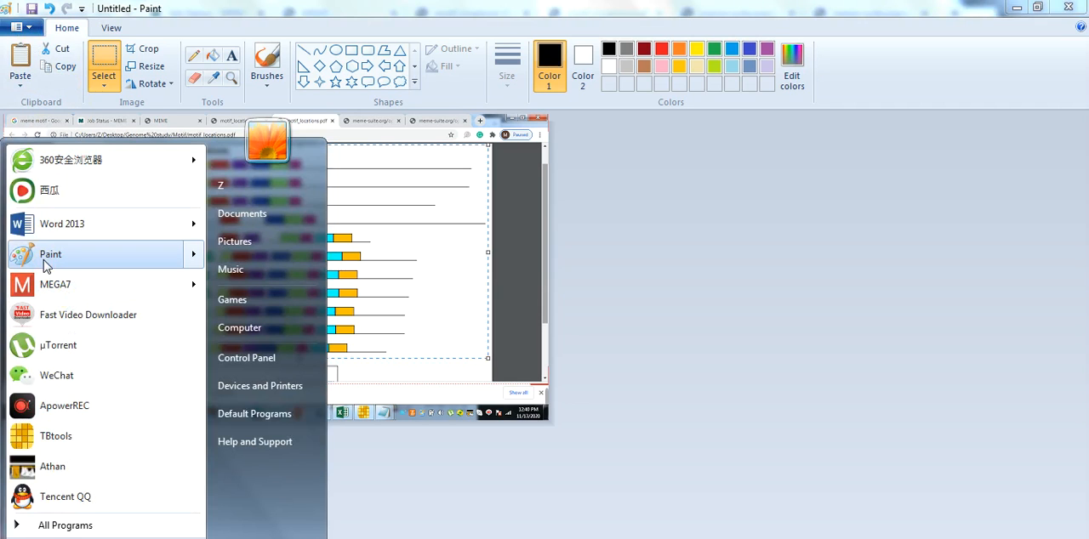
click(50, 254)
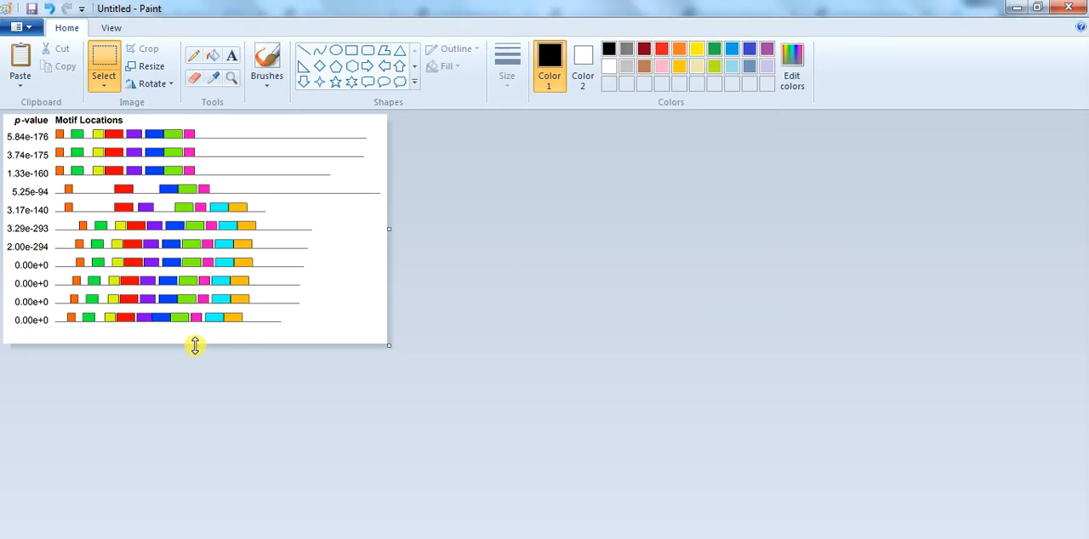
mouse_move(194, 531)
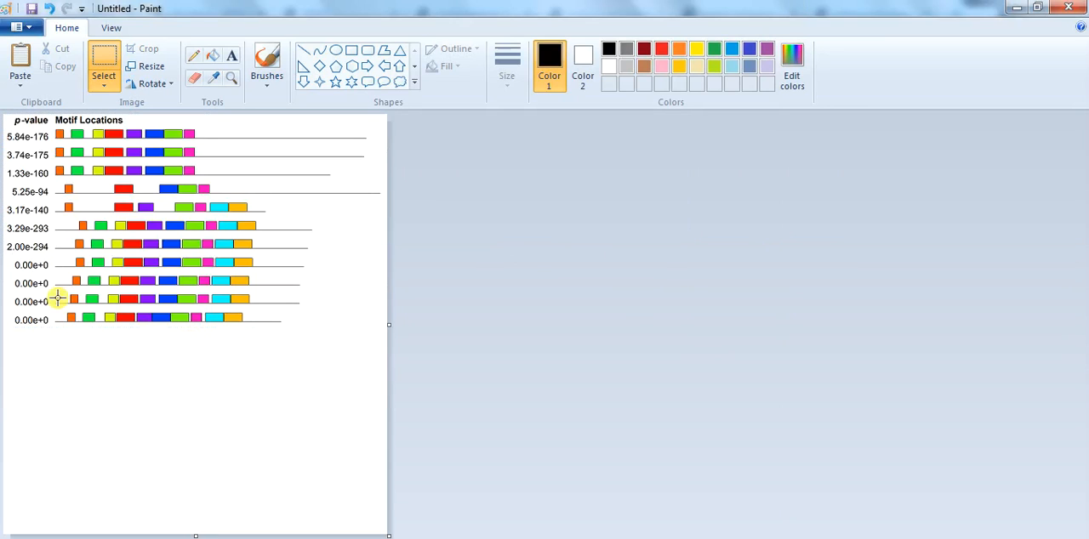
mouse_move(521, 467)
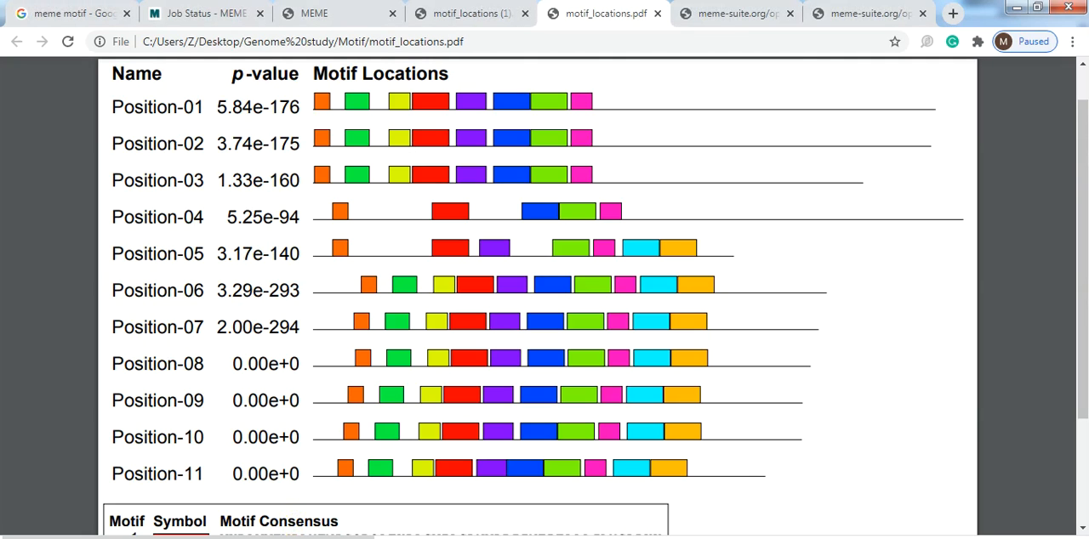
Step: Switch to motif_locations (1).pdf and scroll to the Position-12 to Position-21 rows
click(731, 13)
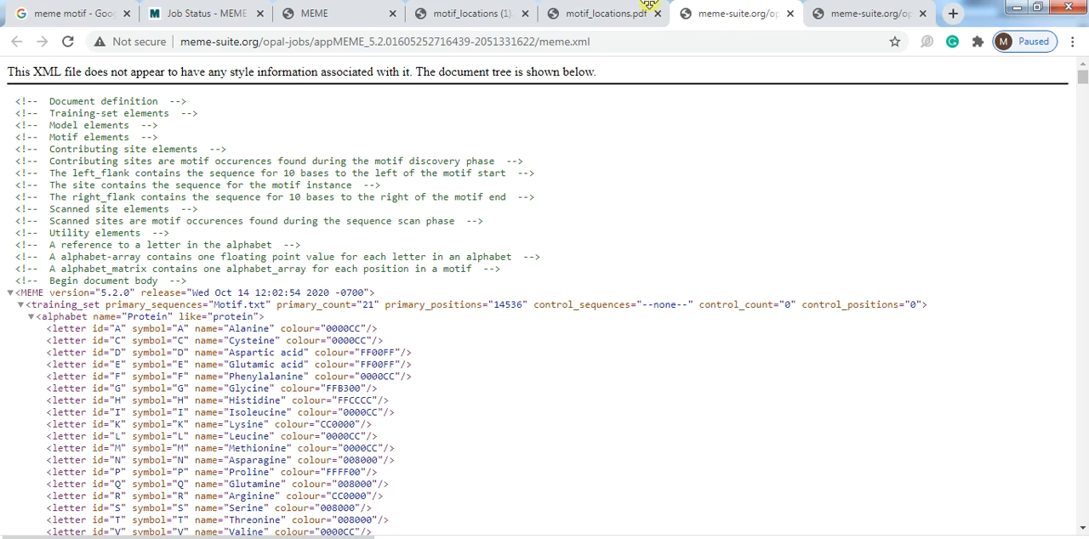
click(468, 13)
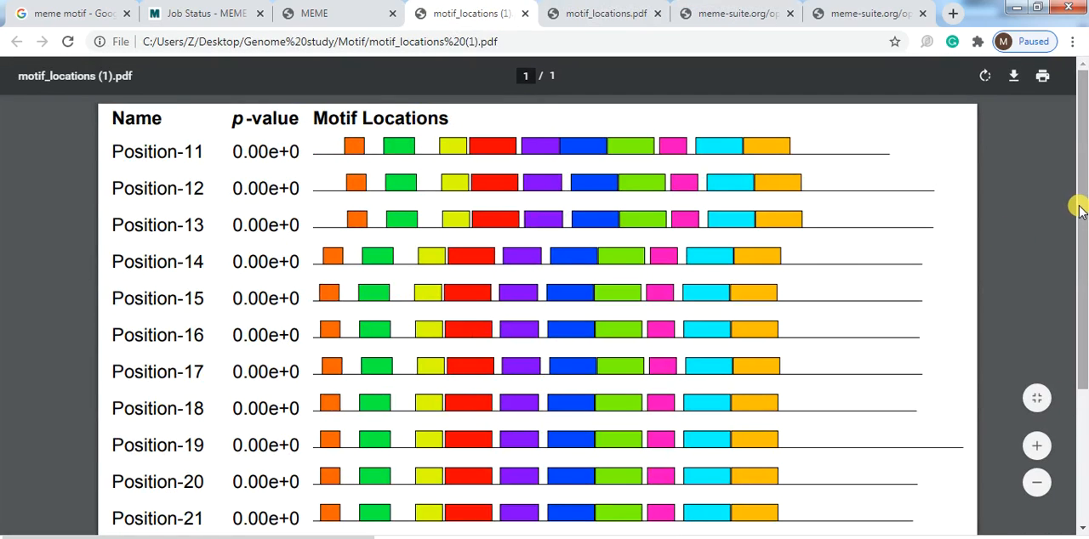
scroll(down, 3)
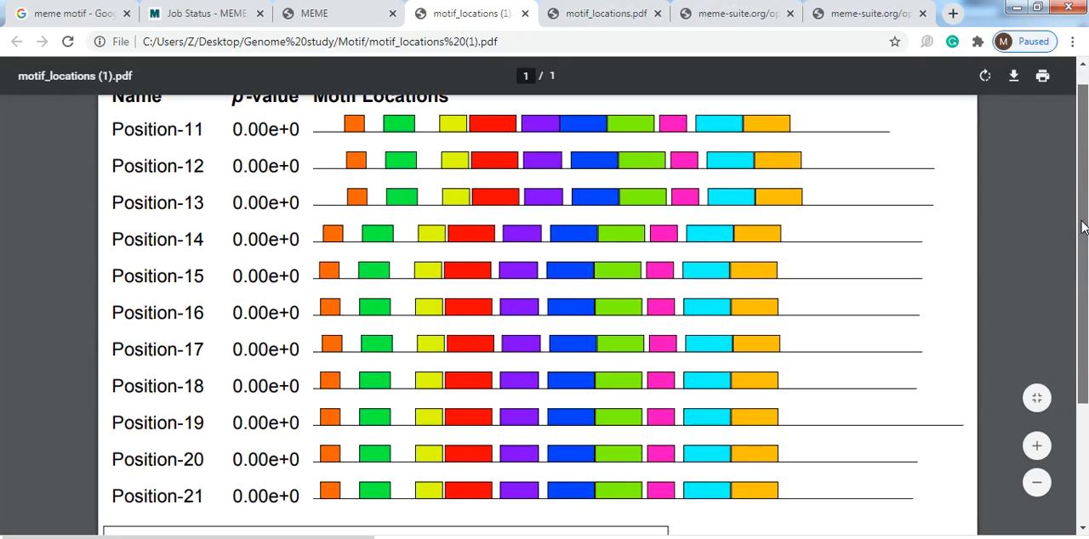
scroll(down, 3)
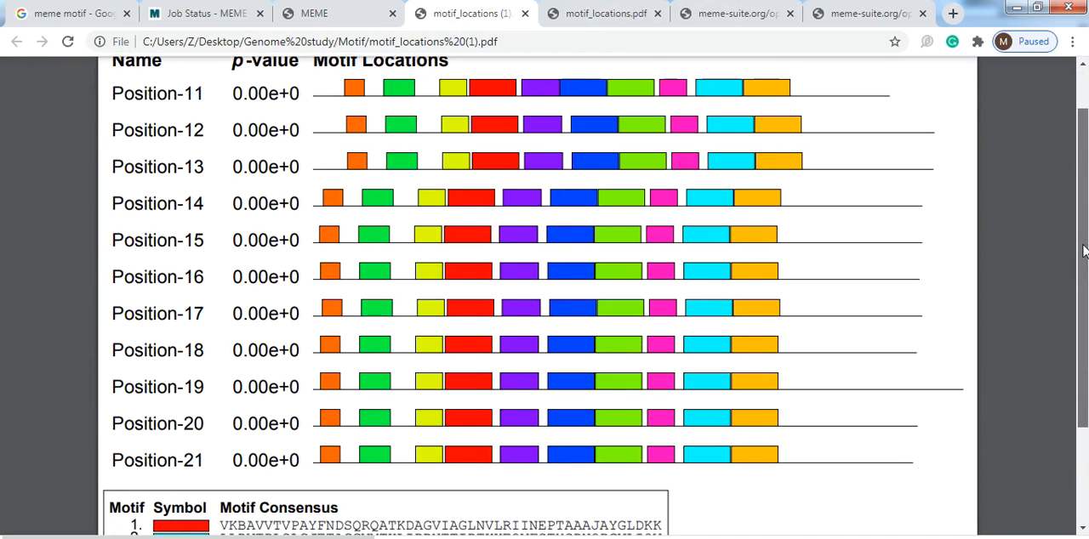
scroll(down, 3)
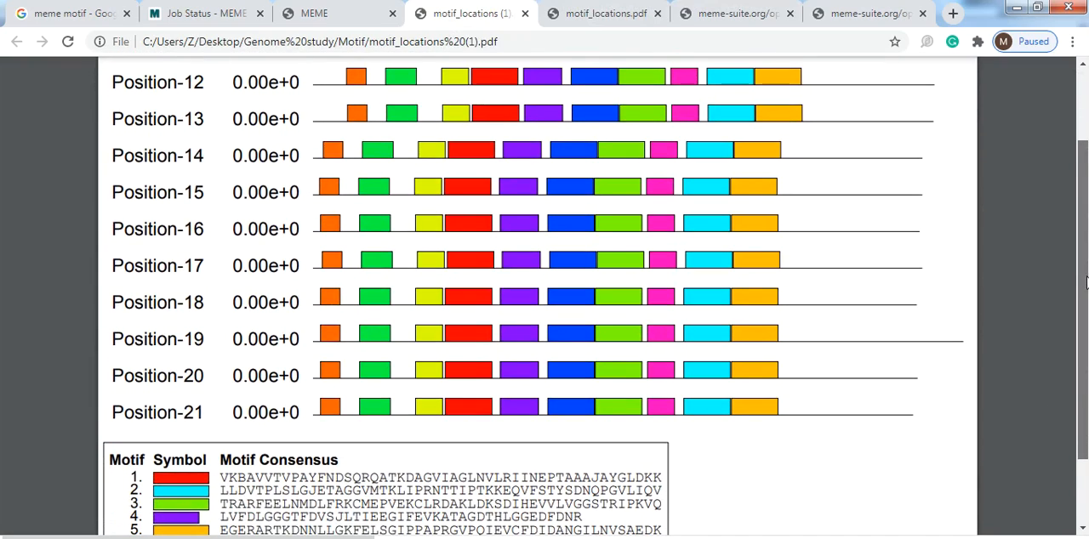
mouse_move(1082, 276)
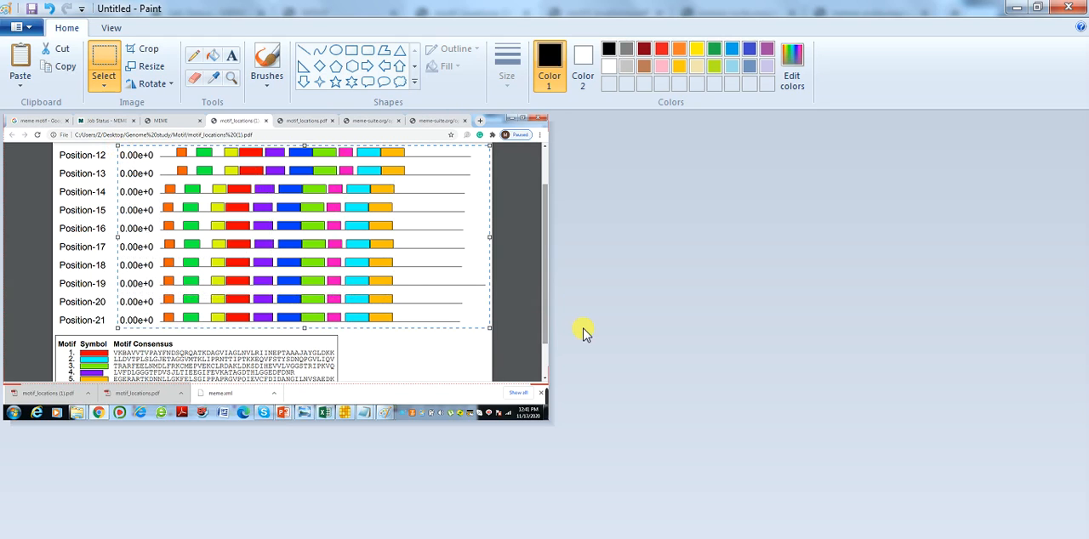
mouse_move(57, 412)
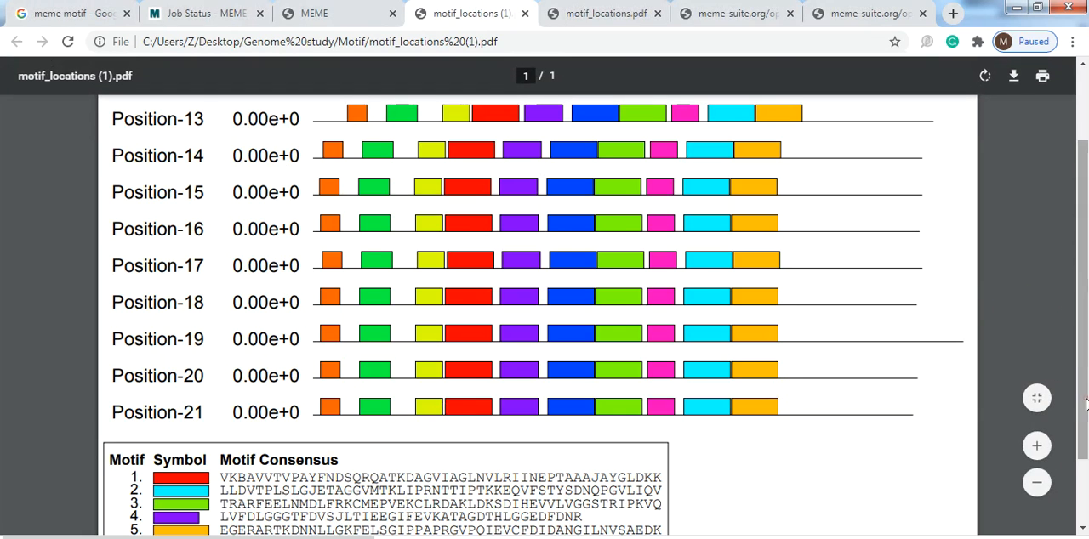
Step: Scroll the second PDF until the full Motif Symbol Consensus table is visible
scroll(down, 3)
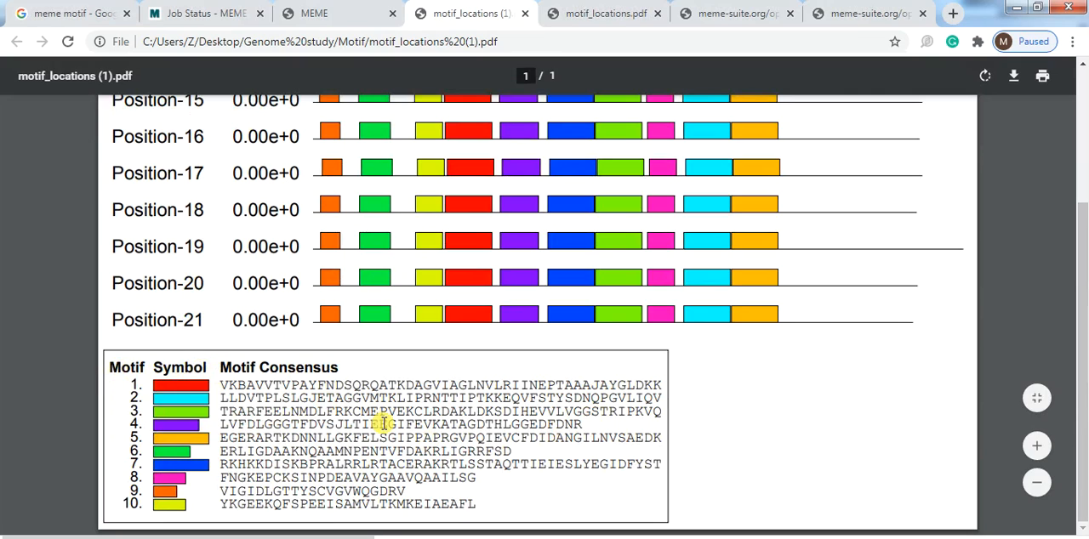
mouse_move(838, 445)
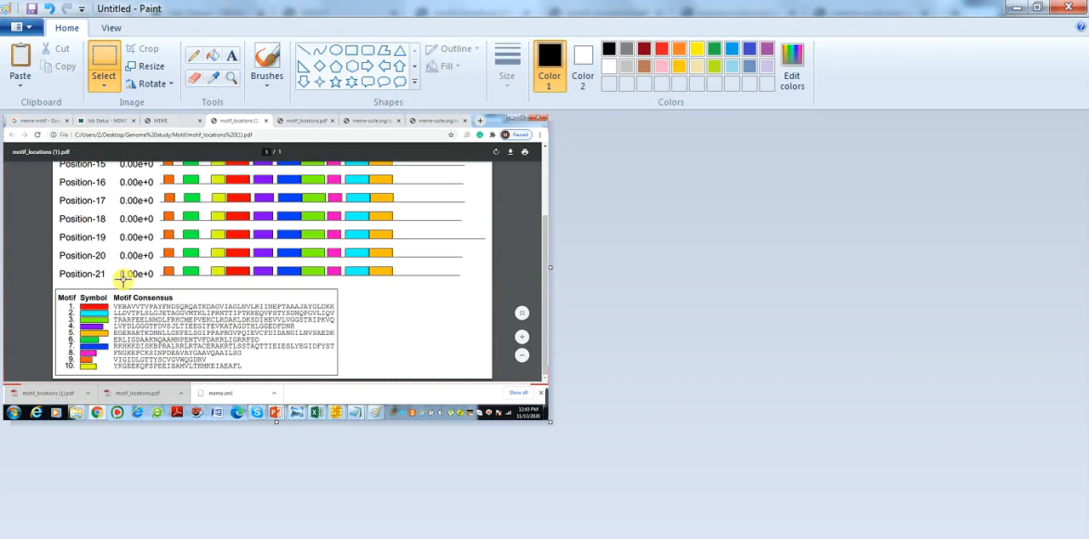
mouse_move(53, 285)
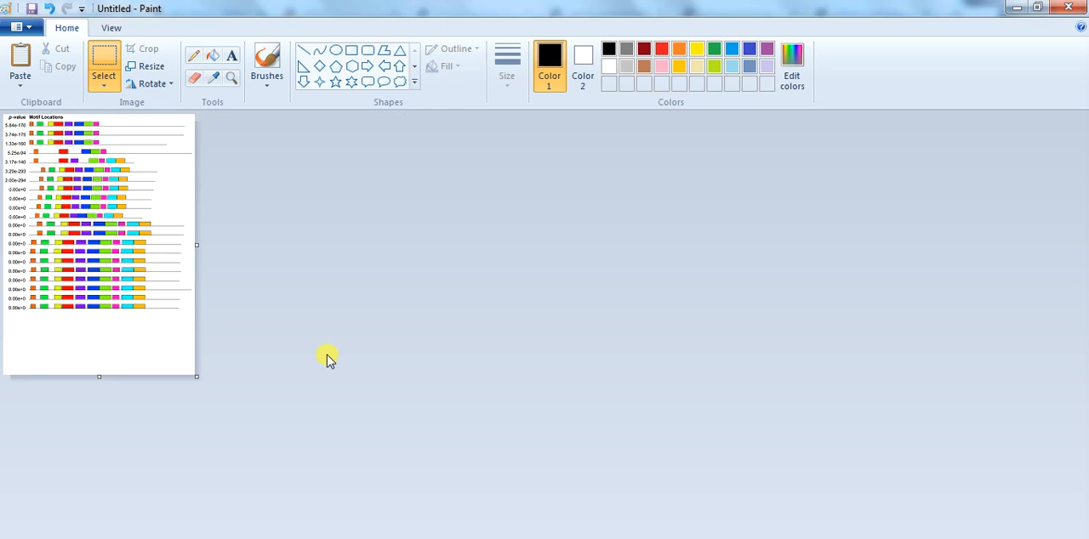
mouse_move(251, 287)
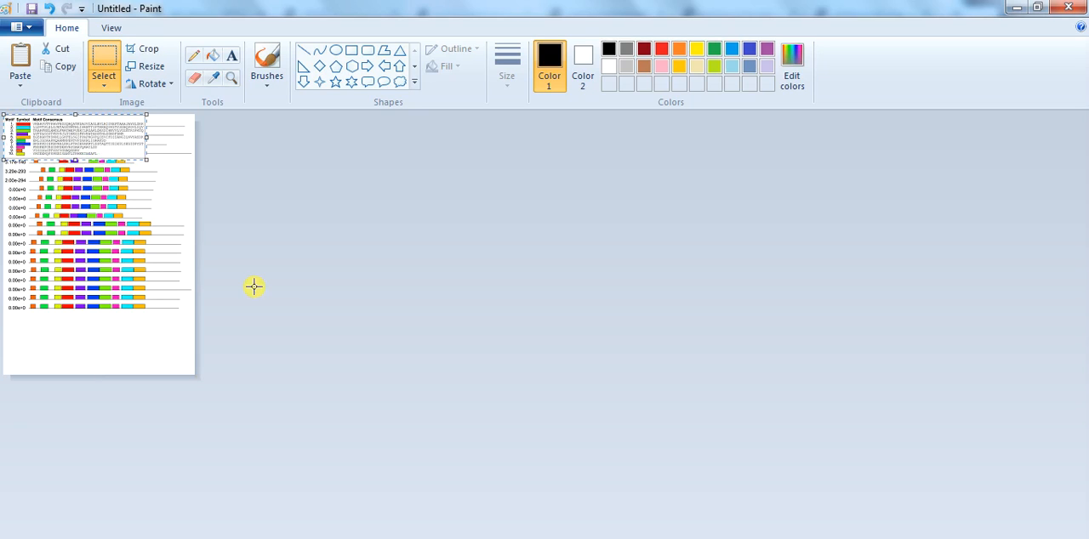
Step: Drag the ten-motif consensus legend beneath the stacked motif location rows
drag(85, 136, 94, 332)
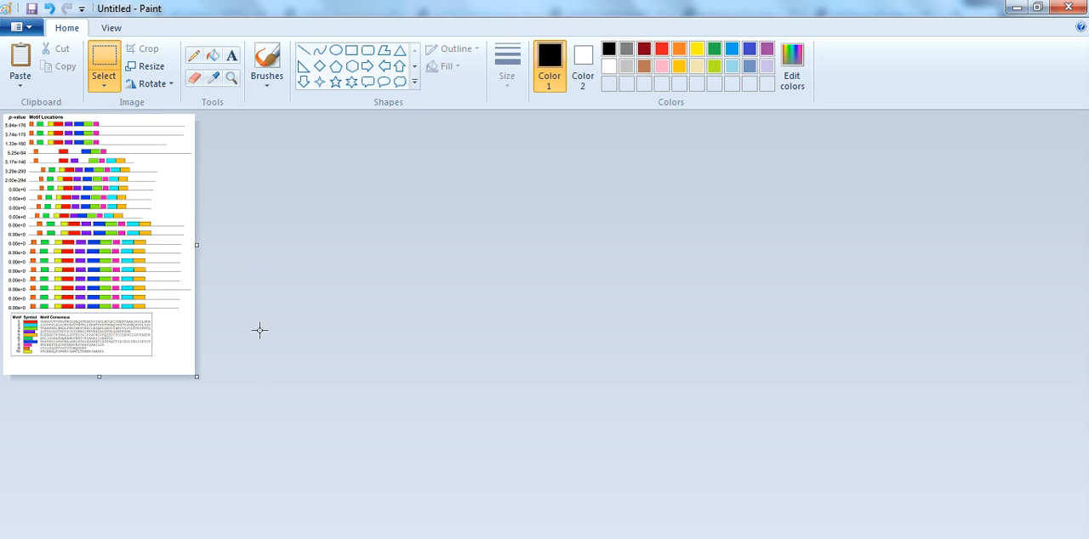
mouse_move(100, 366)
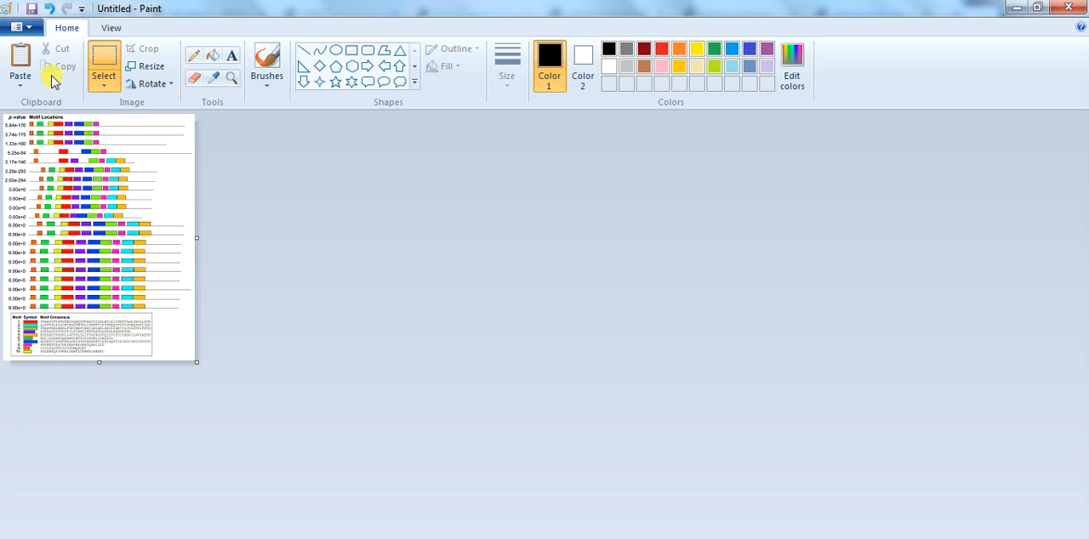
Step: Save the figure as JPEG 'Motif figure' in the Motif folder, then close Paint without saving
click(17, 27)
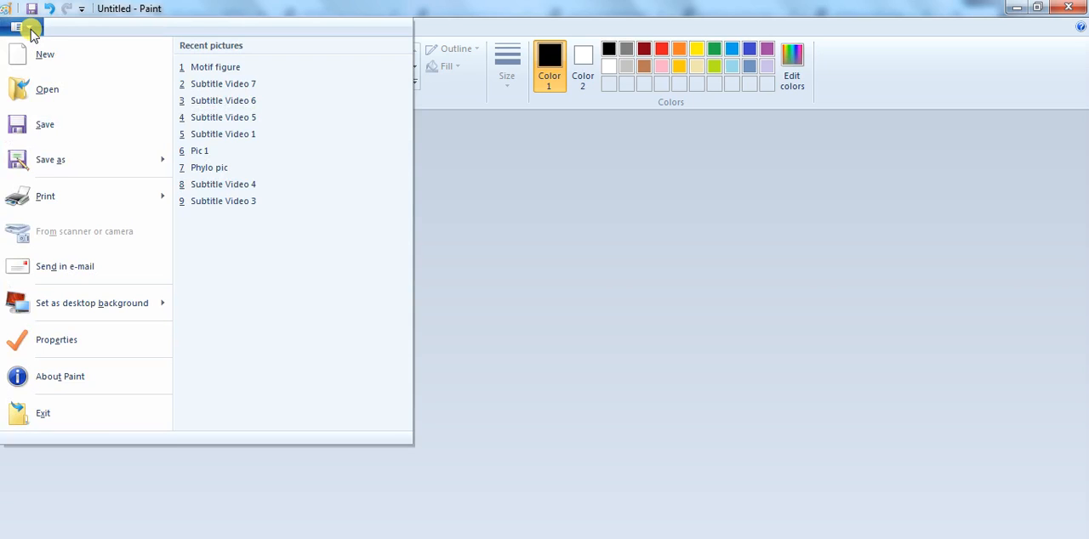
click(50, 159)
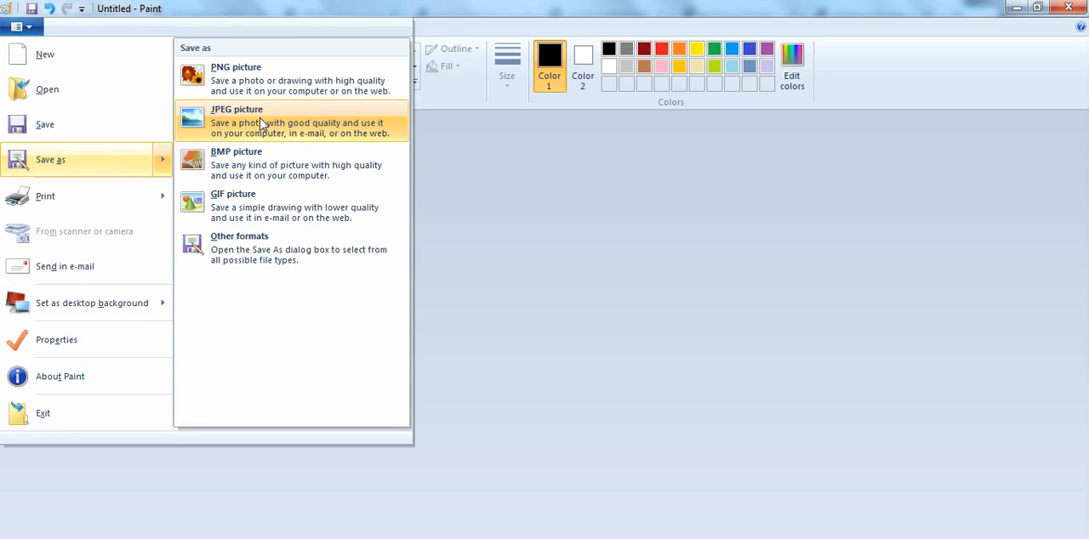
click(237, 121)
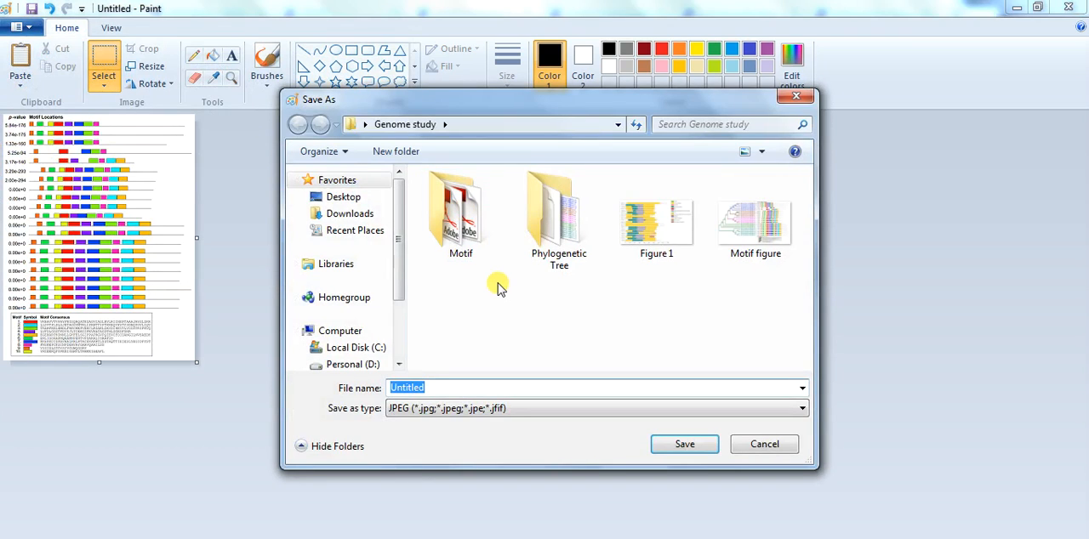
double_click(461, 213)
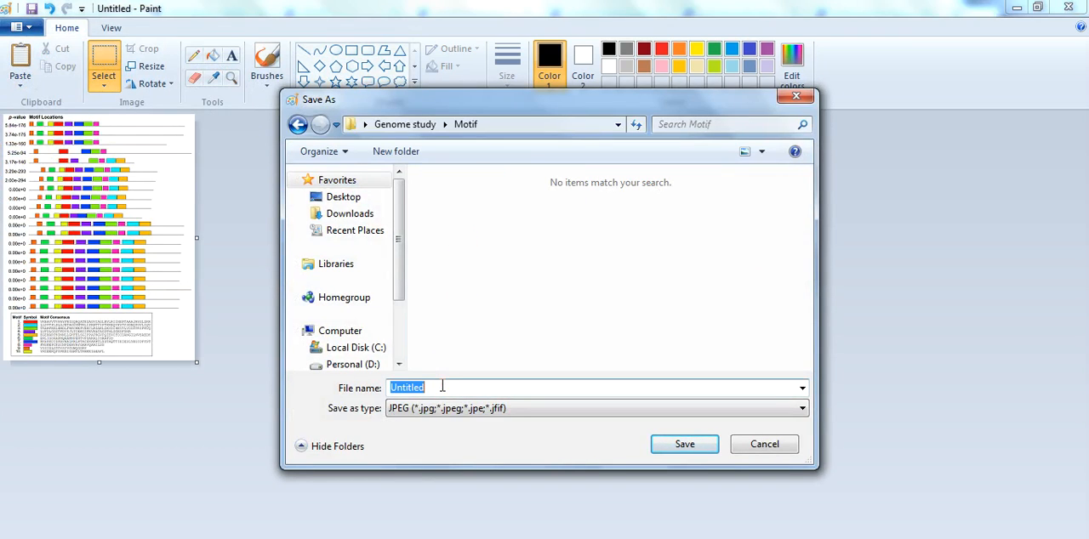
text(Motif figure)
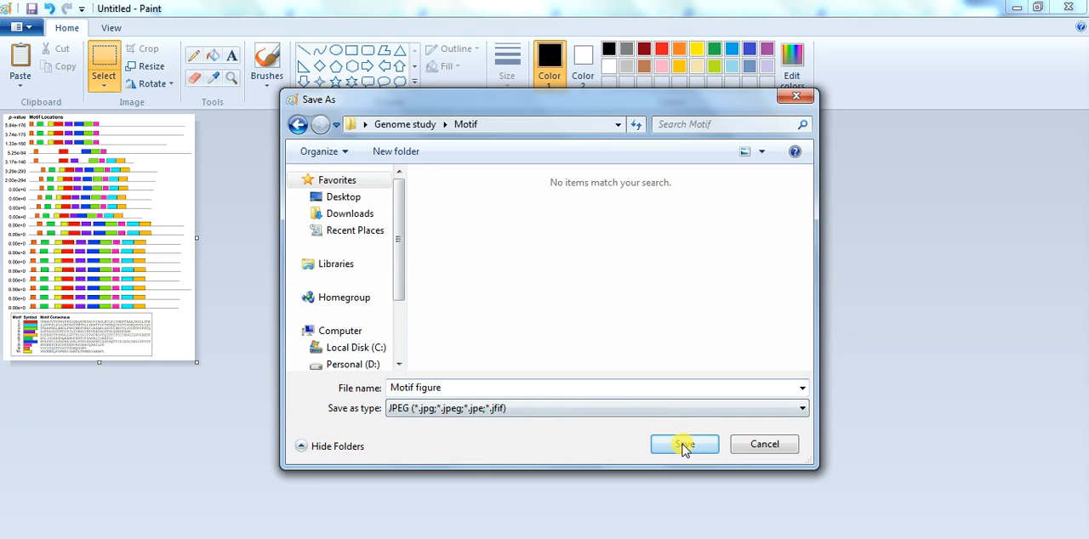
click(685, 444)
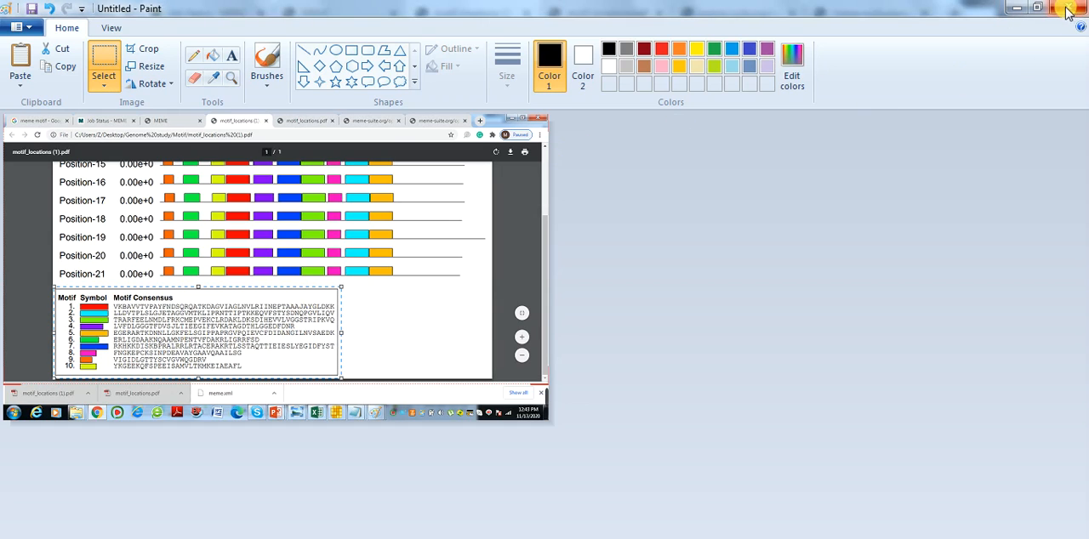
click(1069, 7)
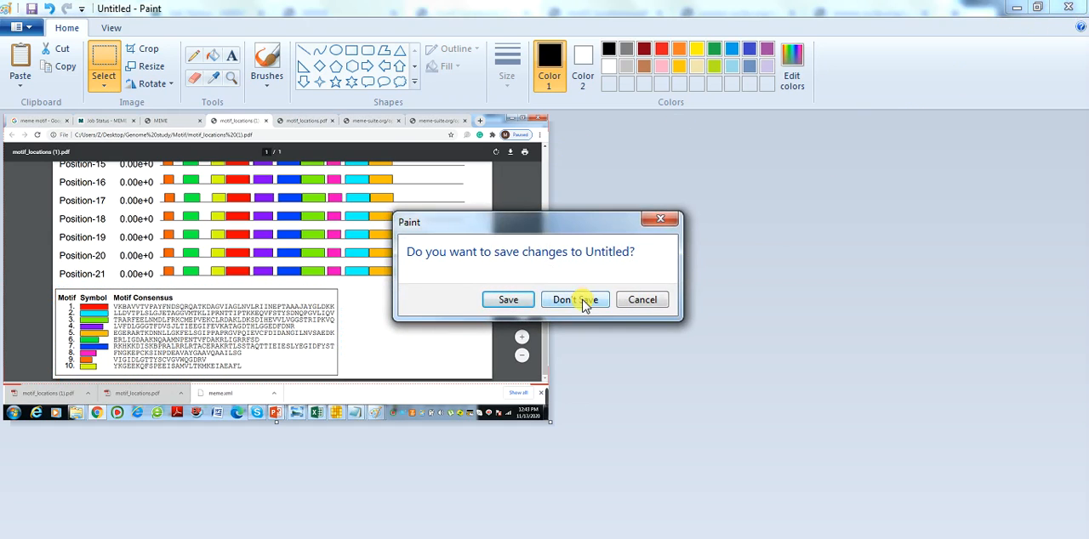
click(574, 299)
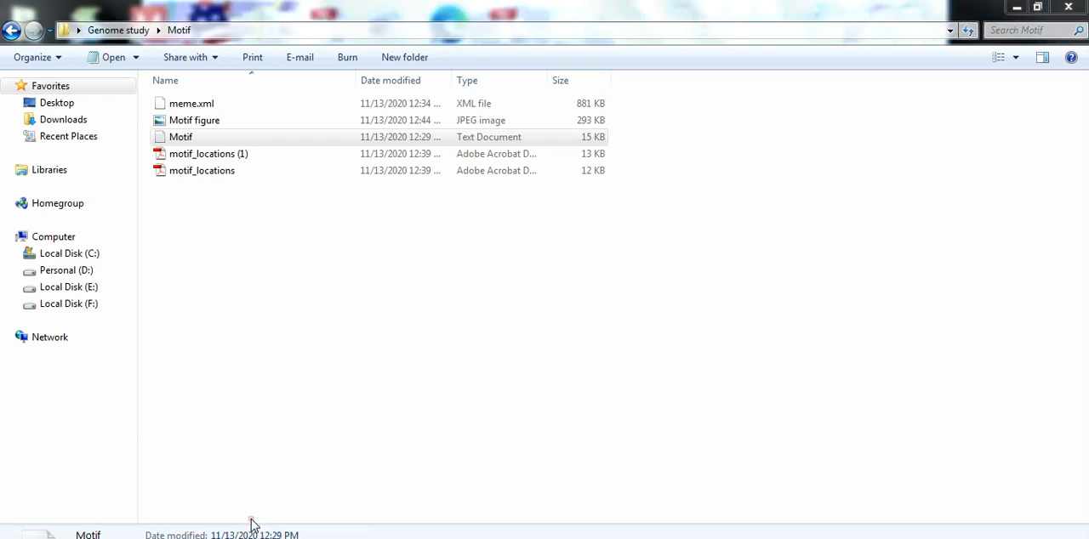
Step: Double-click the Motif figure JPEG to view it in Windows Photo Viewer
double_click(194, 120)
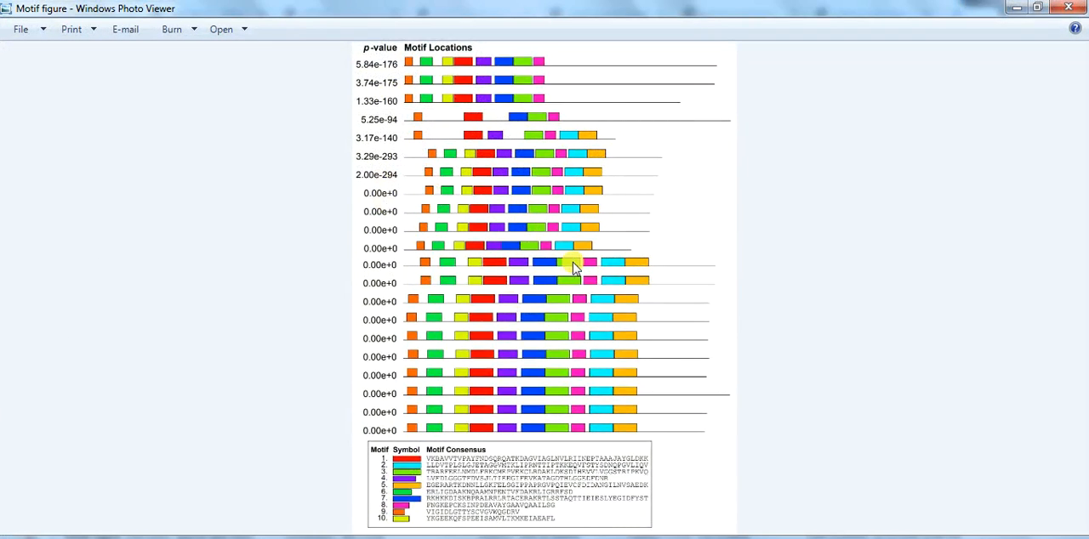
mouse_move(511, 204)
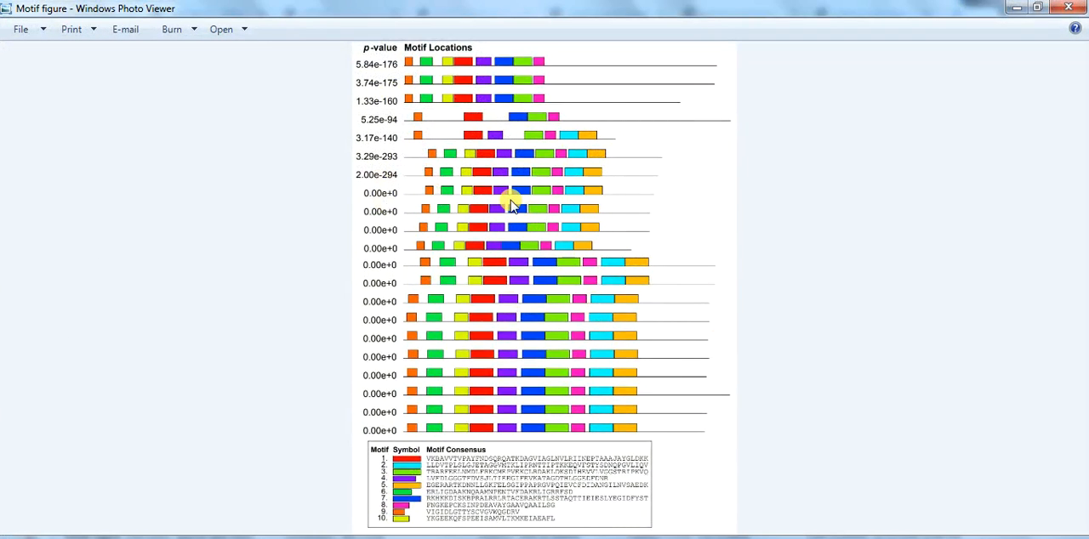
mouse_move(501, 204)
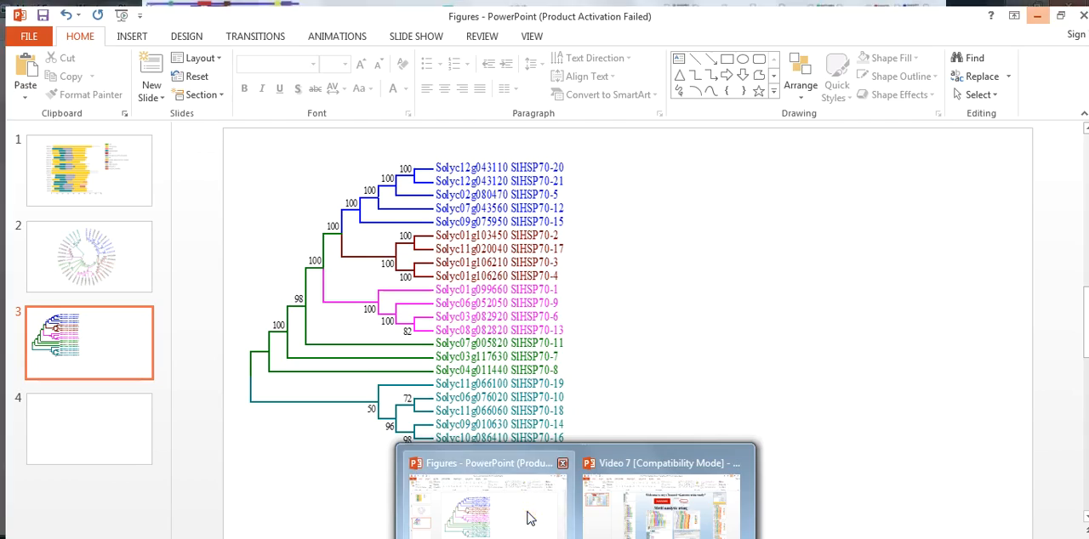
Step: In the Figures presentation, go to slide 3 and position the motif figure beside the tree
click(83, 250)
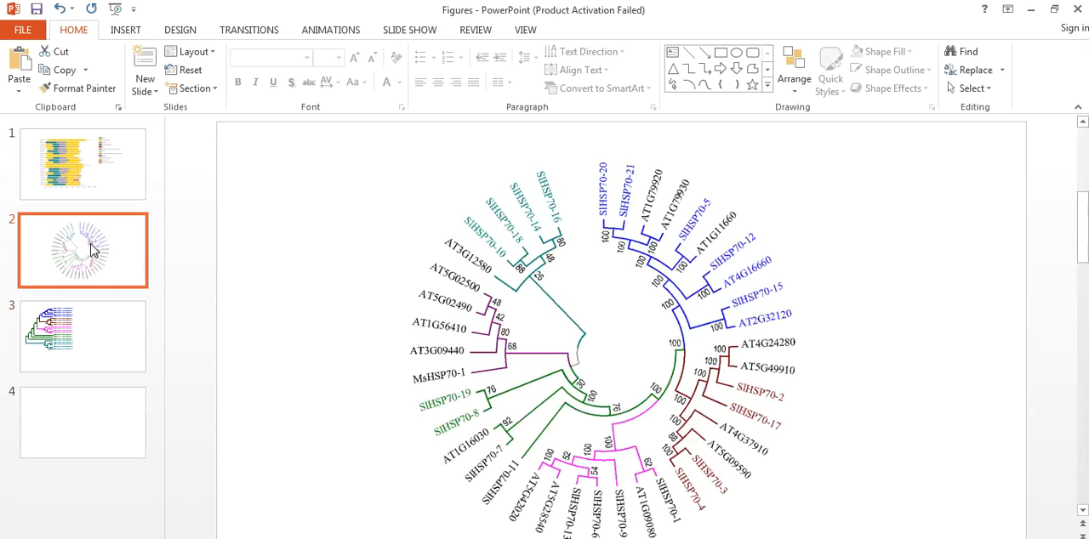
click(82, 336)
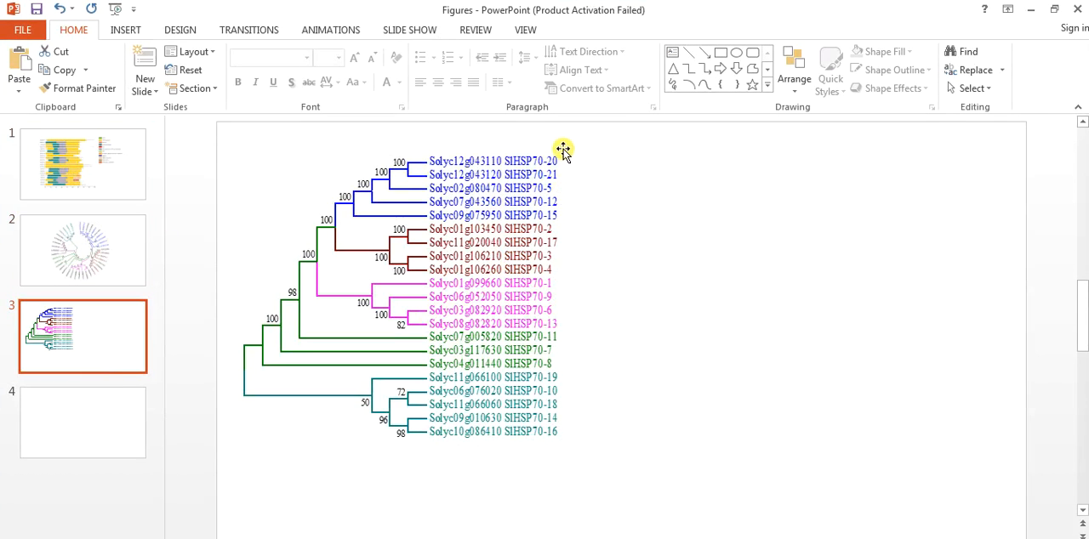
mouse_move(547, 202)
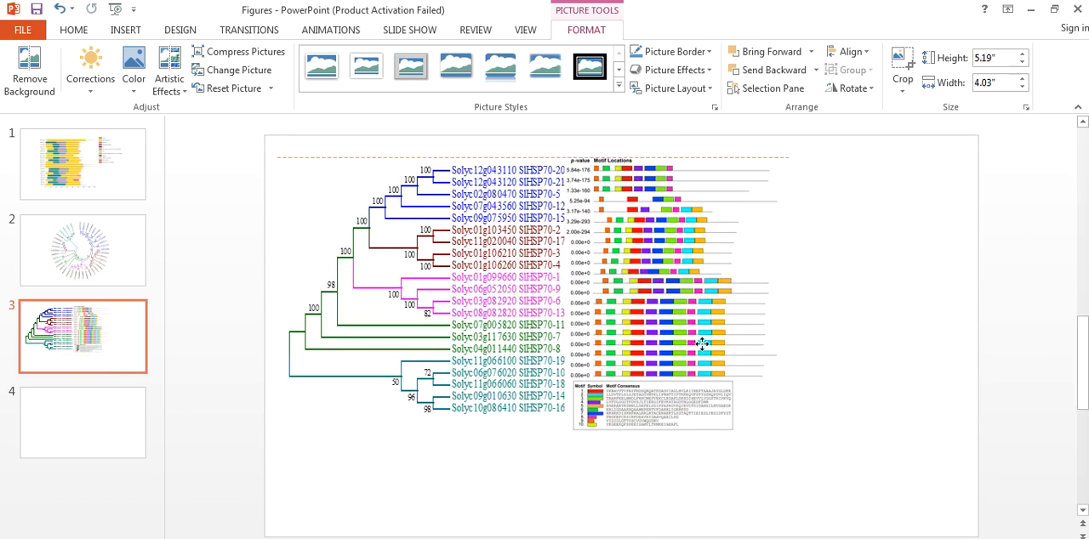
click(697, 344)
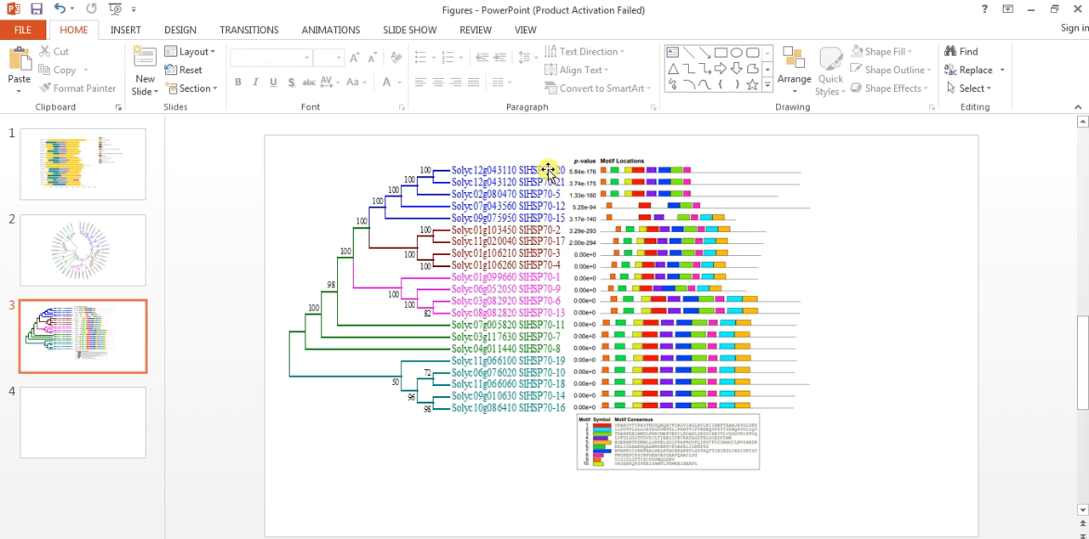
mouse_move(641, 183)
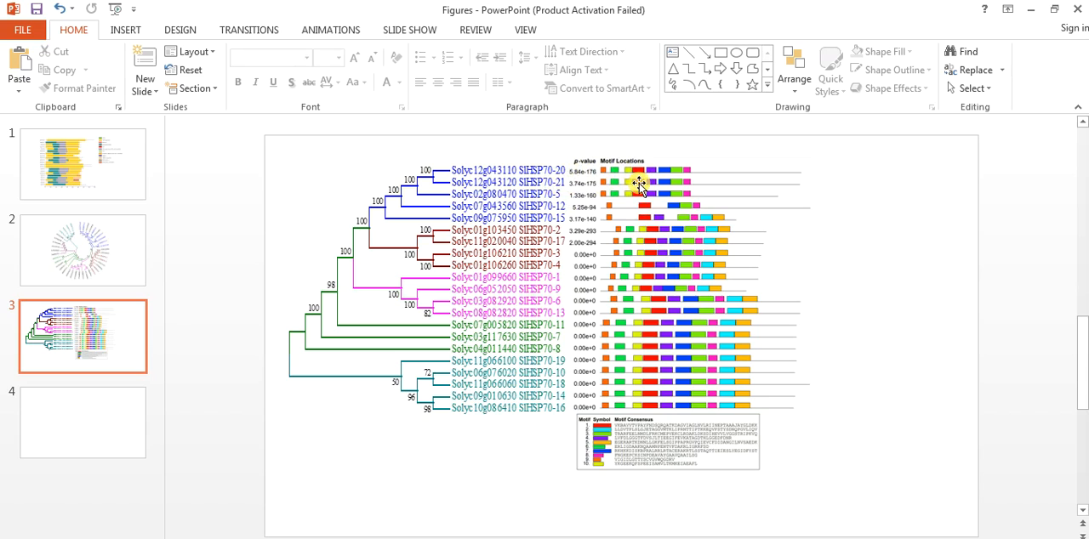
mouse_move(643, 200)
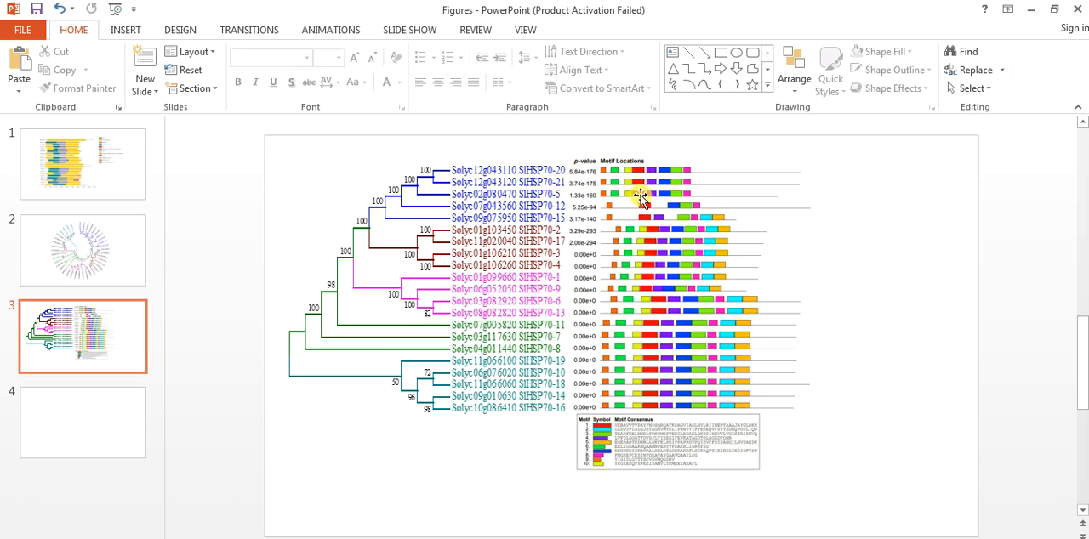
mouse_move(638, 211)
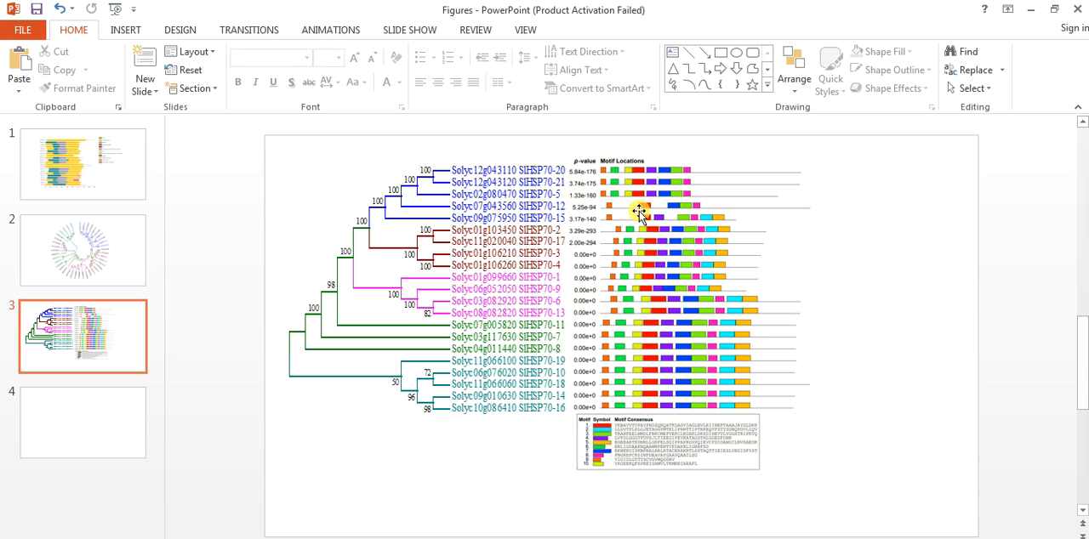
mouse_move(572, 214)
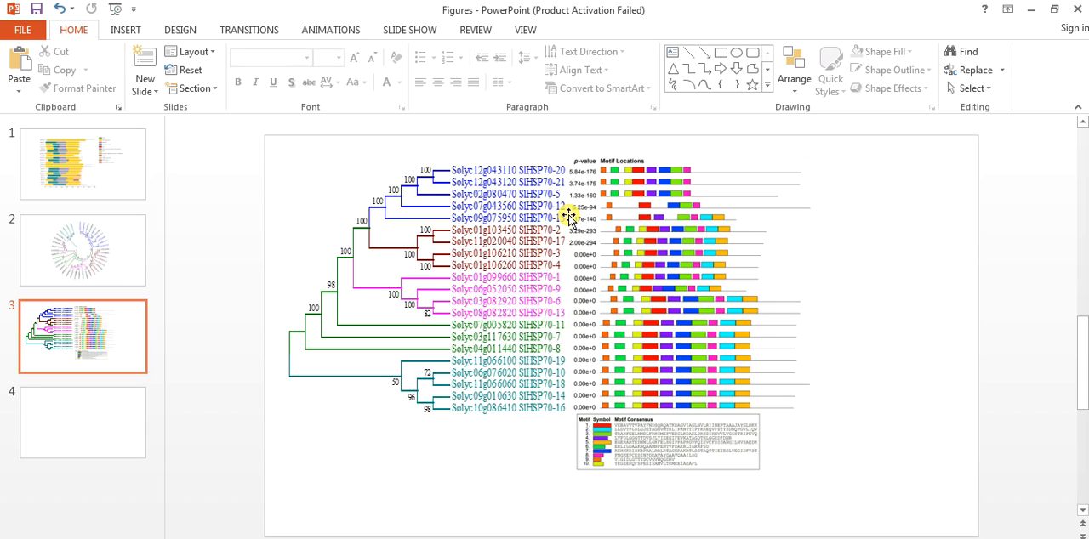
mouse_move(568, 215)
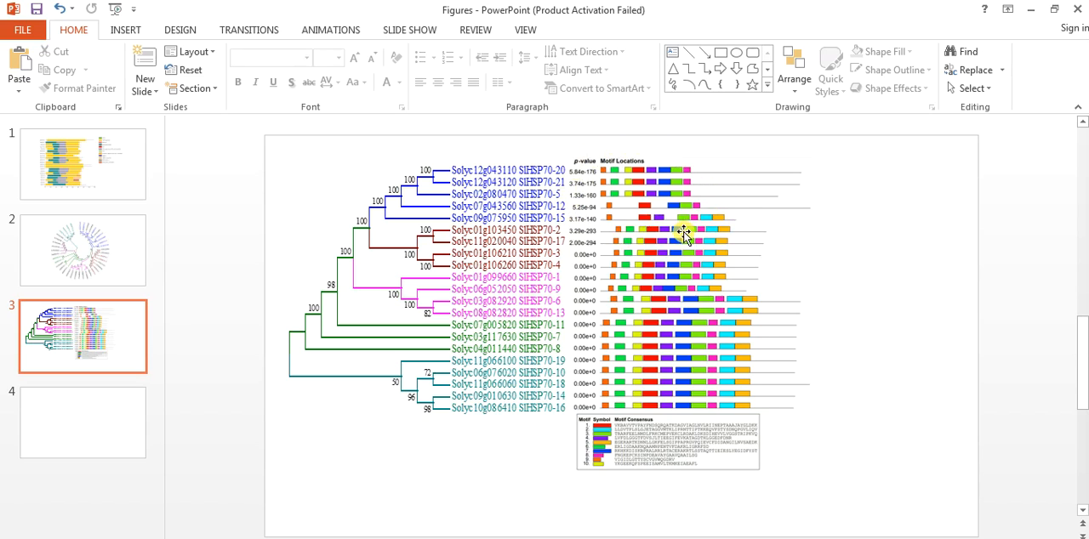
mouse_move(681, 234)
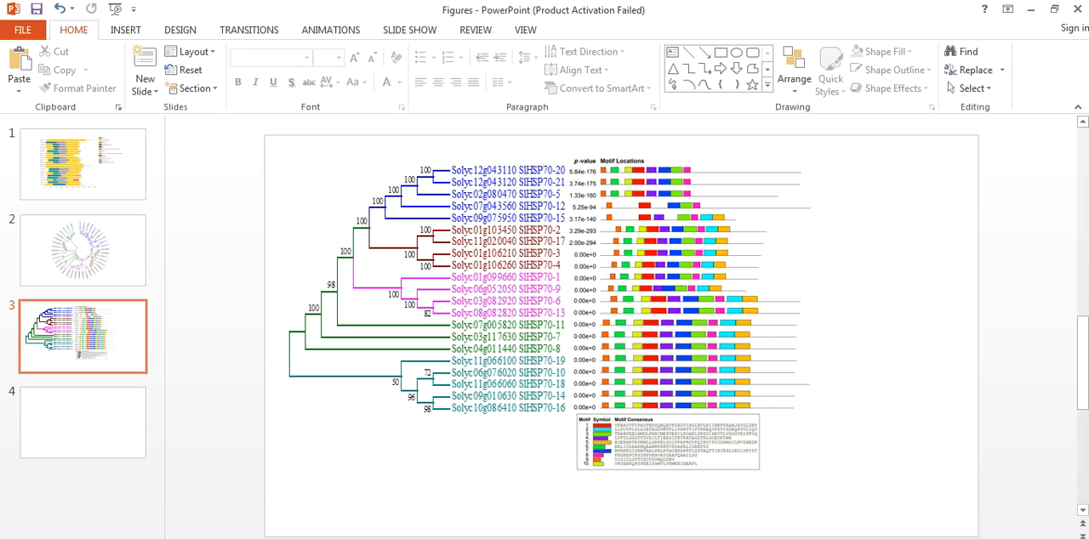
mouse_move(522, 442)
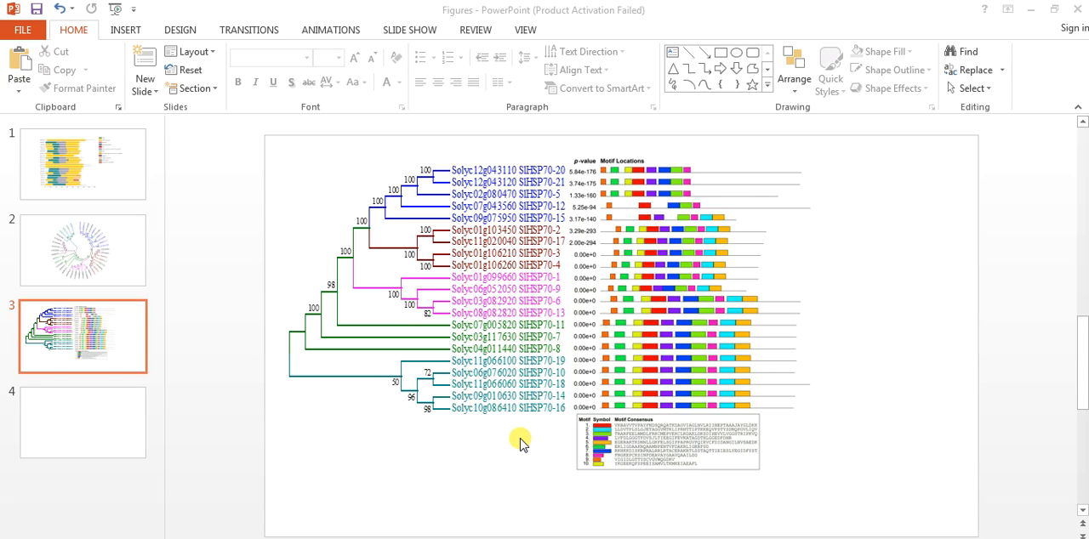
mouse_move(699, 525)
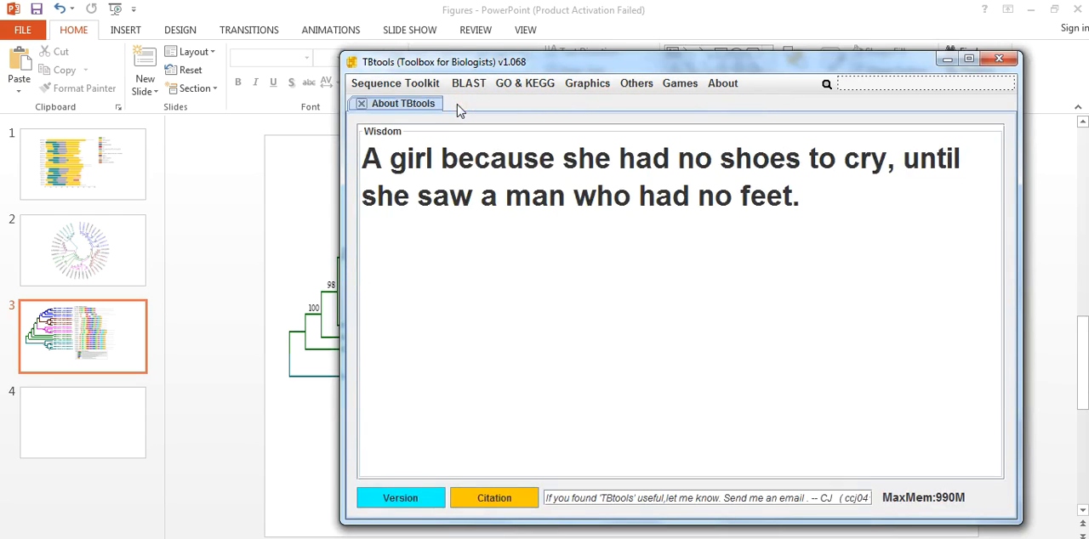
Step: Open Graphics > BioSequence Structure Illustrator > Visualize Motif Pattern (meme.xml/mast.xml) in TBtools
click(635, 83)
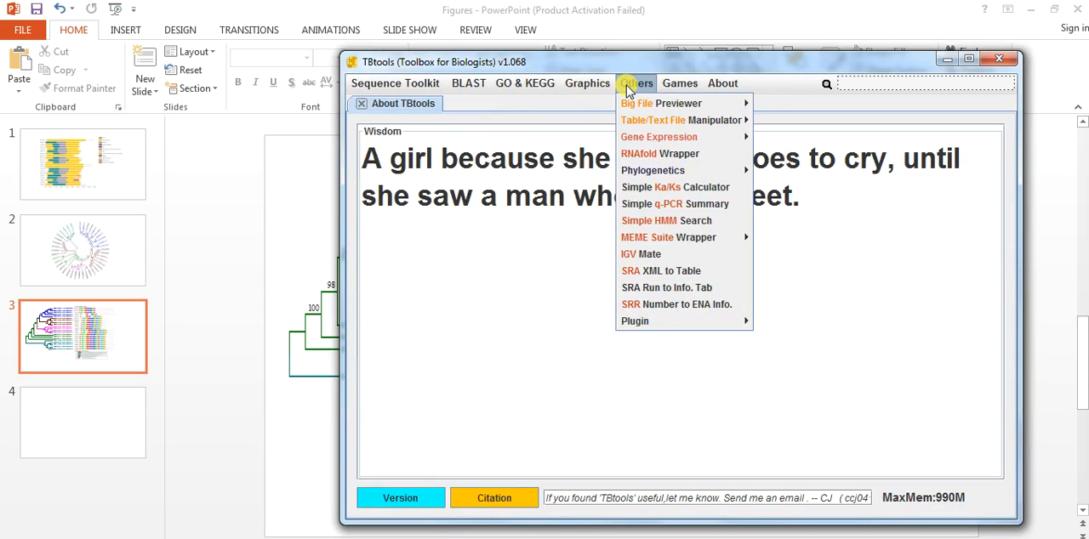
click(587, 82)
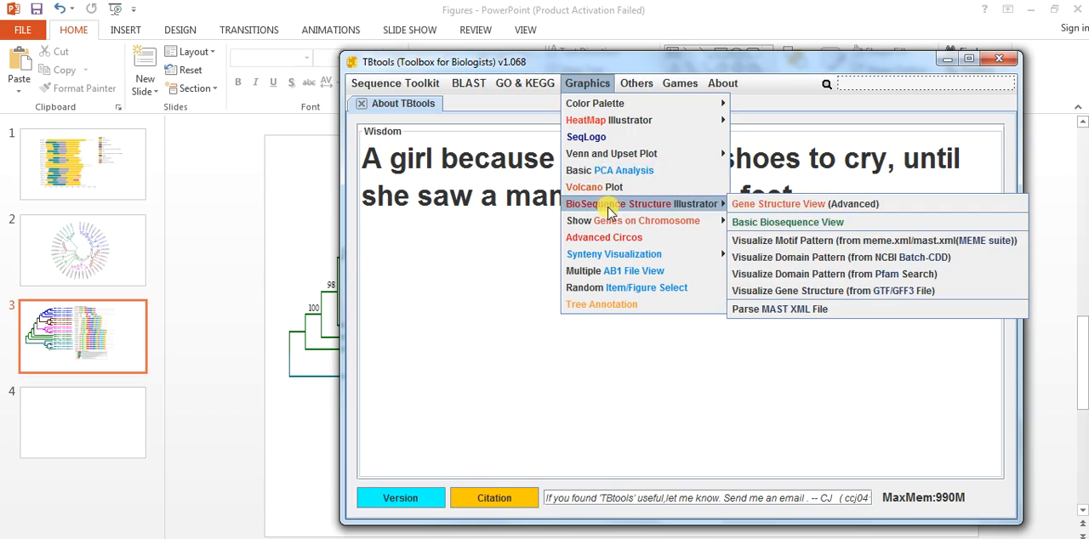
mouse_move(662, 211)
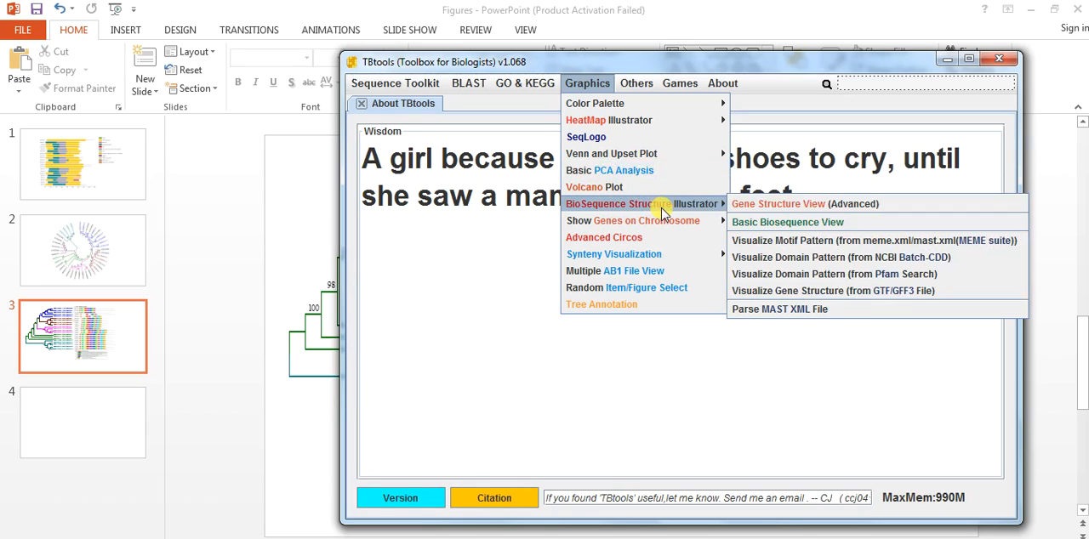
mouse_move(778, 257)
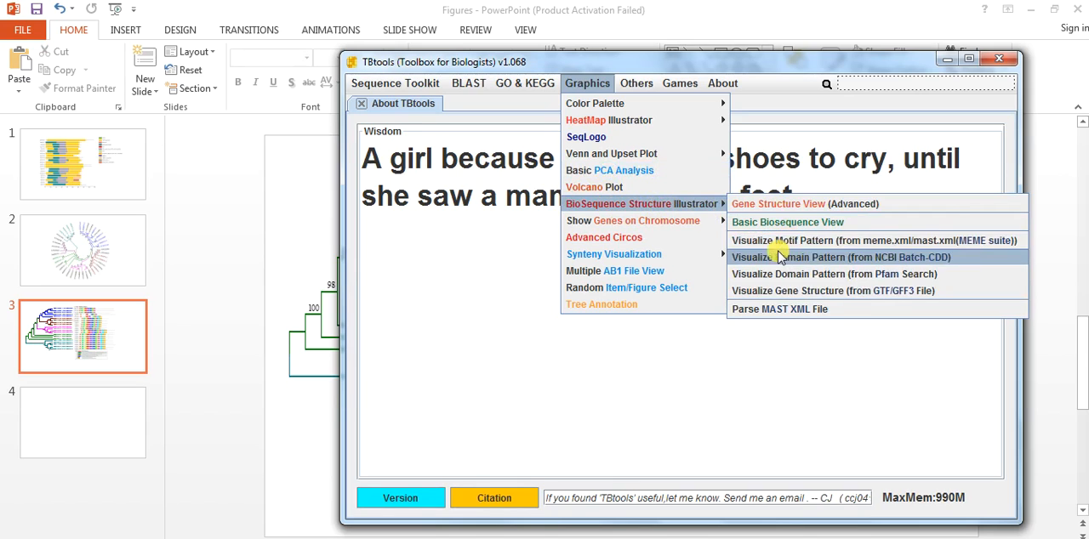
mouse_move(808, 241)
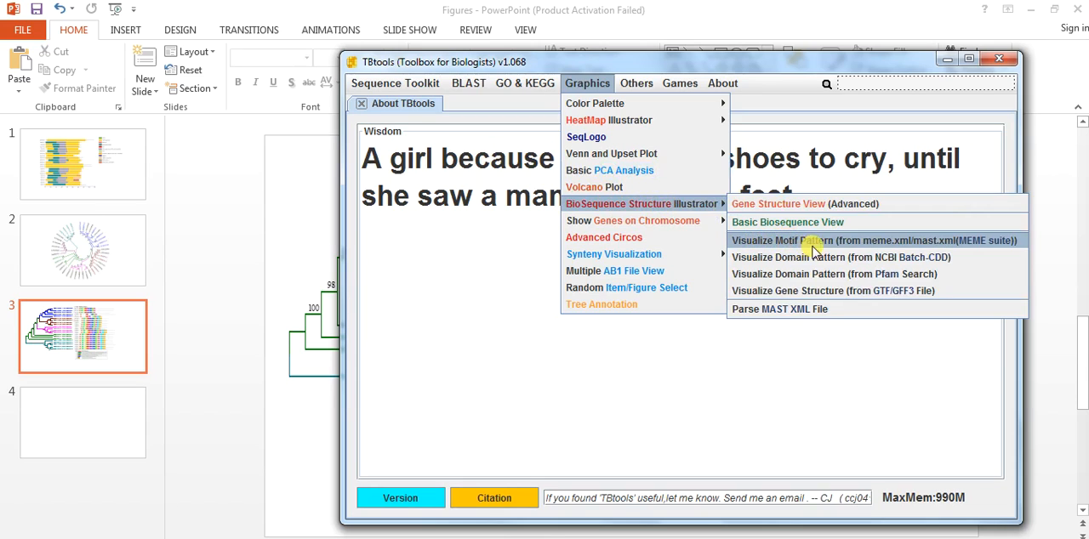
mouse_move(919, 247)
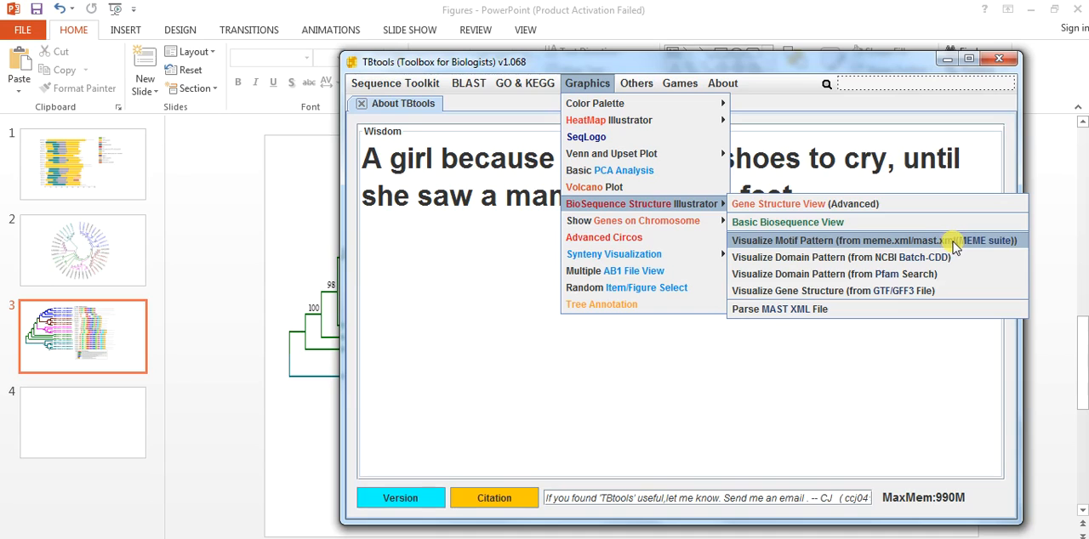
click(862, 240)
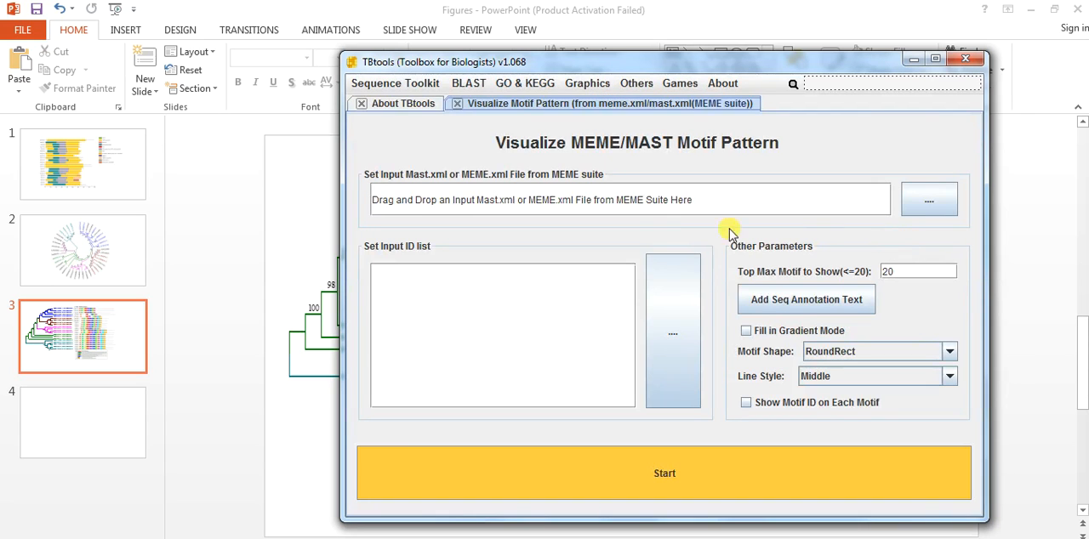
mouse_move(400, 185)
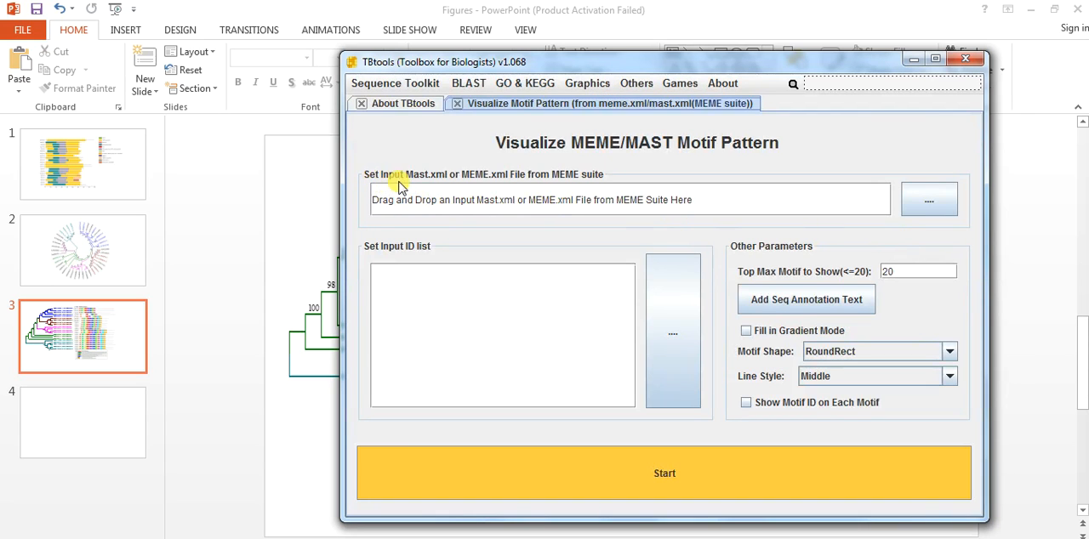
mouse_move(510, 178)
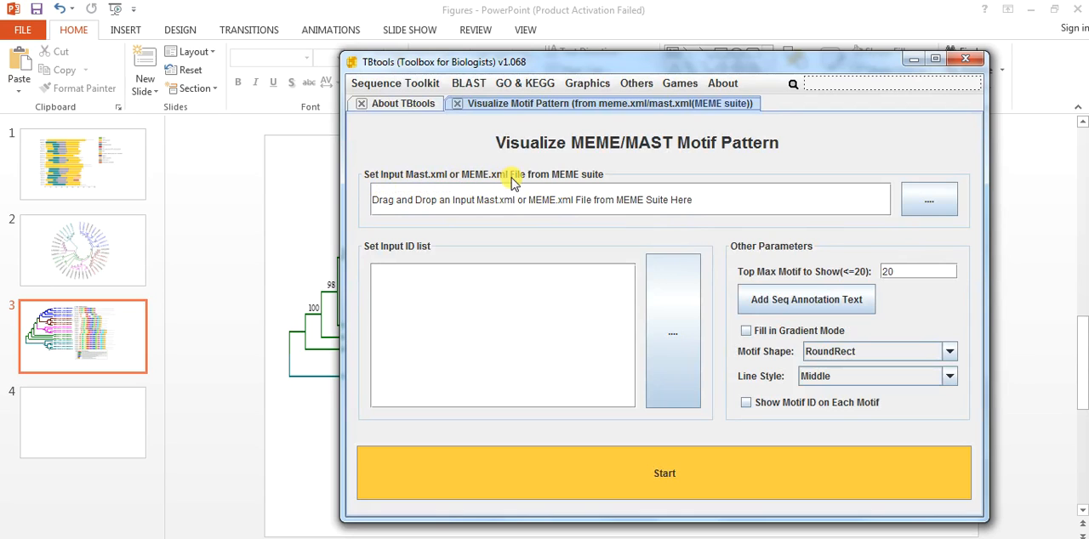
mouse_move(519, 179)
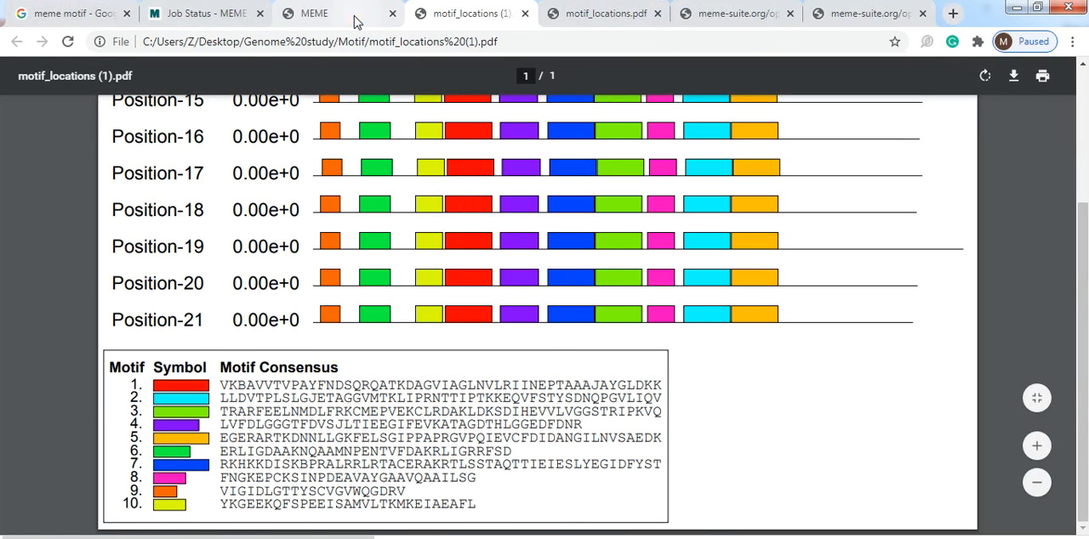
Step: Switch to the Chrome meme-suite tab displaying the MEME job's meme.xml file
click(734, 12)
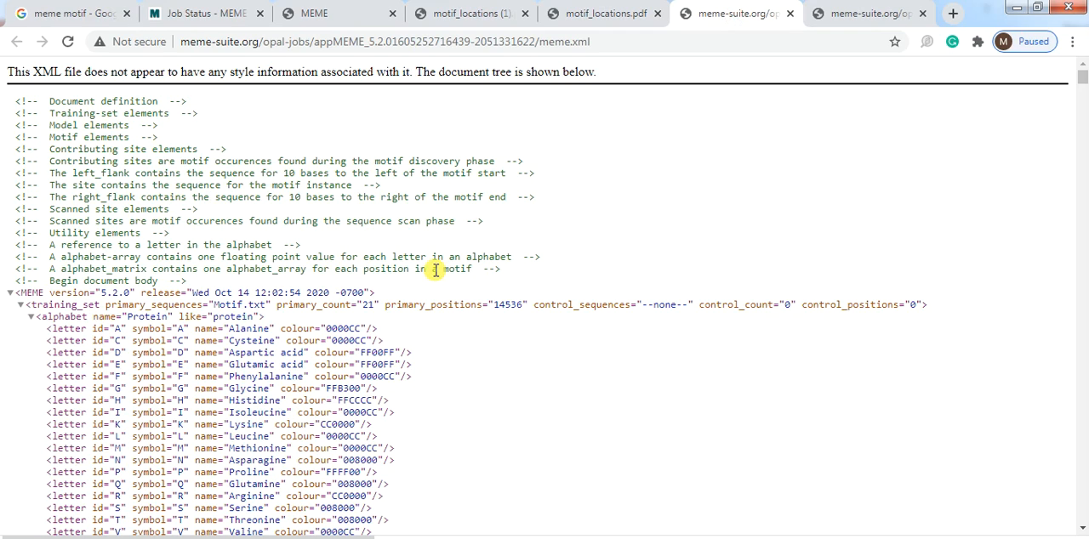
mouse_move(585, 369)
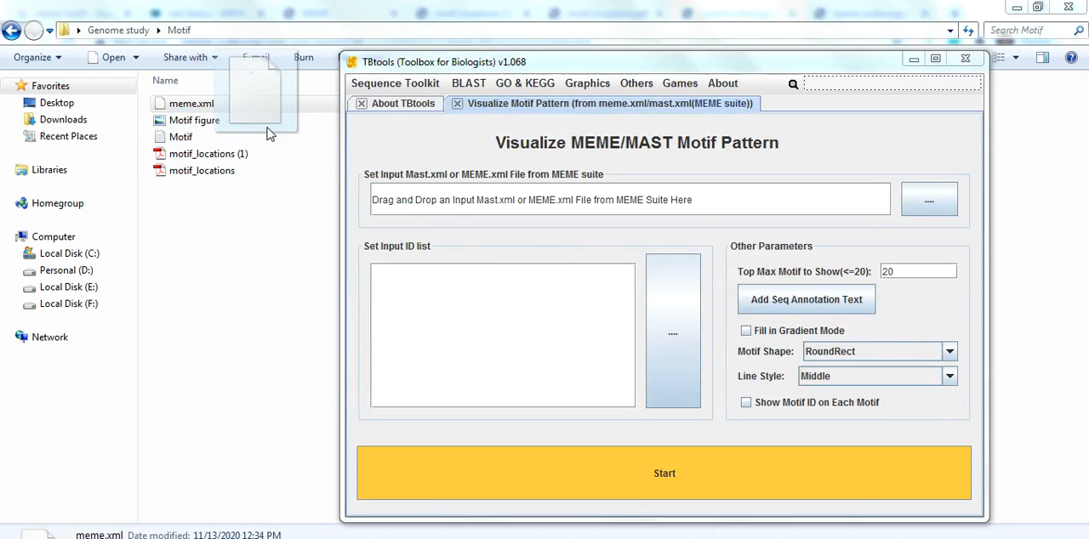
Step: Load meme.xml into the visualiser, enter 10 in the settings, and start drawing
double_click(190, 103)
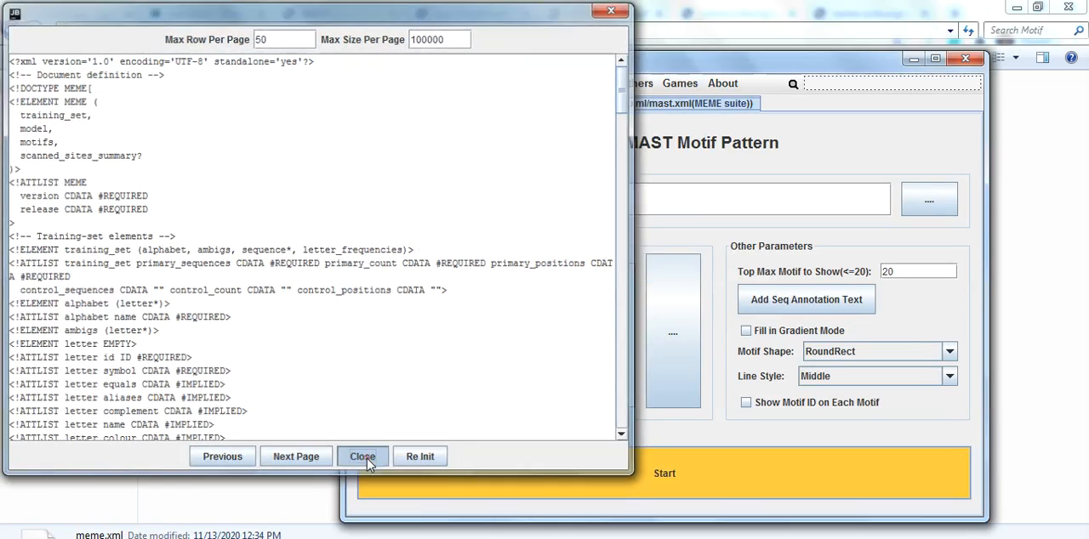
click(362, 457)
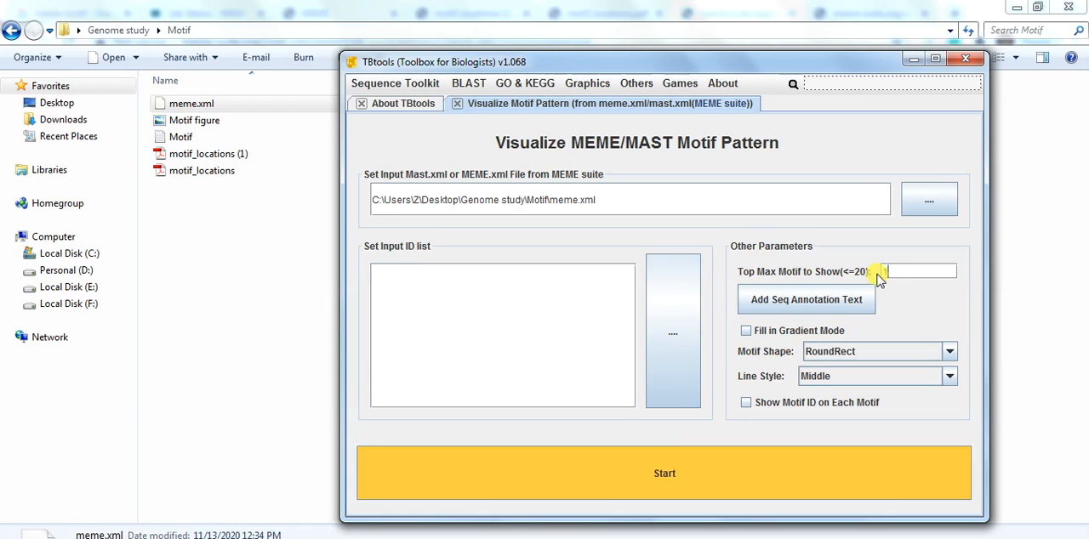
text(10)
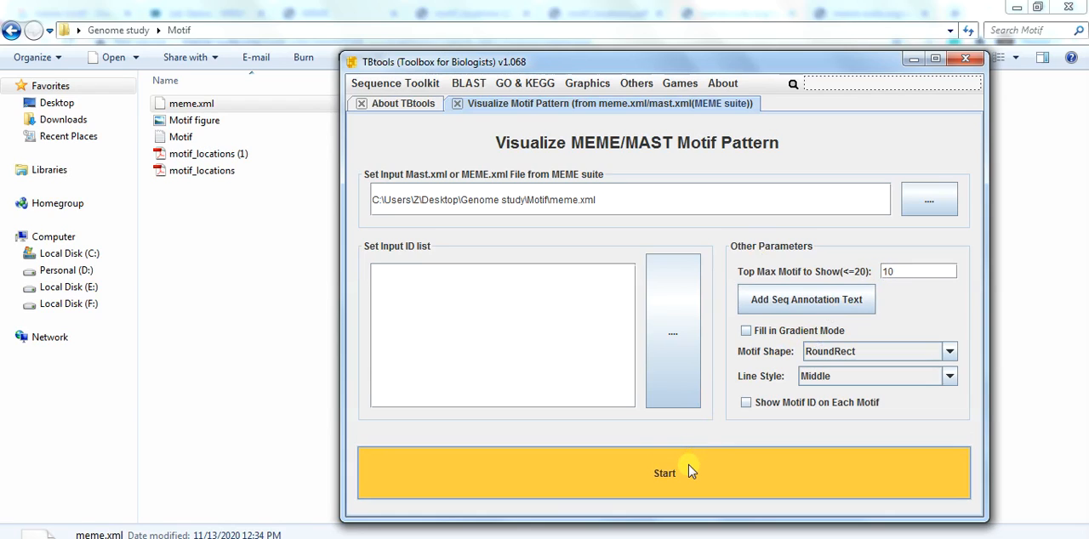
click(664, 473)
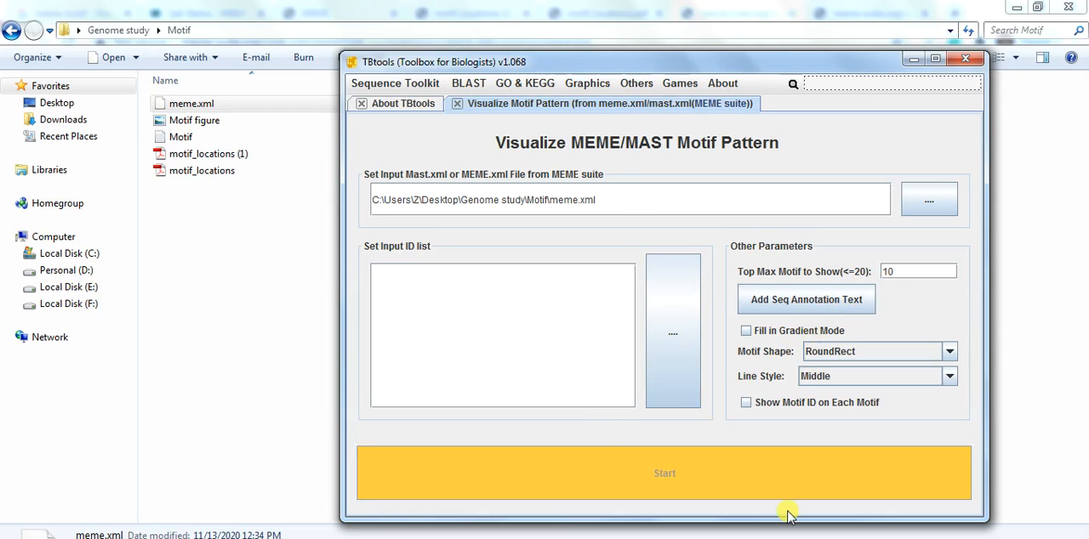
click(665, 473)
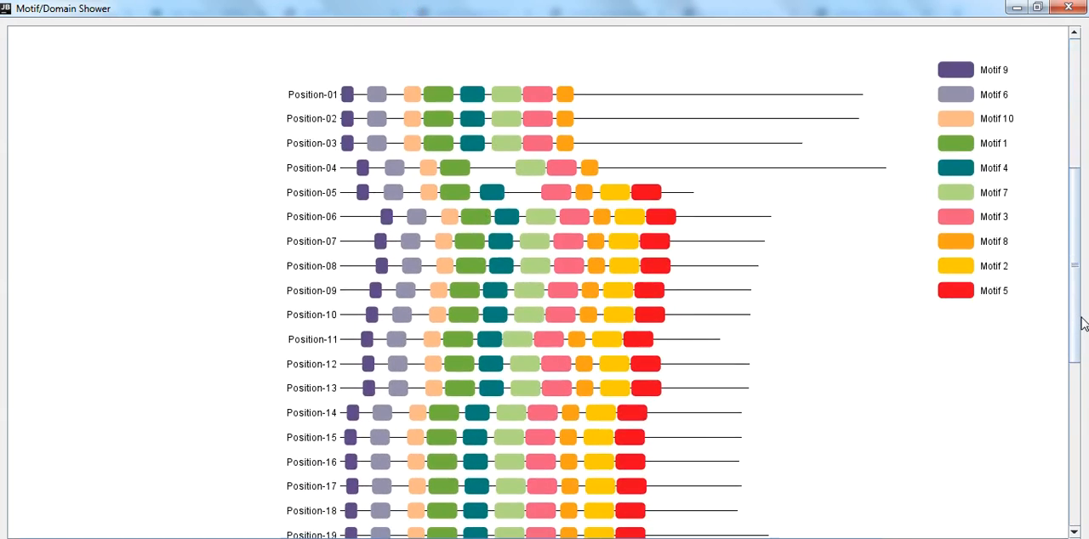
Step: Scroll the 1600 by 1600 motif figure and bring up its image save dialog
scroll(down, 3)
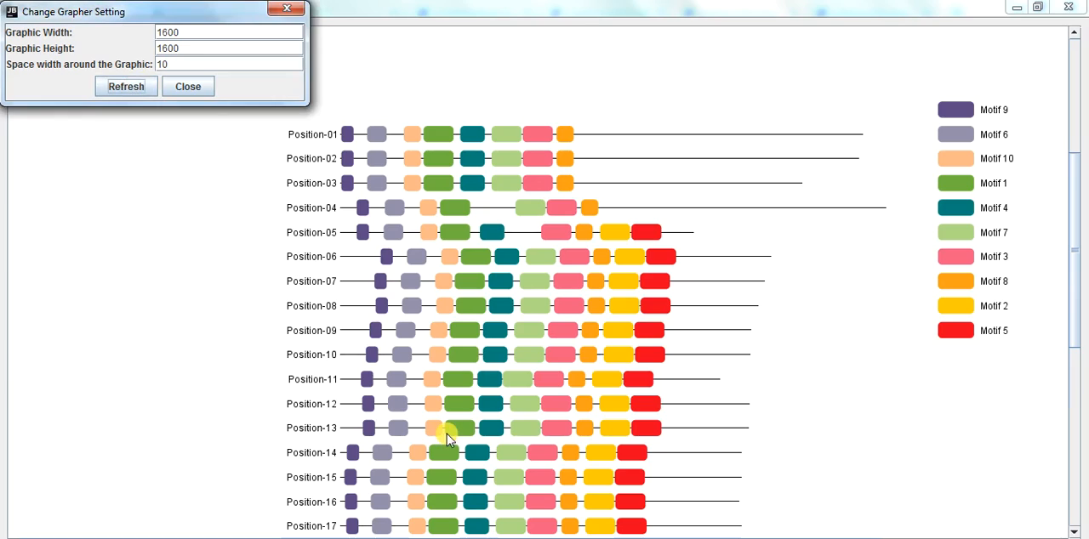
mouse_move(258, 158)
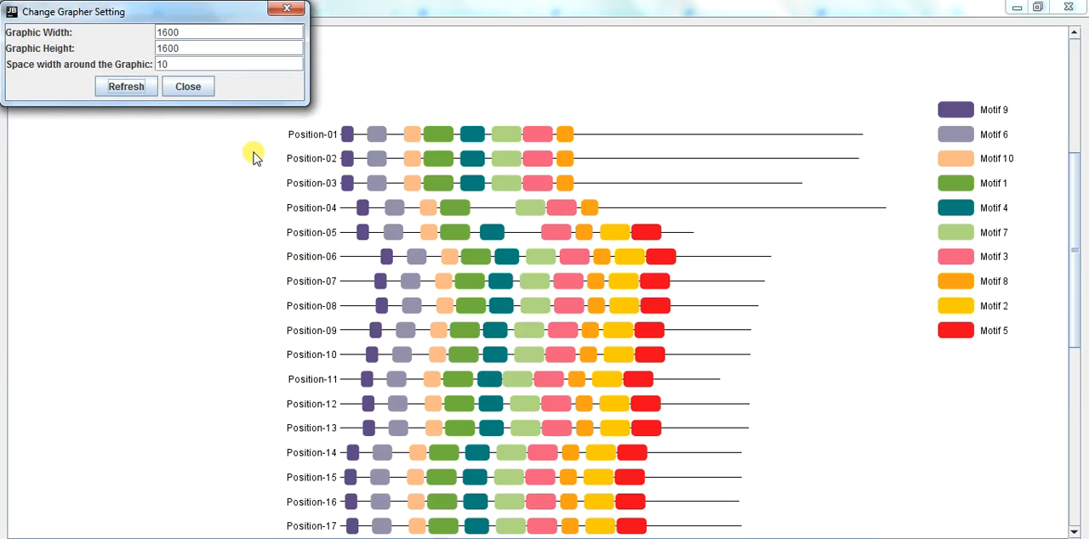
click(187, 86)
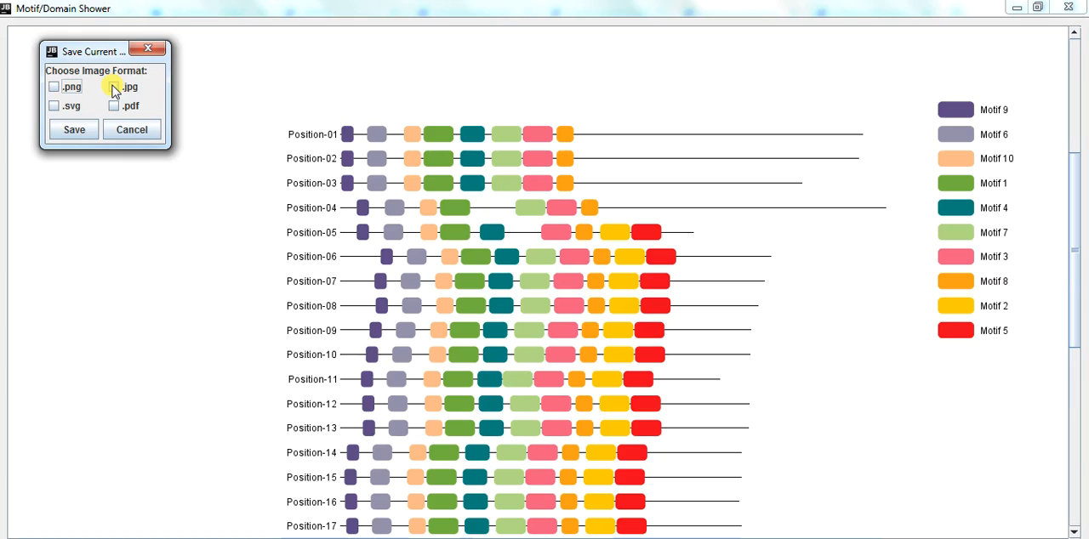
Step: Save the motif figure as JPEG 'Motif TBTool' in Desktop > Genome study > Motif
click(113, 87)
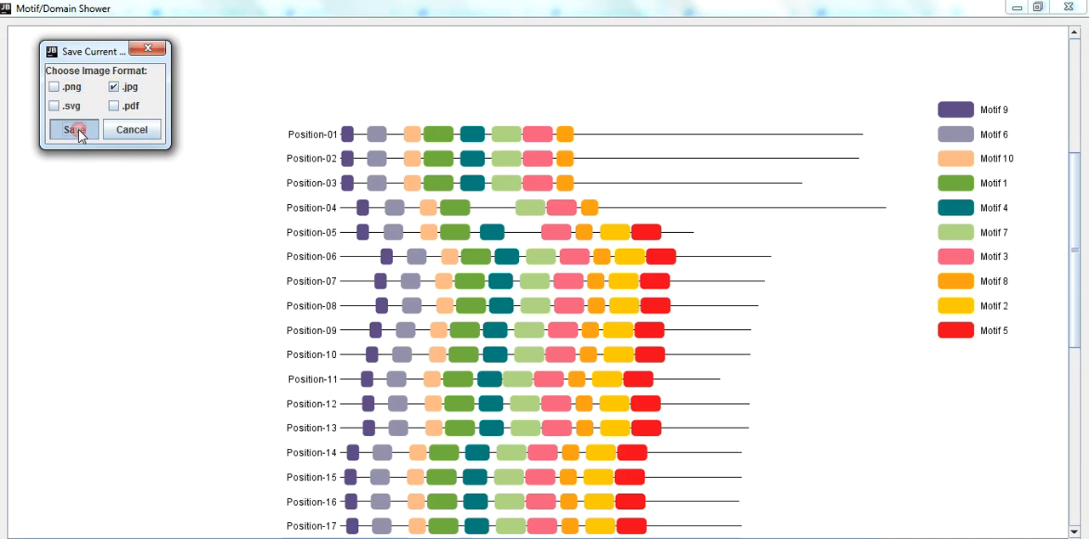
click(74, 129)
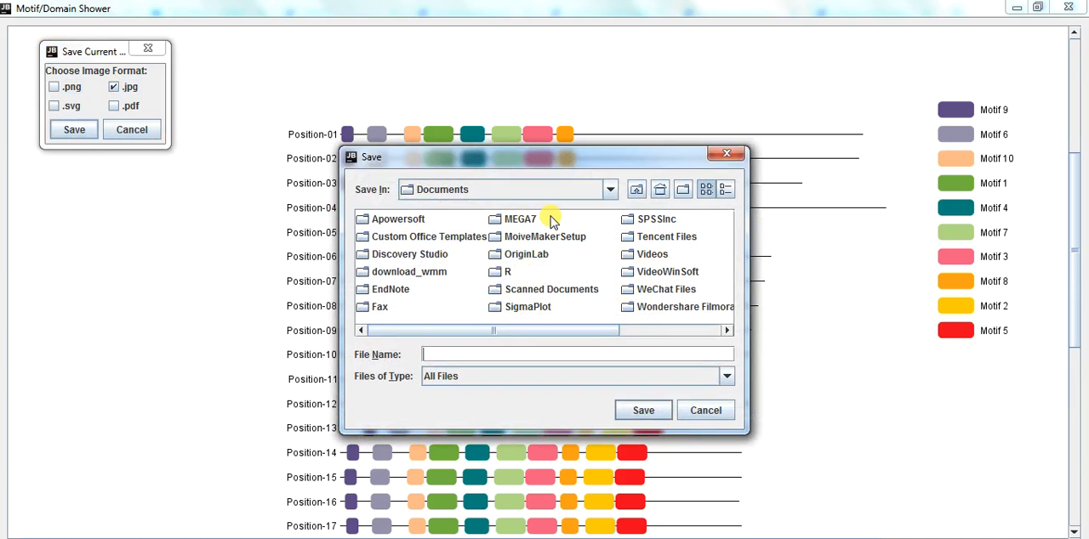
click(610, 189)
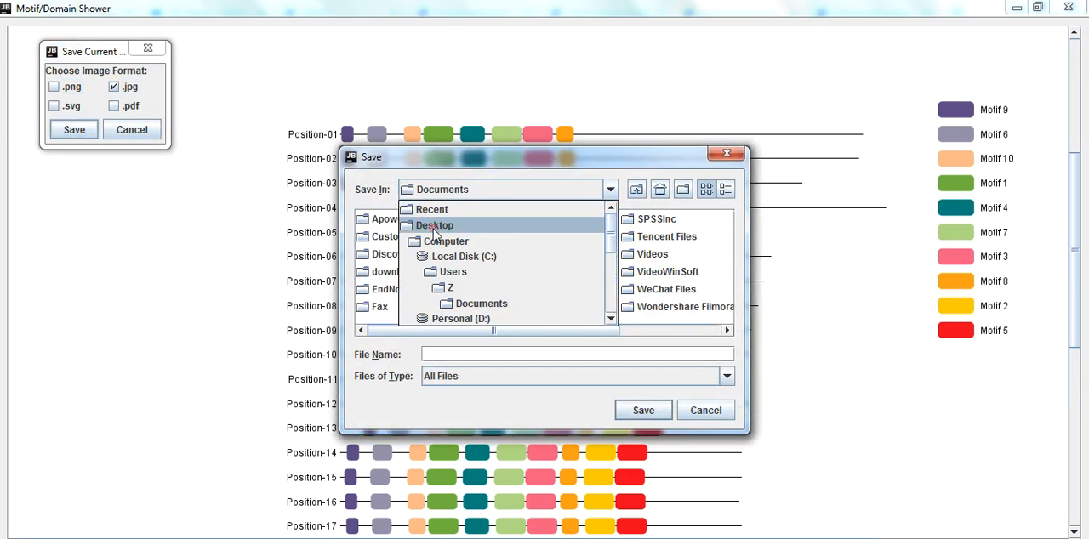
click(435, 225)
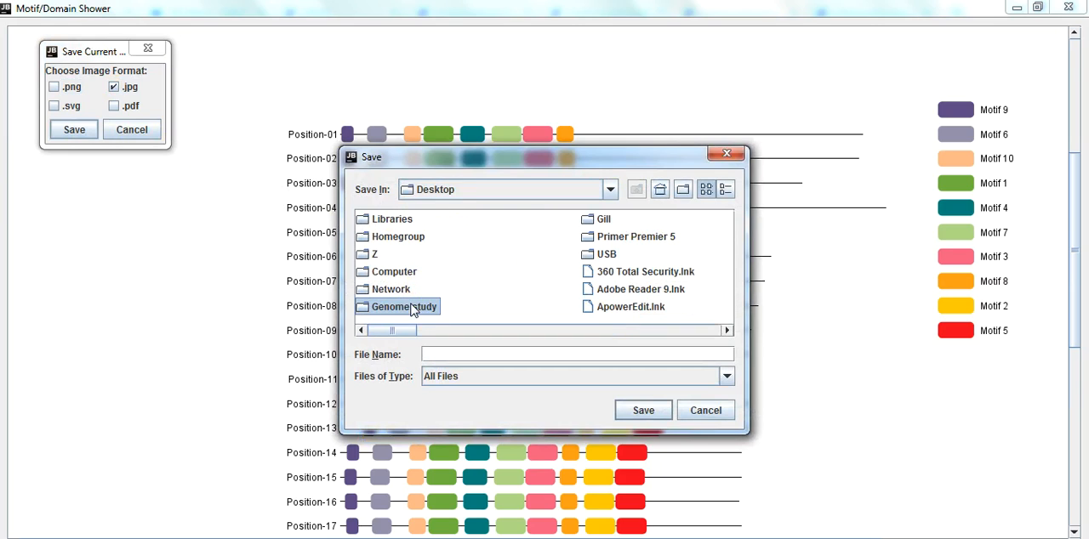
double_click(400, 307)
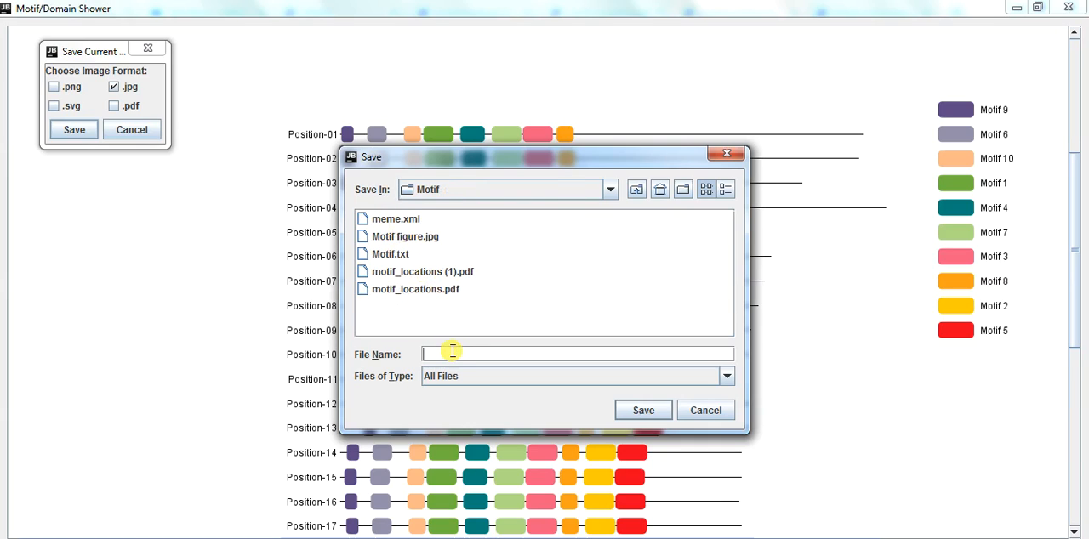
text(Motif)
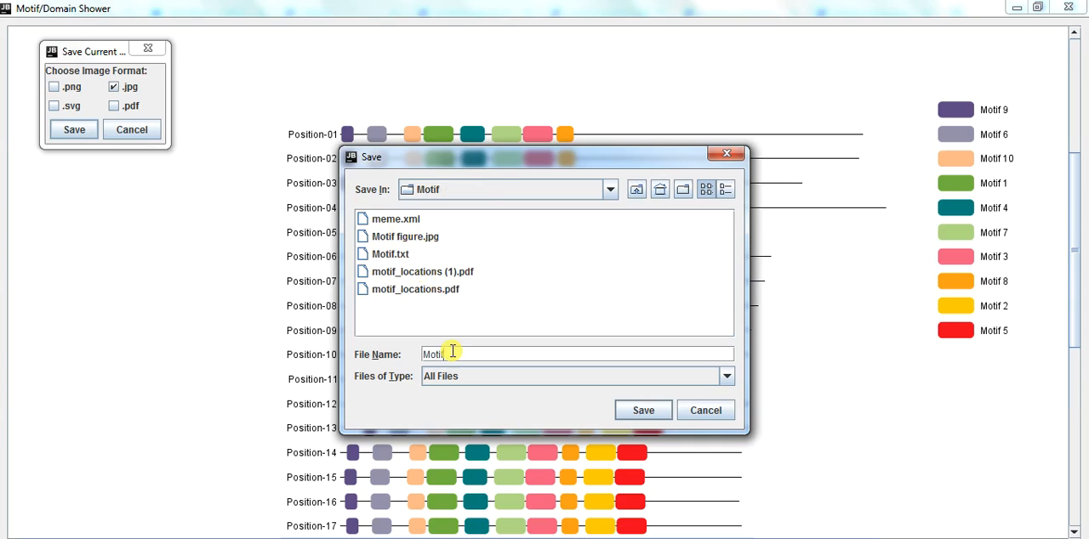
text(Tool)
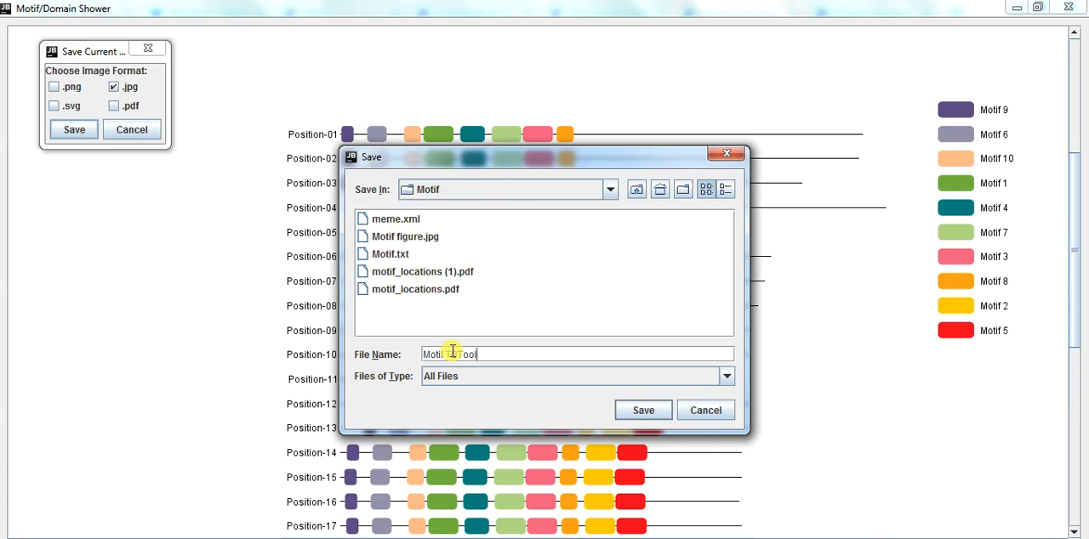
click(642, 410)
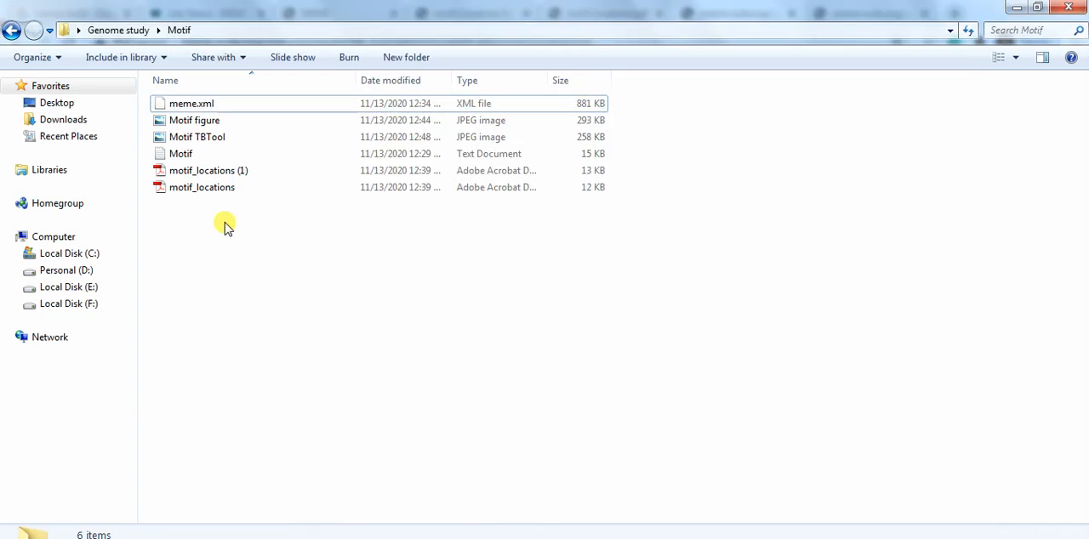
mouse_move(196, 137)
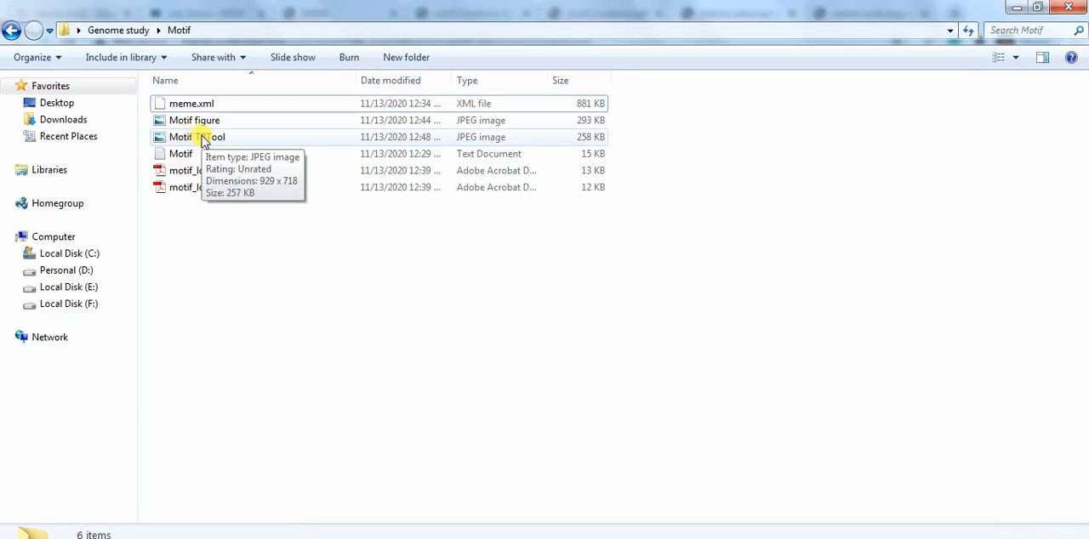
Step: Open Motif TBTool in Photo Viewer and right-click the image for copy options
double_click(194, 137)
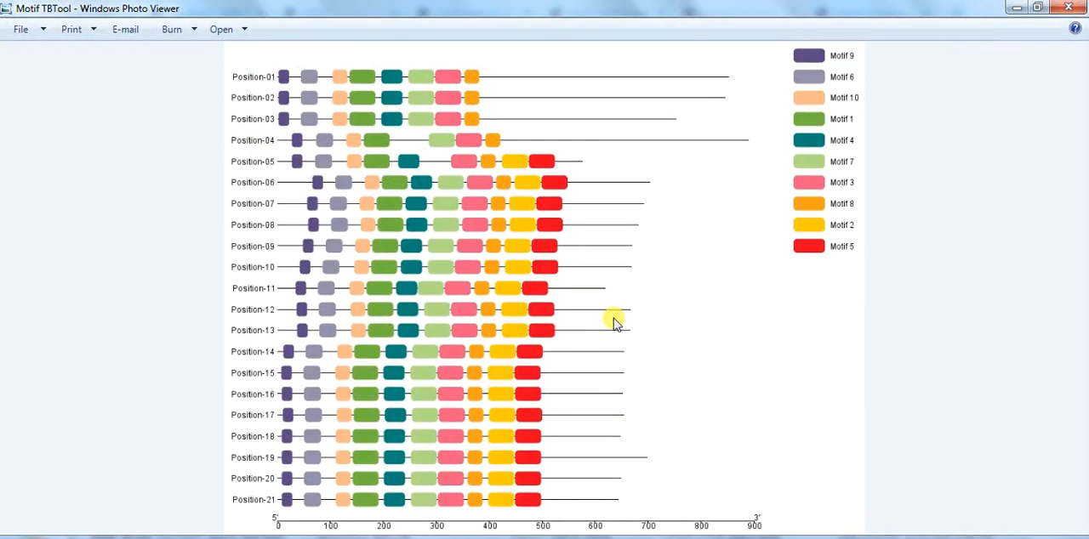
right_click(617, 325)
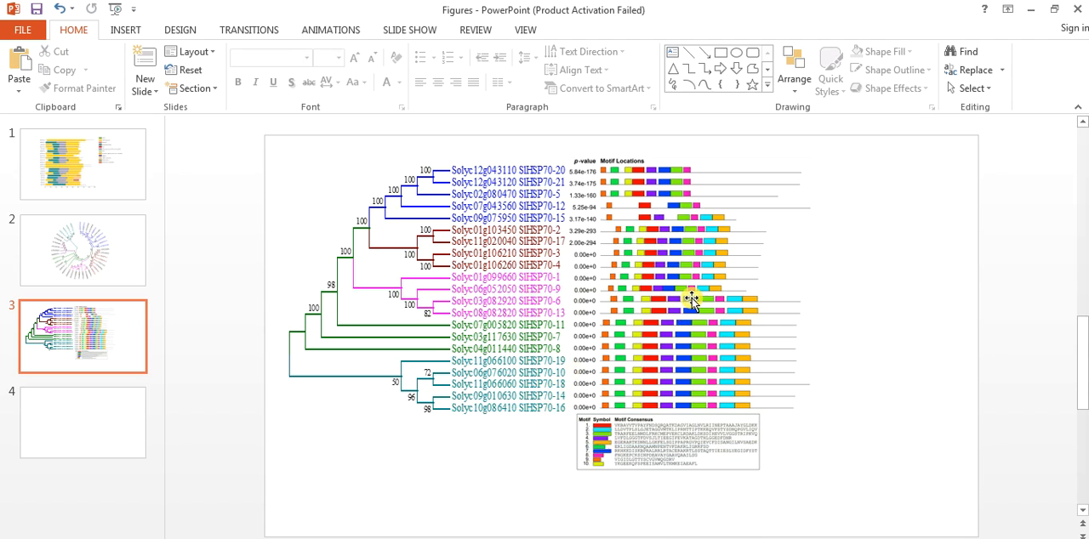
Step: Select the tree-and-motif-locations picture on slide 3 to place the motif figure beside it
click(693, 299)
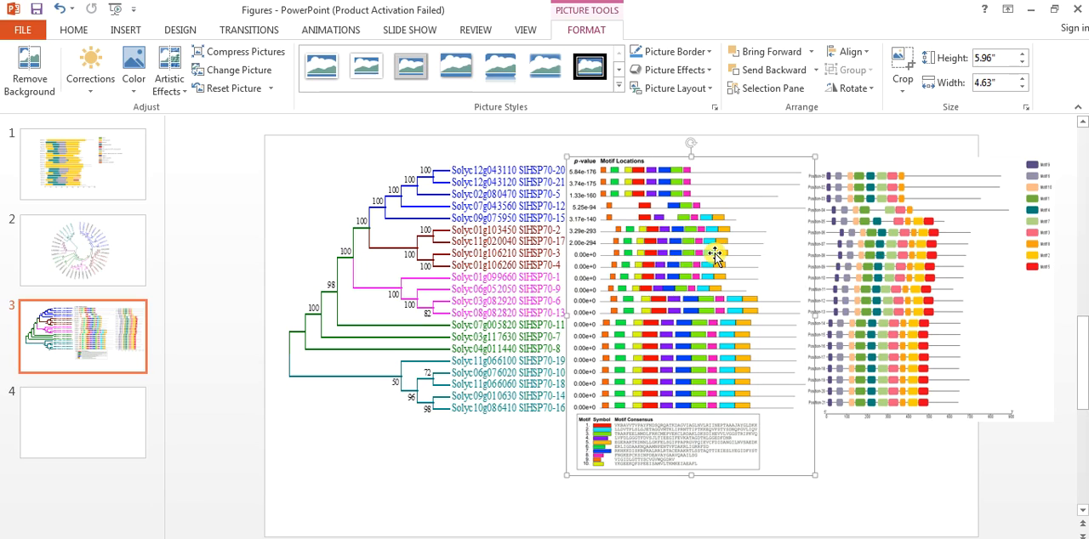
mouse_move(619, 236)
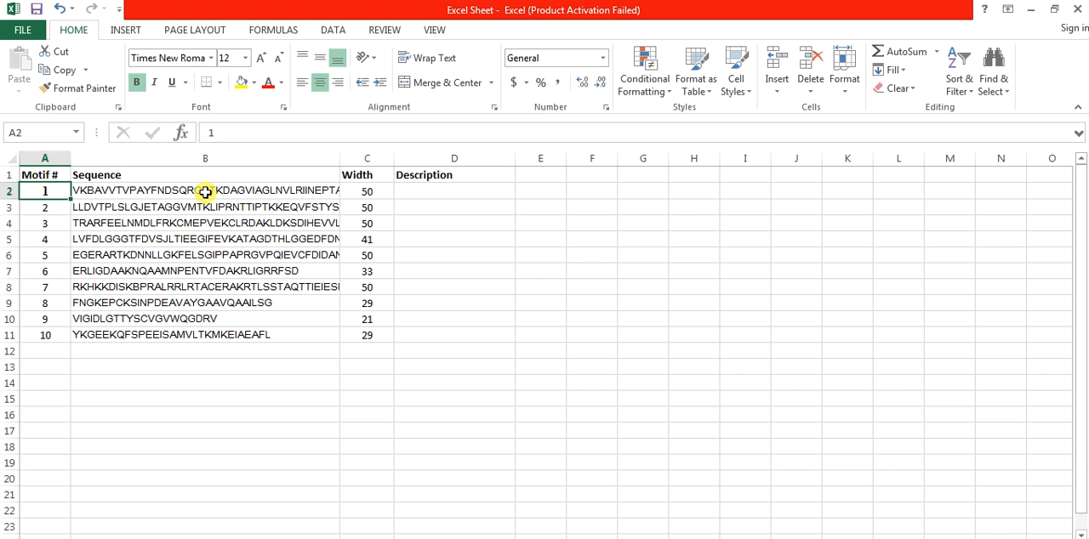
Step: Copy motif 1's sequence from cell B2 and search Google for 'pfam'
click(205, 189)
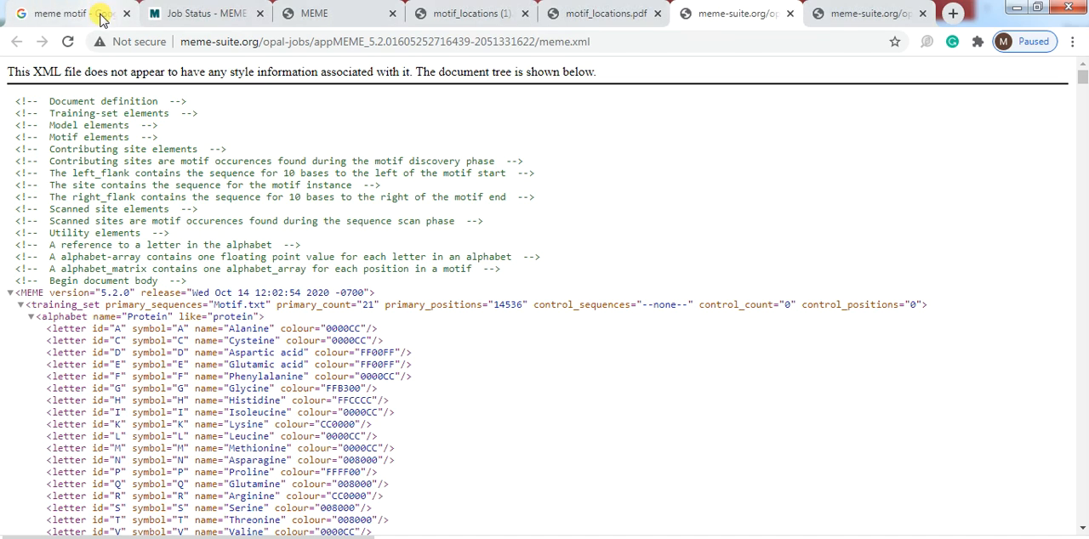
click(57, 12)
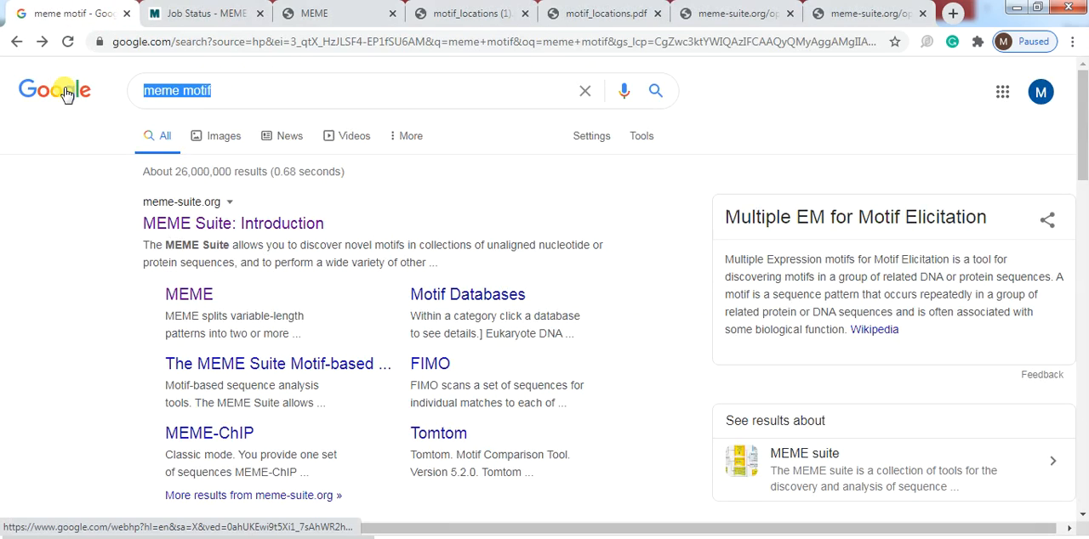
text(pfam)
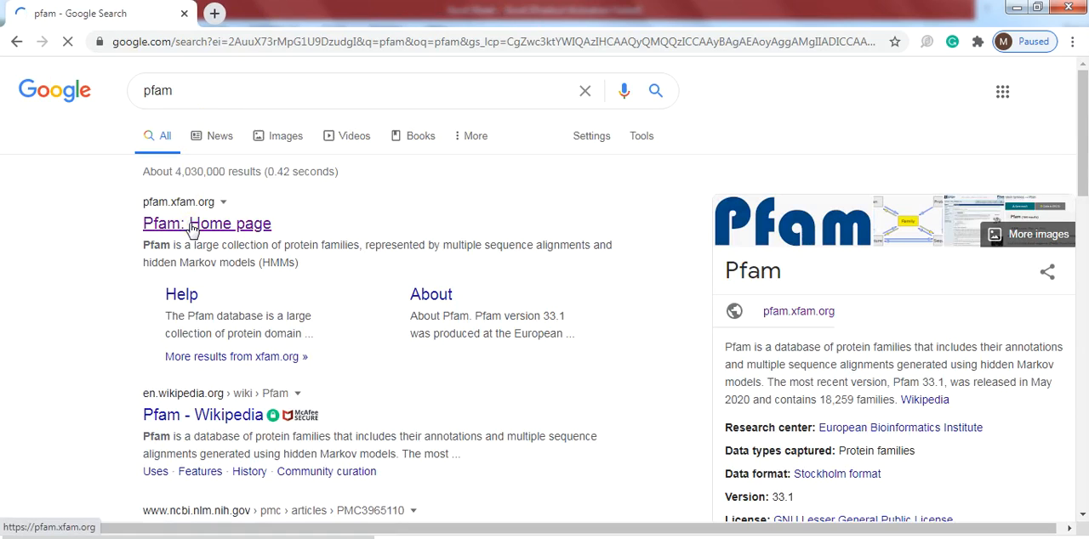
Step: Open the Pfam home page and its sequence search form
click(206, 223)
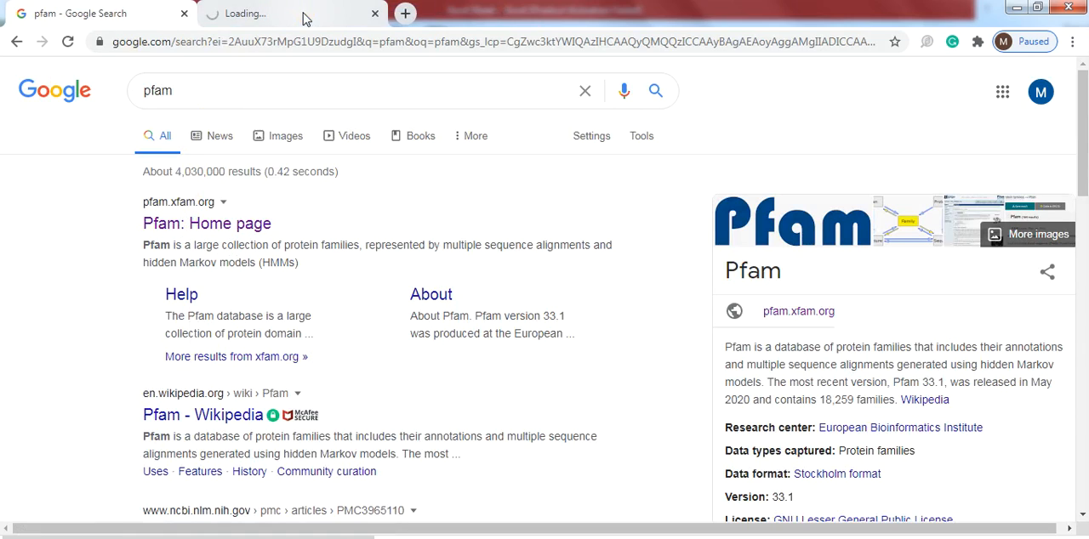
click(206, 223)
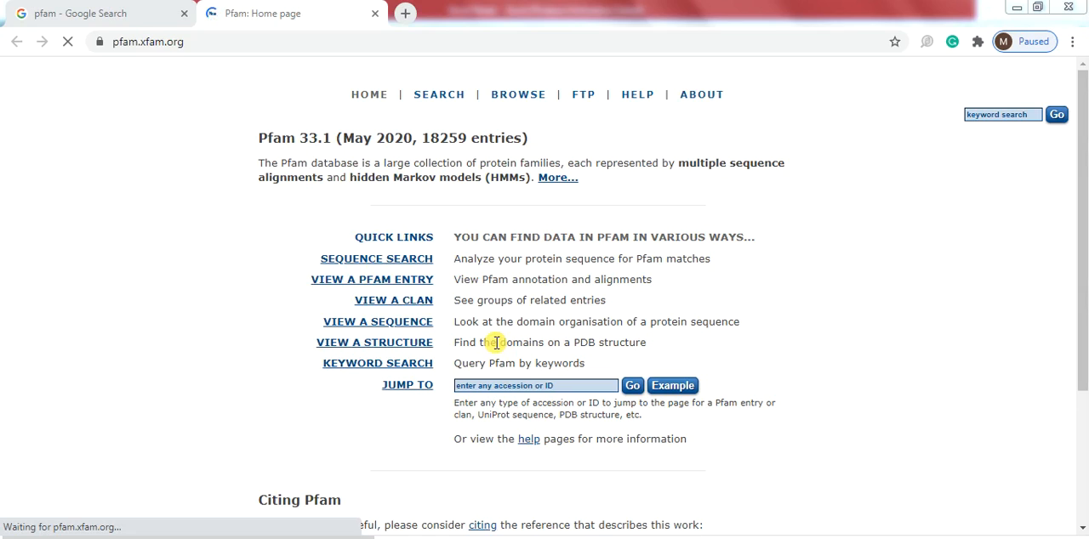
click(376, 258)
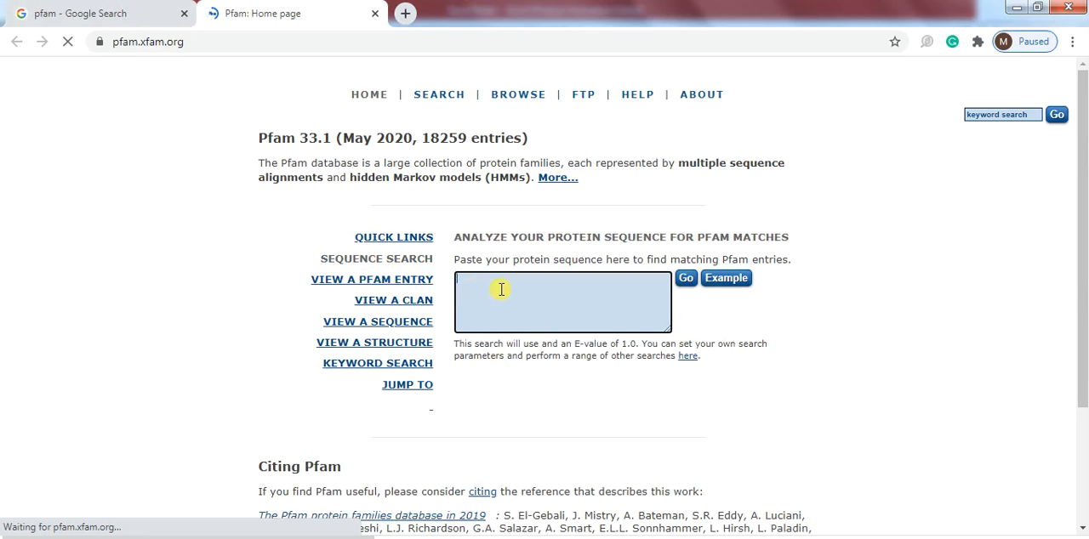
Step: Paste motif 1's sequence into the search box and run the search
click(725, 278)
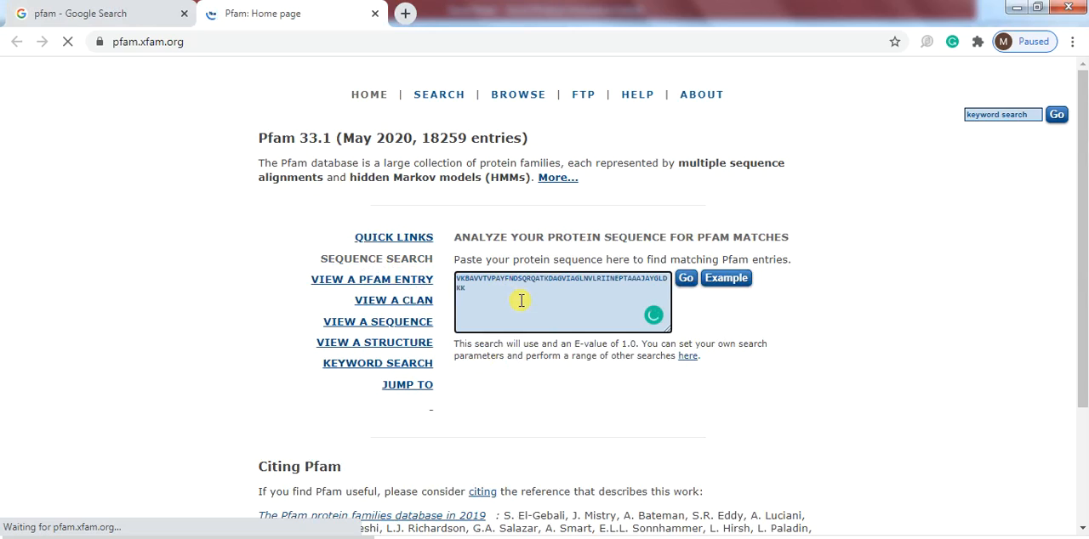
click(686, 278)
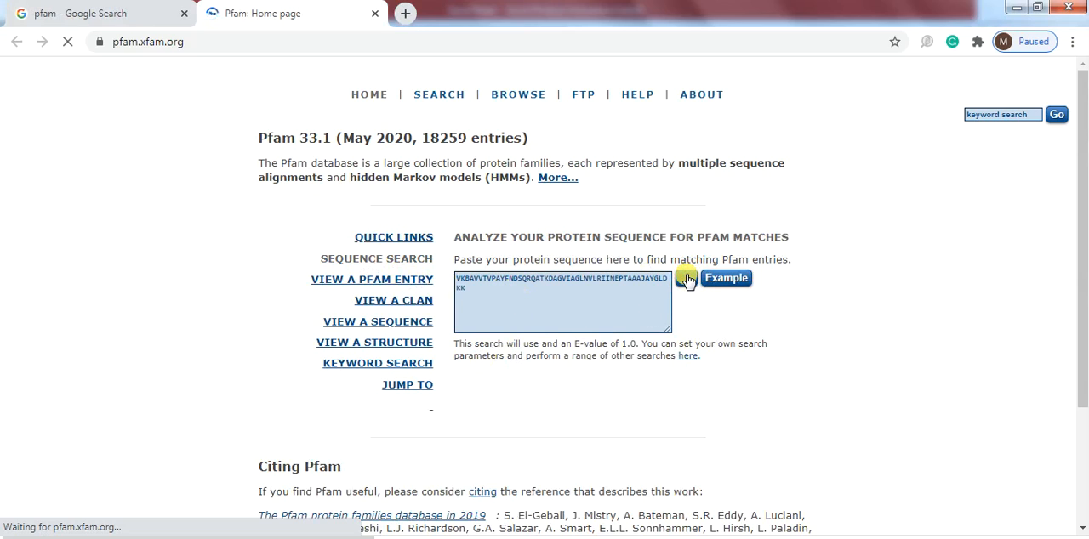
click(685, 278)
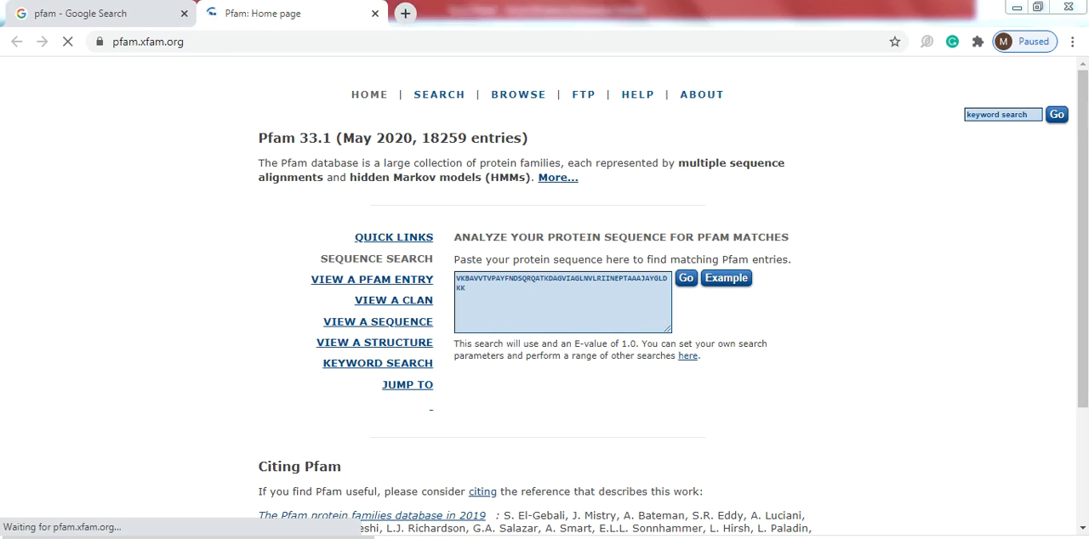
click(686, 279)
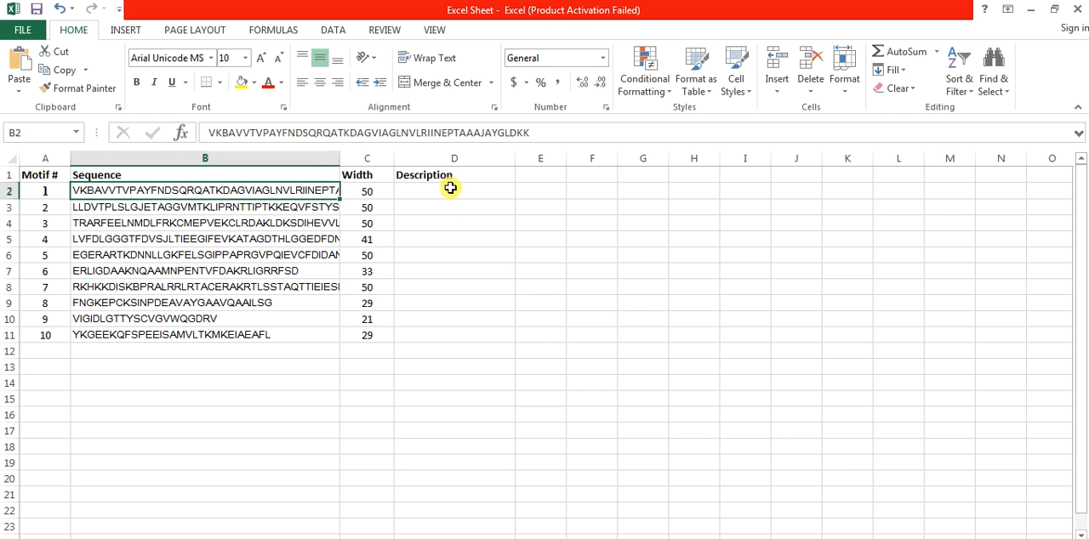
Step: Enter 'Hsp70 protein' as motif 1's description in D2, then select motif 2's sequence
text(Hsp70 protein)
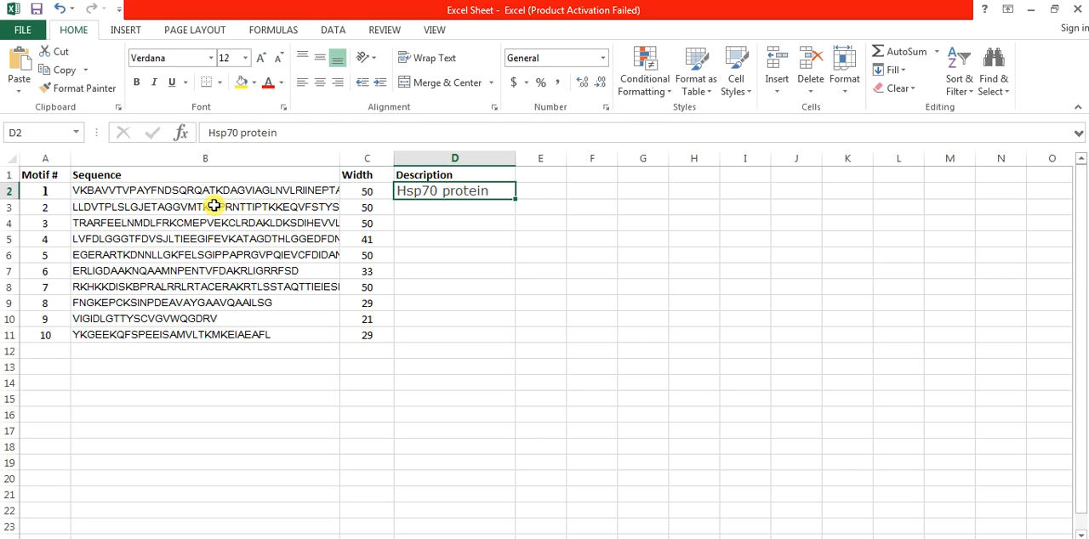
click(204, 207)
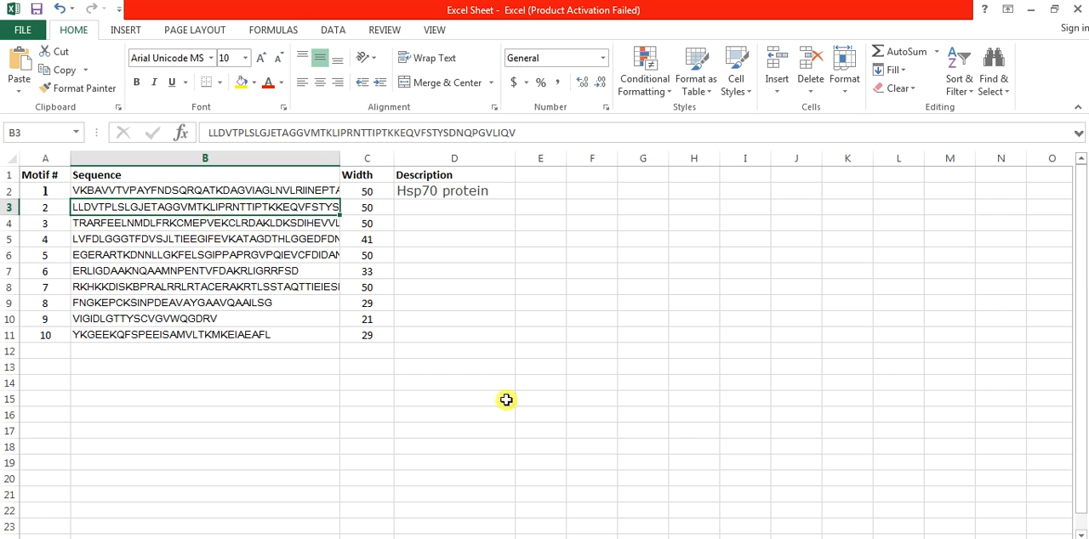